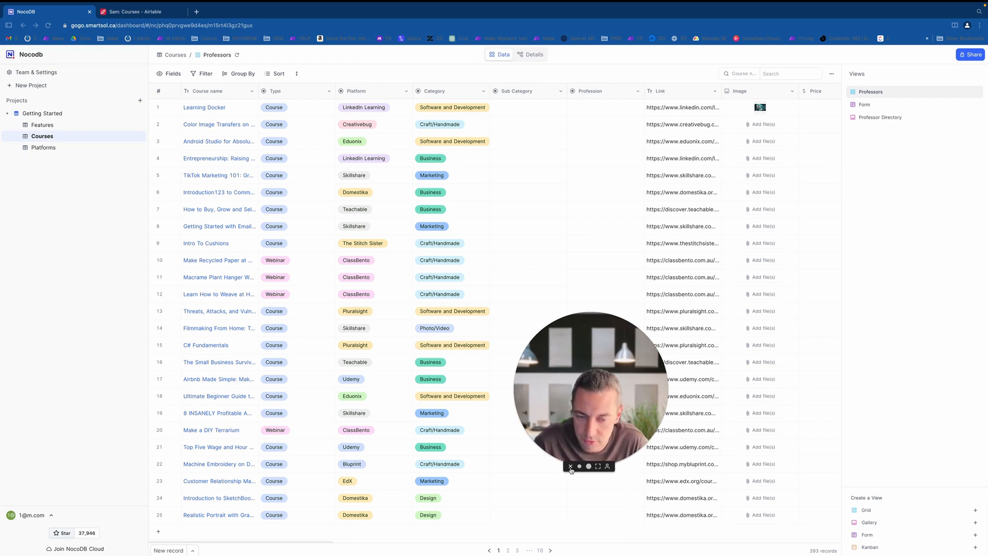
# - Switch to the original Airtable Courses base and dismiss the 'Add more to your base' tip
pyautogui.click(570, 466)
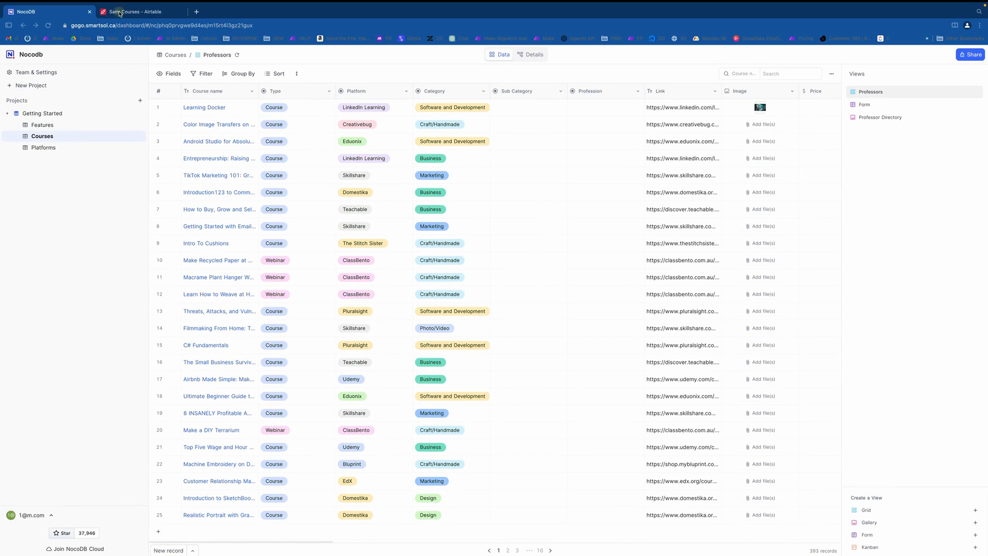
pyautogui.click(134, 12)
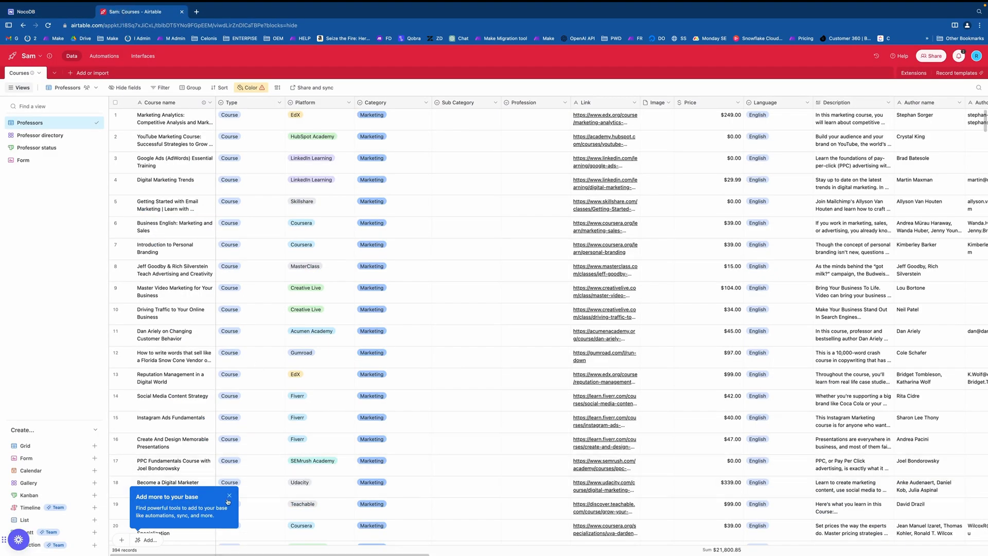
pyautogui.click(229, 495)
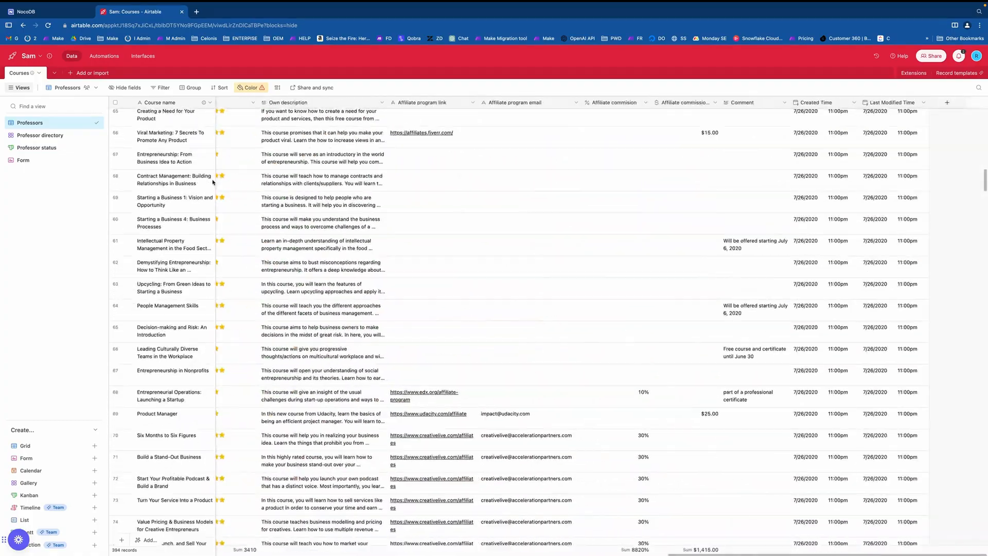
# - Return to the NocoDB Courses table and scroll right across the Professors grid columns
pyautogui.click(44, 11)
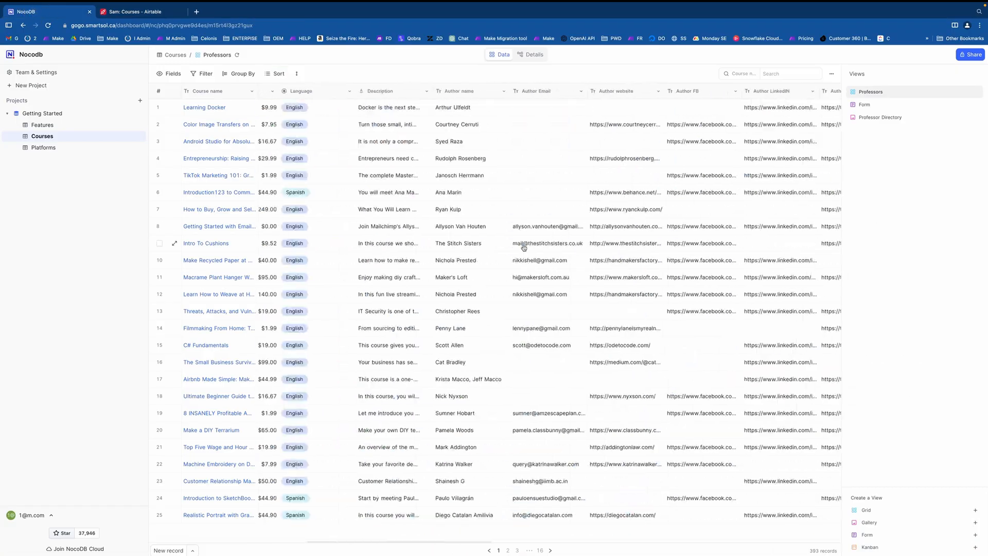
pyautogui.hscroll(3)
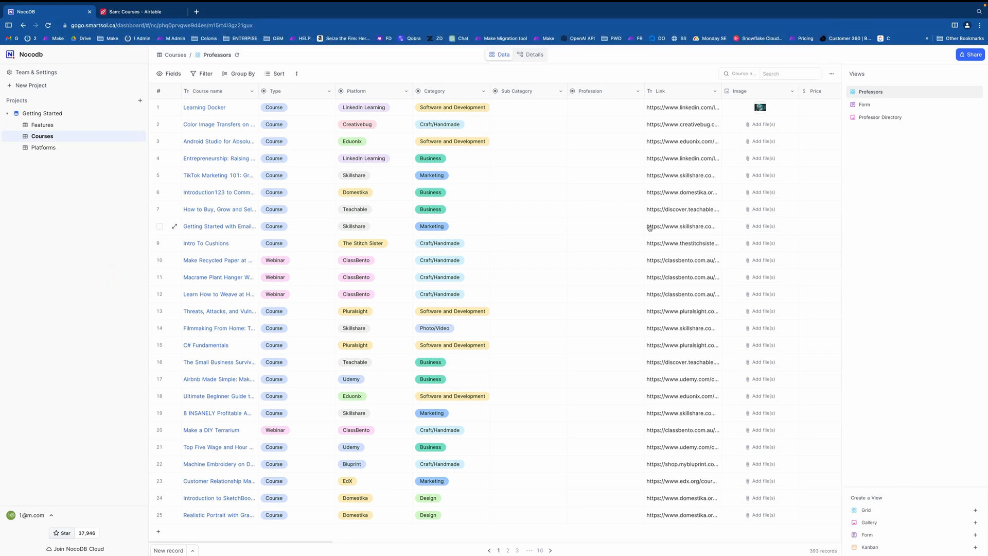
pyautogui.moveTo(537, 277)
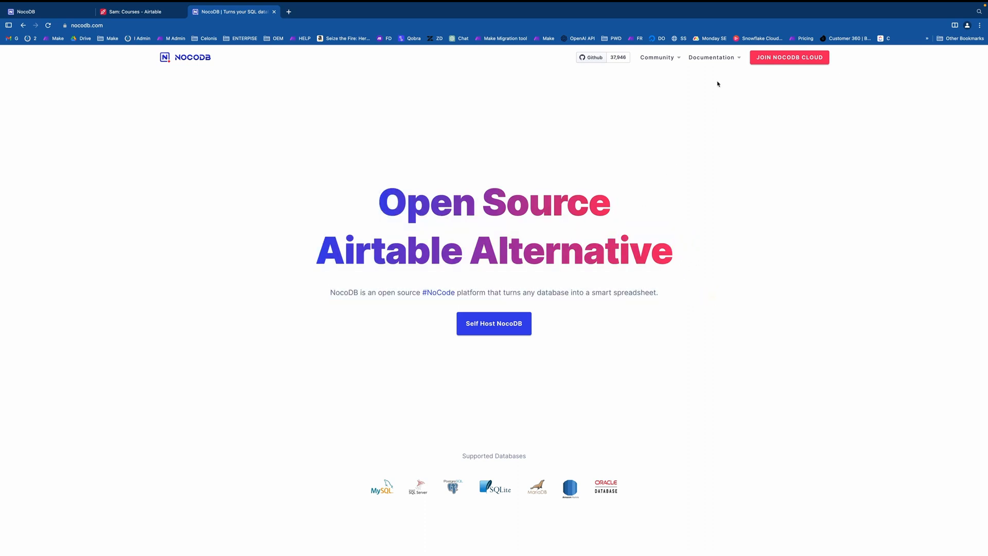
# - Reach the NocoDB Installation page via Documentation > Getting started
pyautogui.click(712, 58)
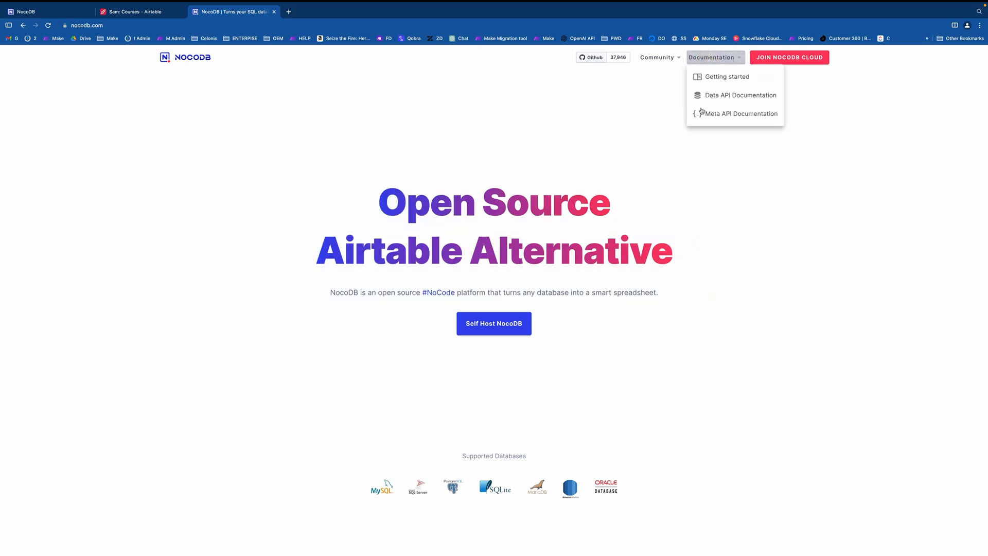
pyautogui.click(727, 77)
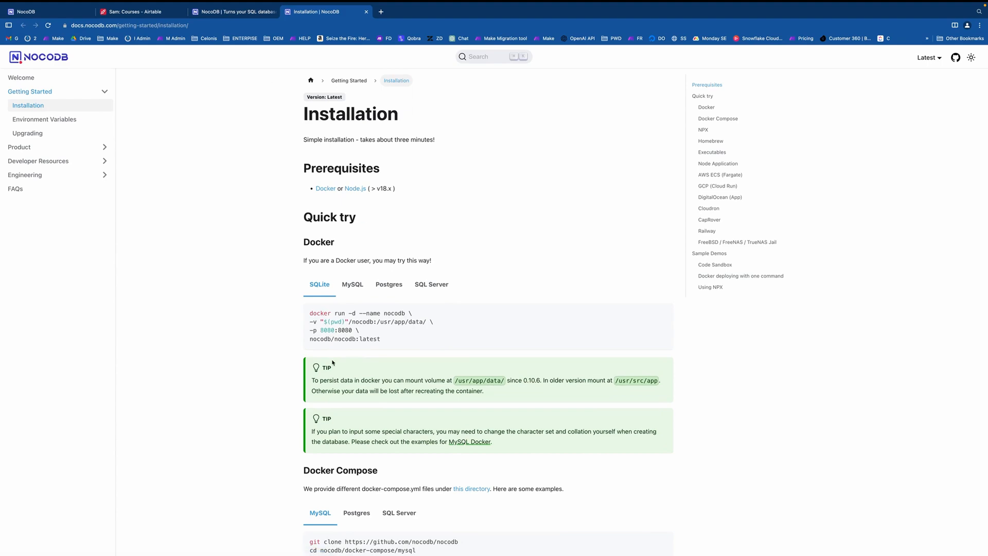
pyautogui.moveTo(247, 185)
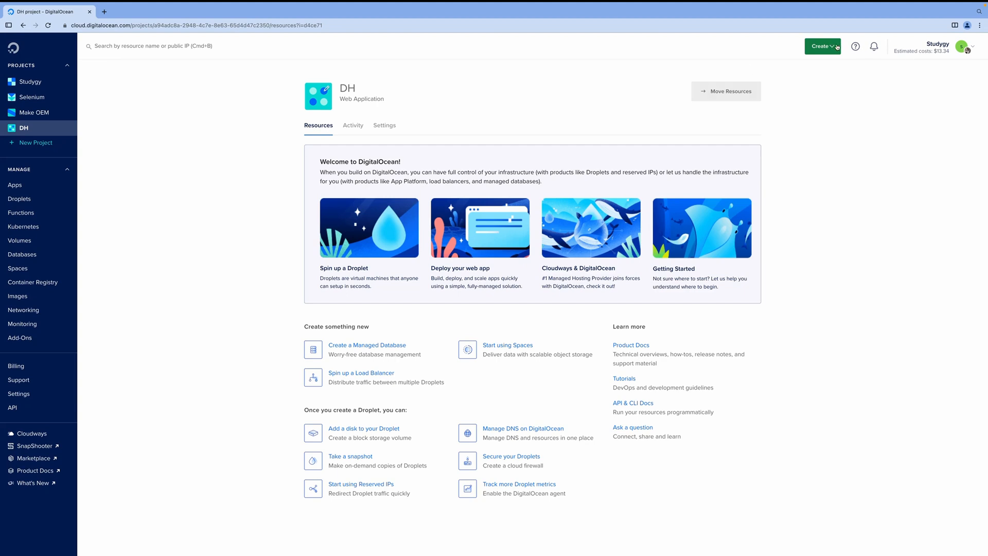
# - Start a new DigitalOcean app from a Docker Hub image and begin entering the nocodb repository
pyautogui.click(823, 46)
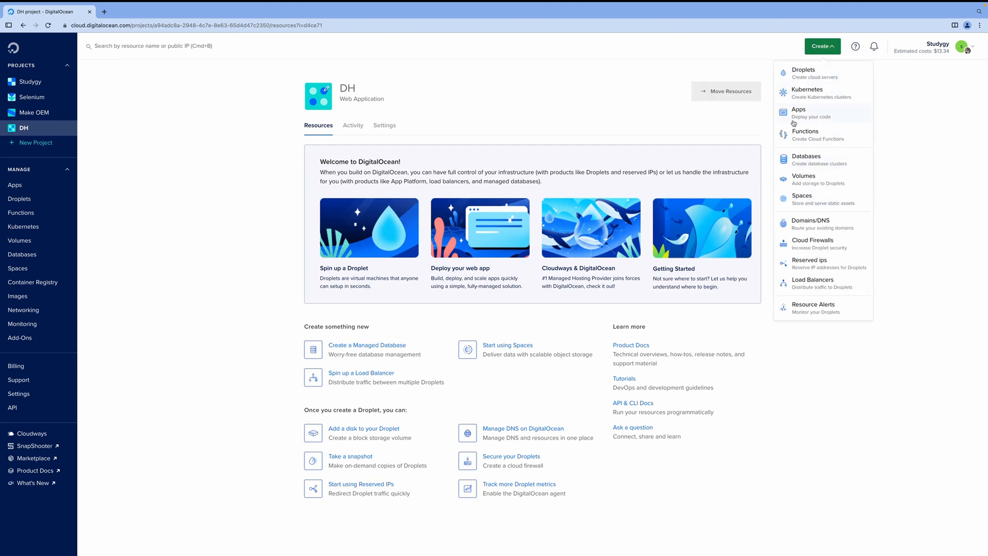
pyautogui.click(799, 113)
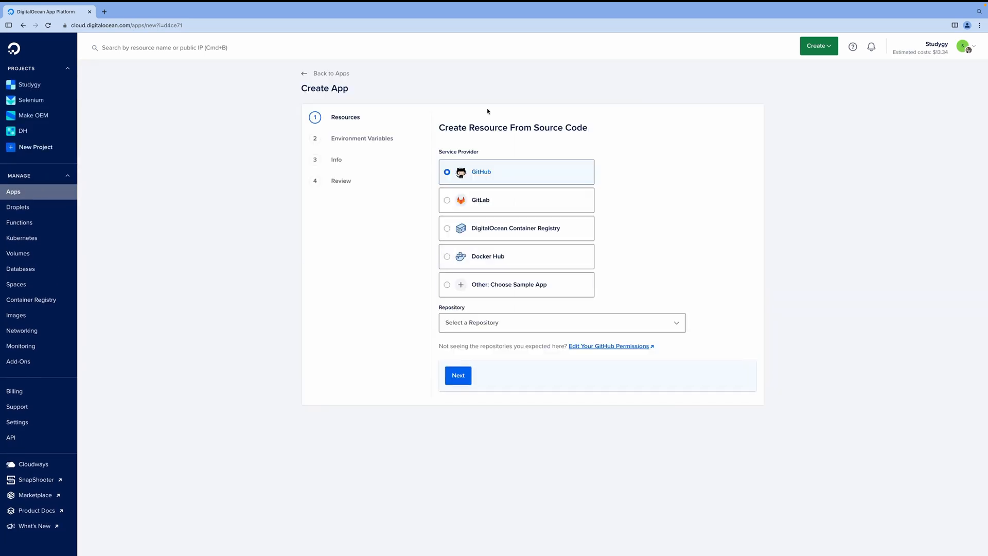
pyautogui.moveTo(447, 256)
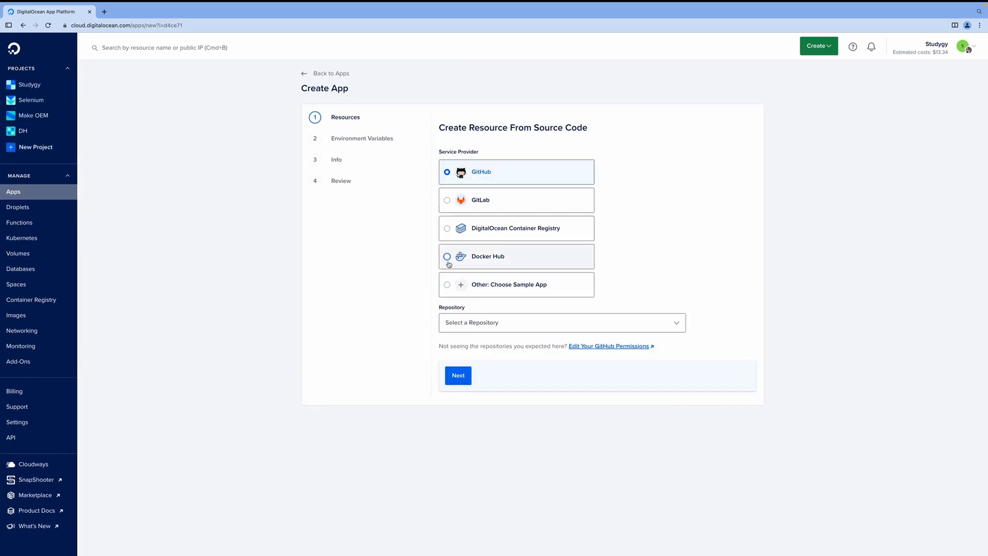
pyautogui.moveTo(448, 259)
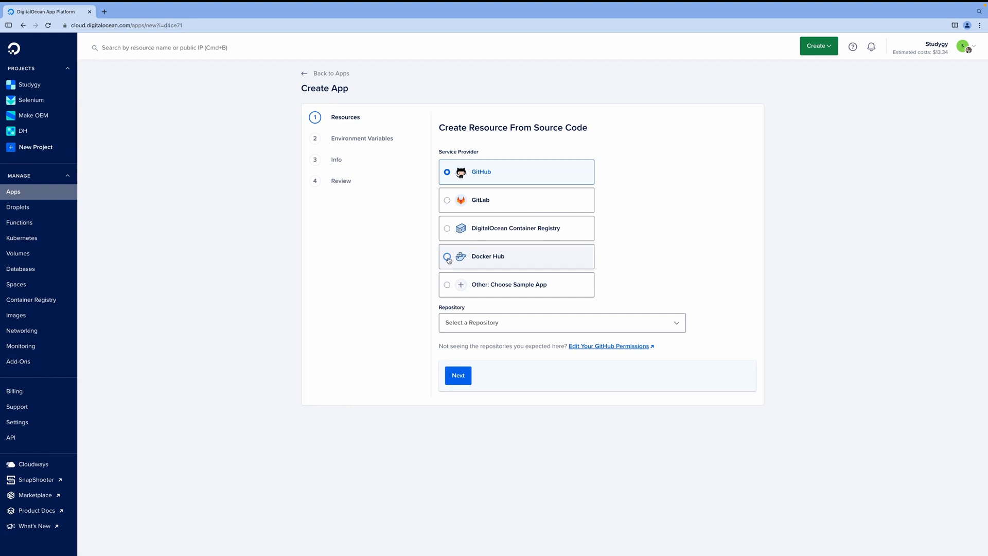
pyautogui.click(446, 258)
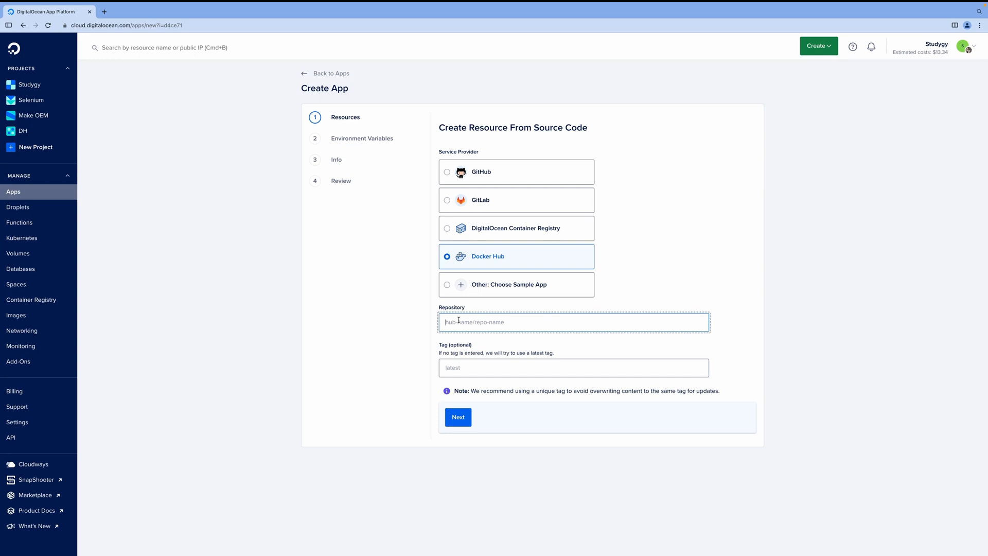
pyautogui.write('nocodb/')
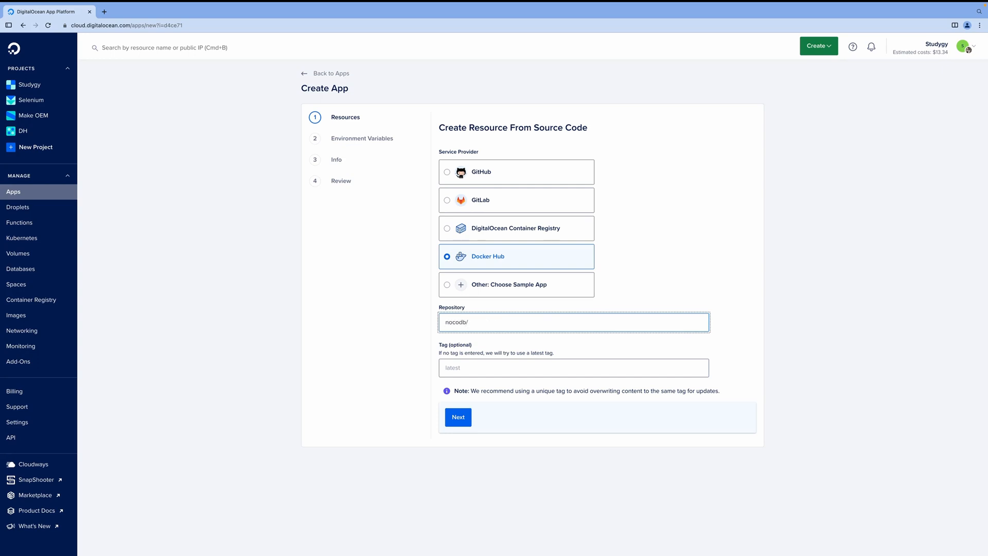
pyautogui.write('nocod')
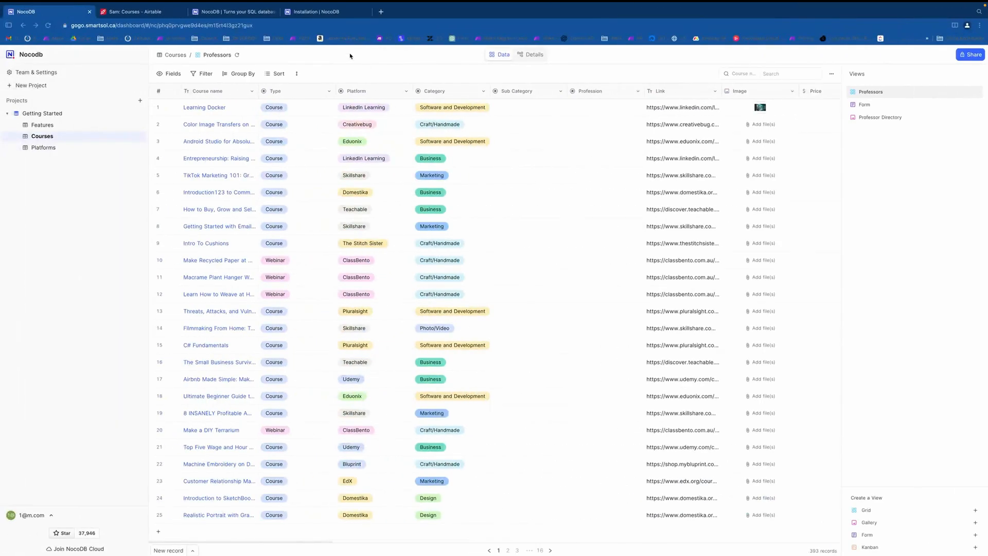
# - Expand the DigitalOcean (App) steps in the install guide and select the nocodb/nocodb repository name
pyautogui.click(324, 11)
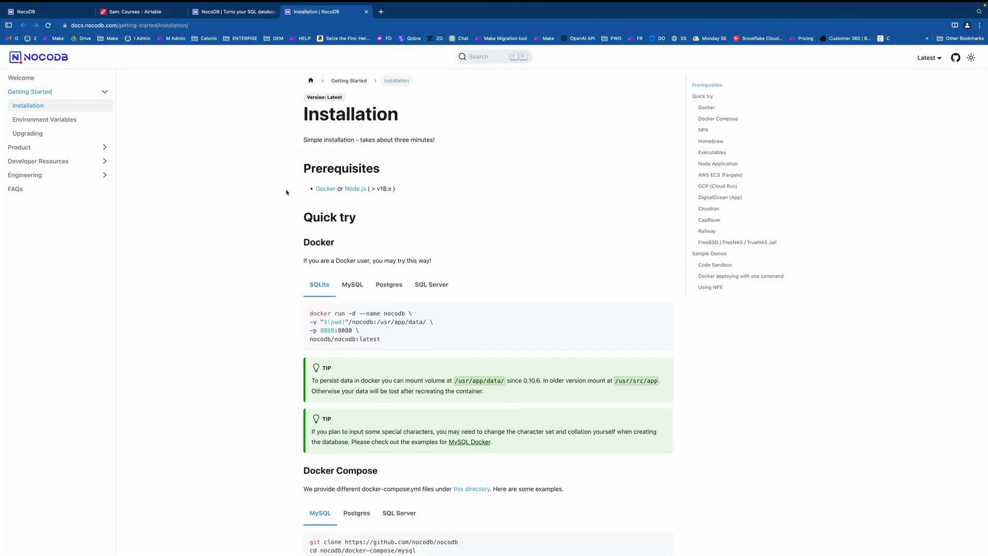
pyautogui.scroll(-3)
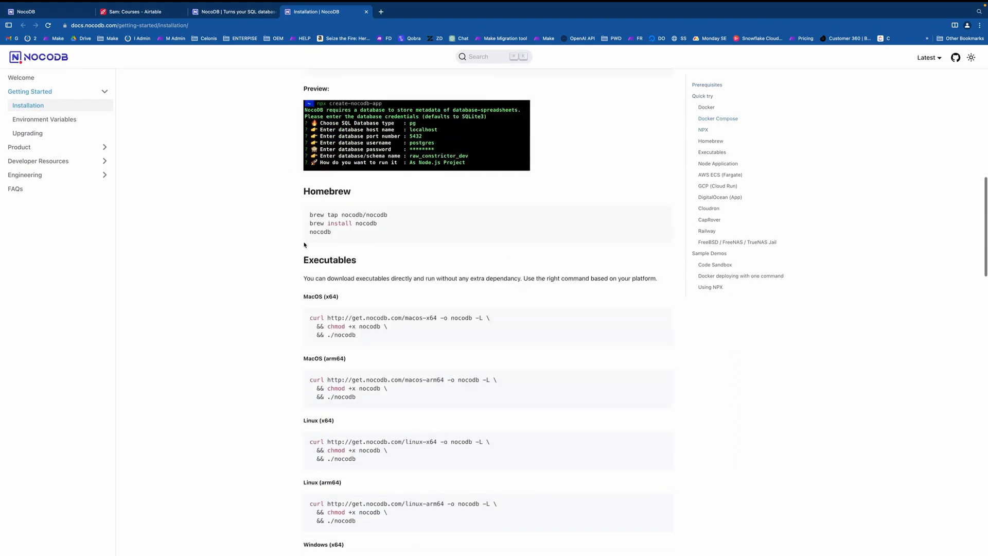
pyautogui.scroll(-3)
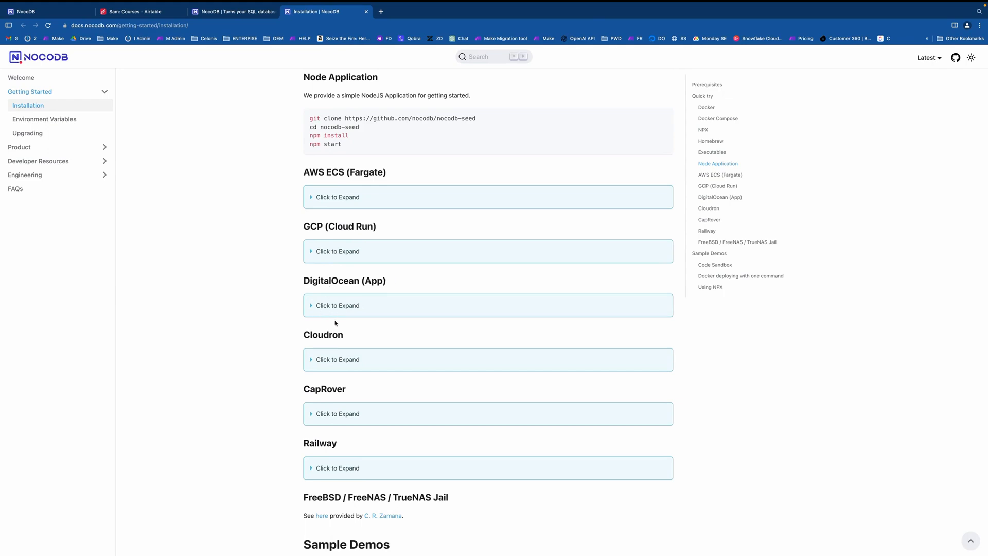
pyautogui.click(338, 305)
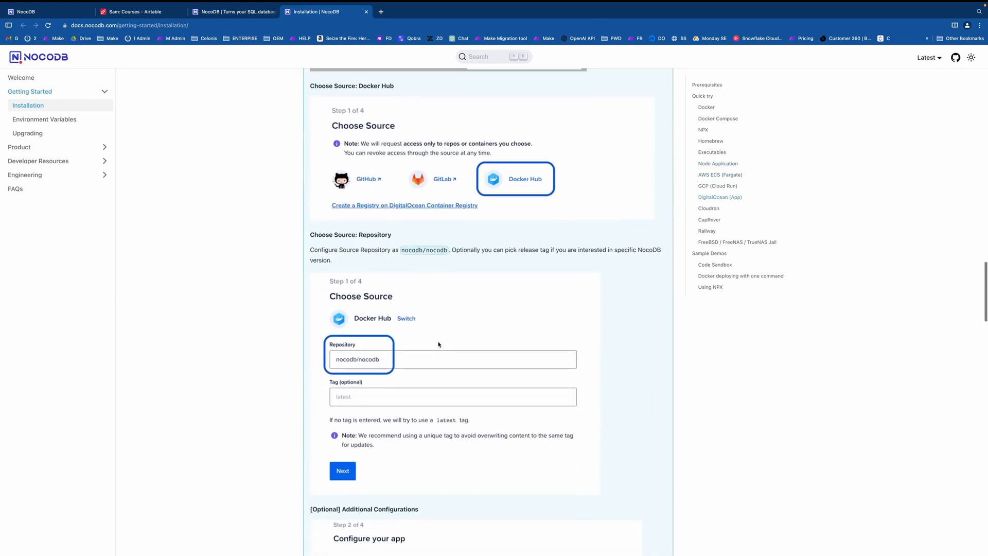
pyautogui.scroll(-3)
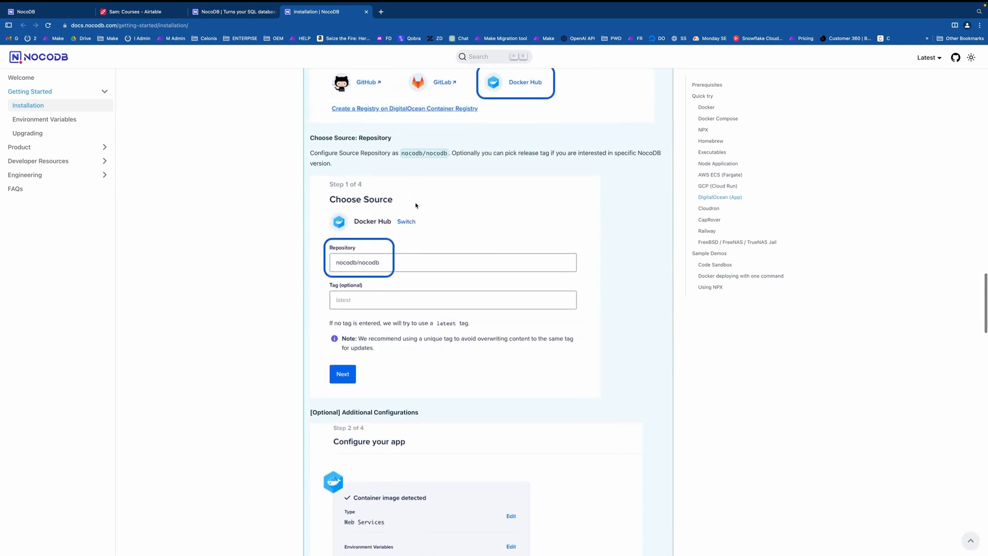
pyautogui.doubleClick(423, 152)
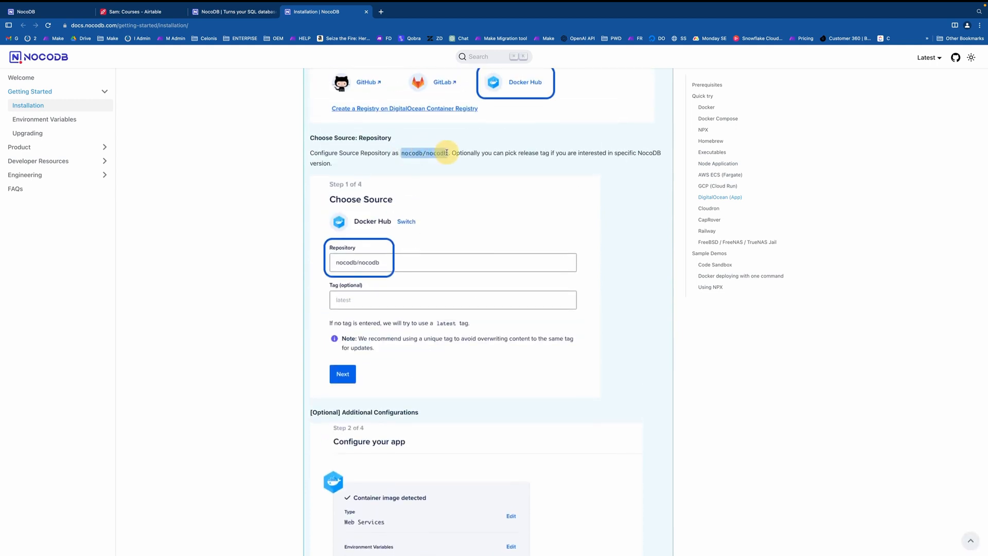
# - Check the NocoDB homepage documentation links, then return to the DigitalOcean app setup
pyautogui.click(234, 12)
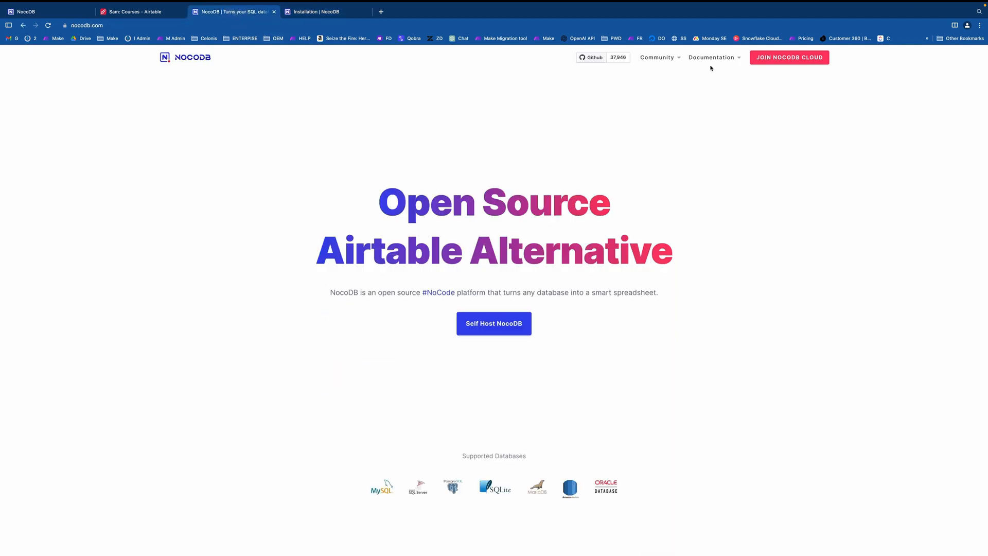
pyautogui.click(712, 57)
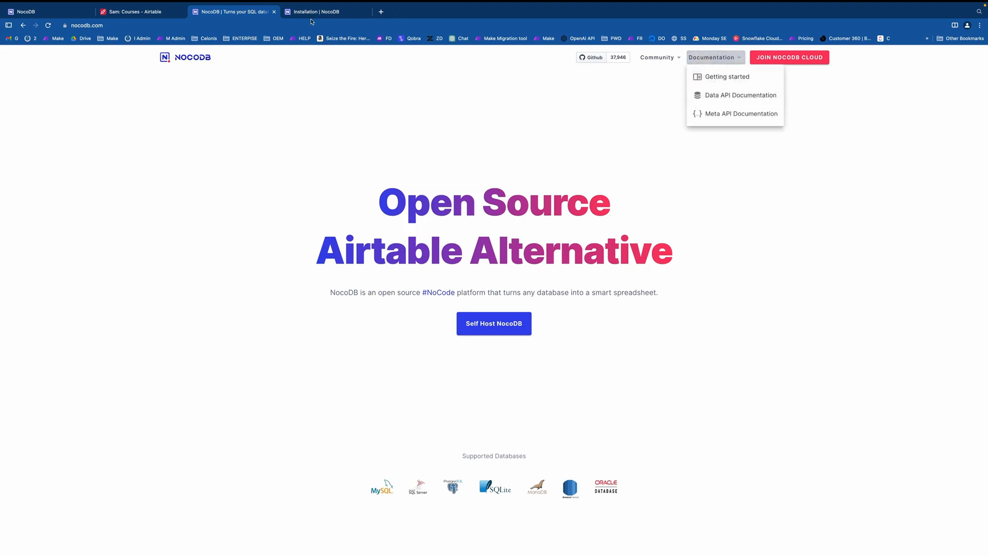
pyautogui.click(321, 11)
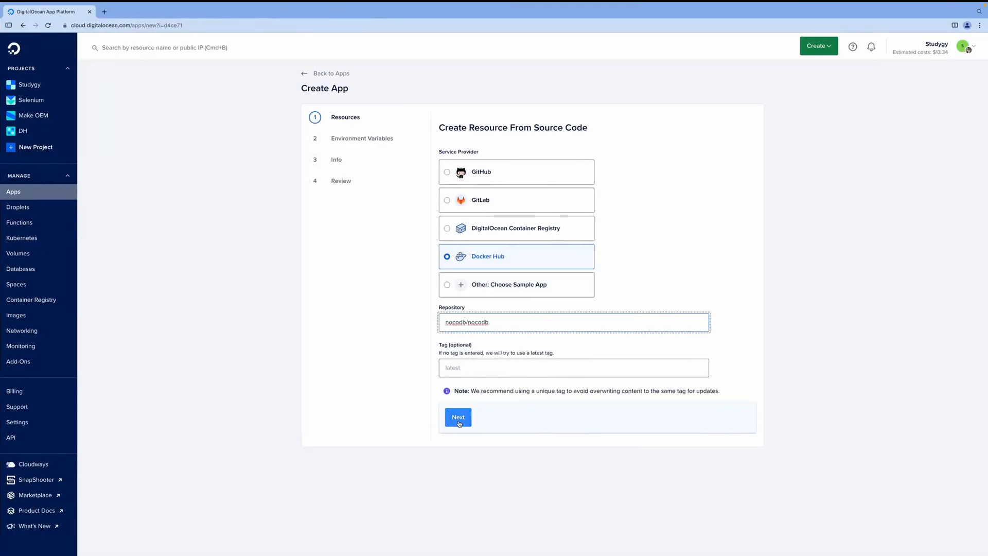
# - Submit nocodb/nocodb as the Docker Hub source, creating the nocodb-nocodb web service
pyautogui.click(457, 417)
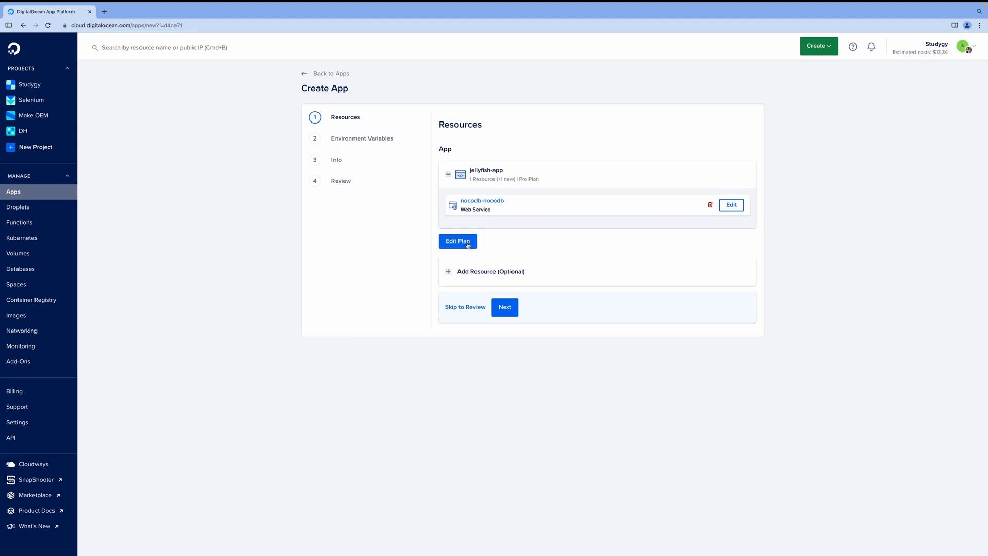
# - Set the nocodb-nocodb service to the Pro plan at $12.00/mo with one container
pyautogui.click(458, 241)
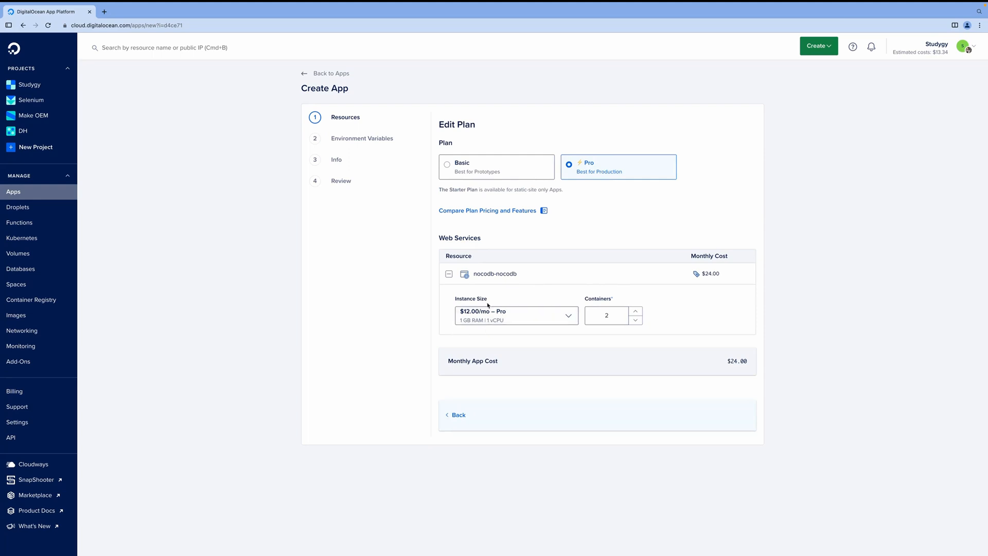
pyautogui.click(516, 315)
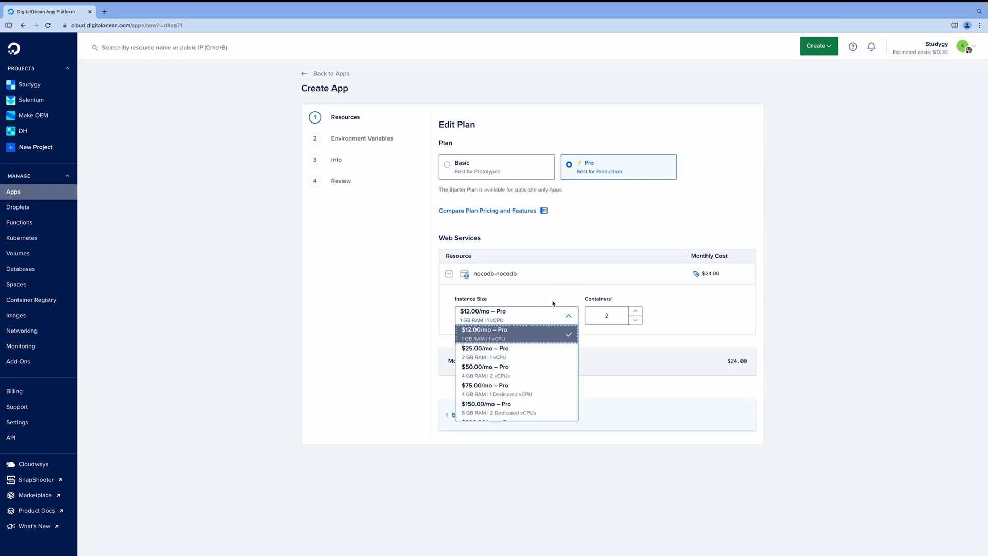
pyautogui.click(448, 164)
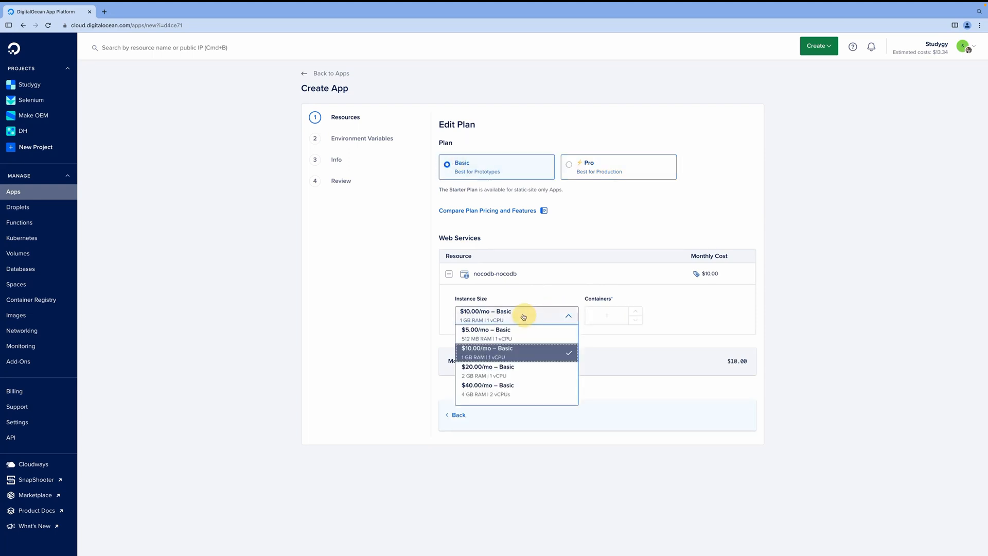
pyautogui.click(484, 333)
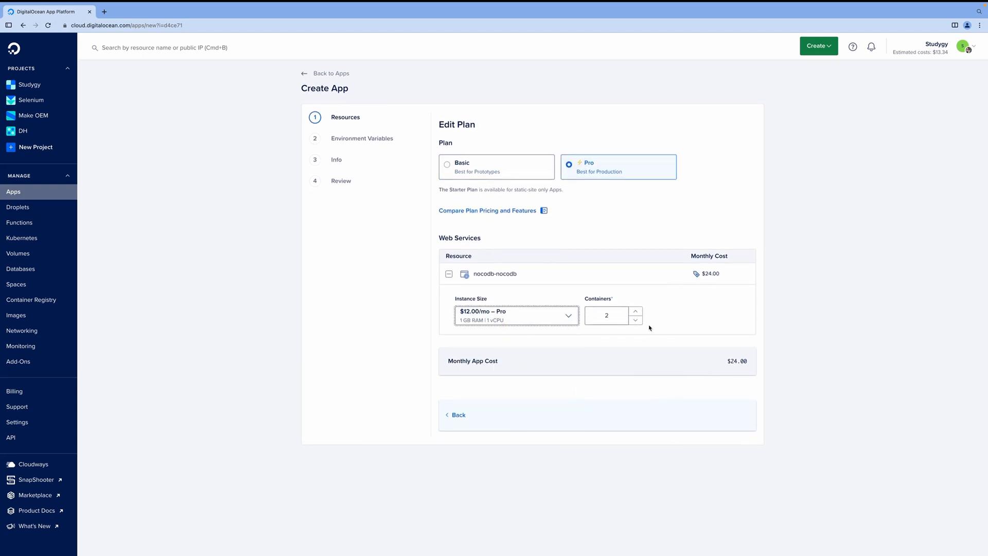
pyautogui.click(636, 319)
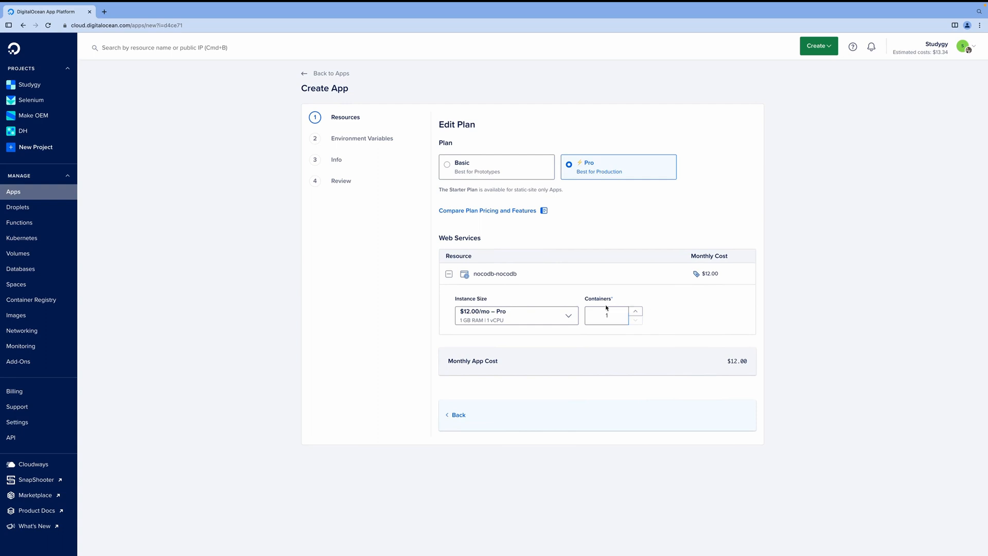
pyautogui.click(606, 315)
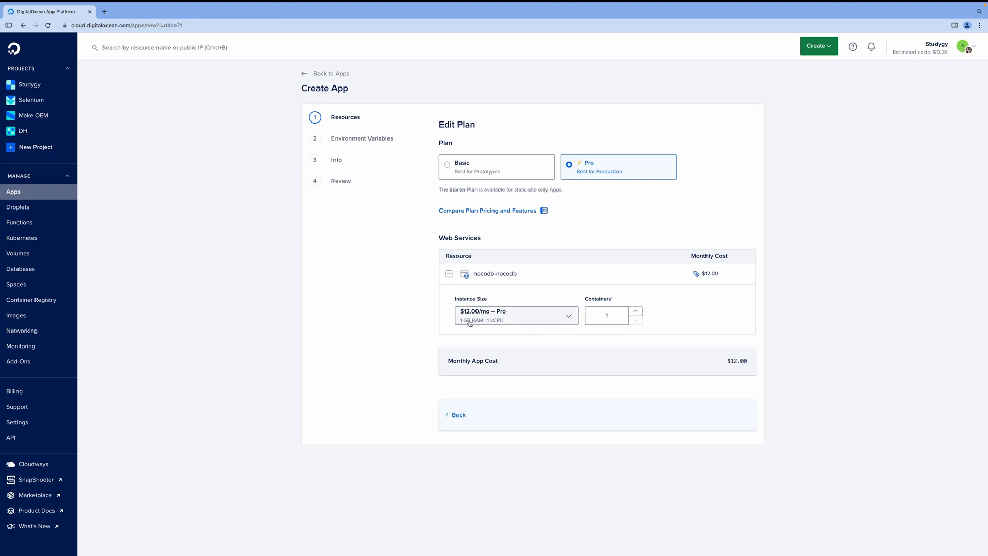
pyautogui.moveTo(562, 294)
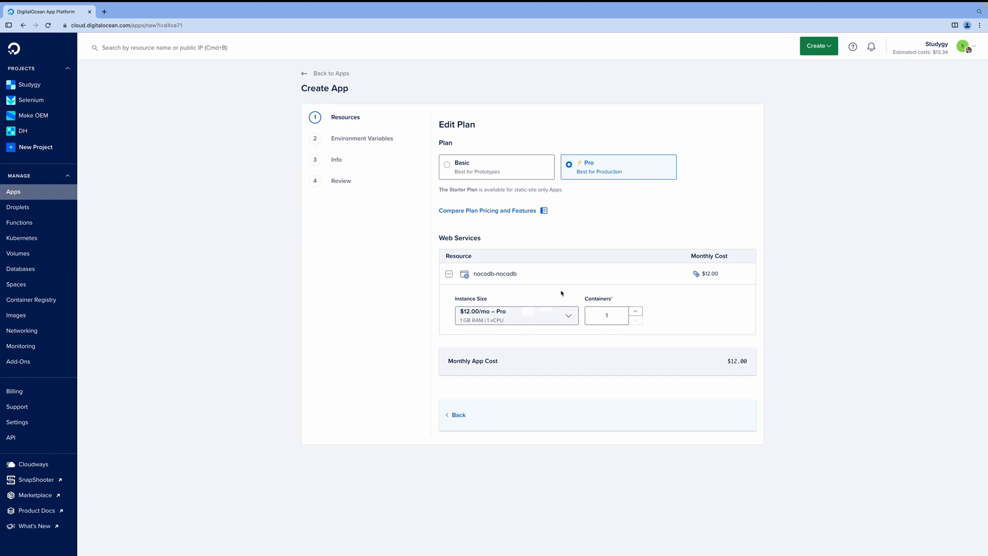
pyautogui.moveTo(493, 210)
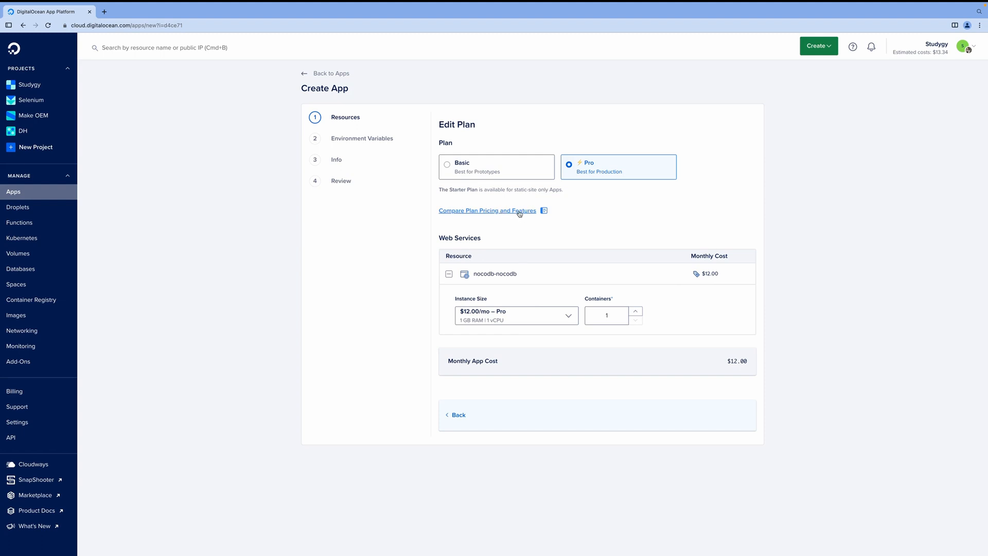
pyautogui.moveTo(519, 346)
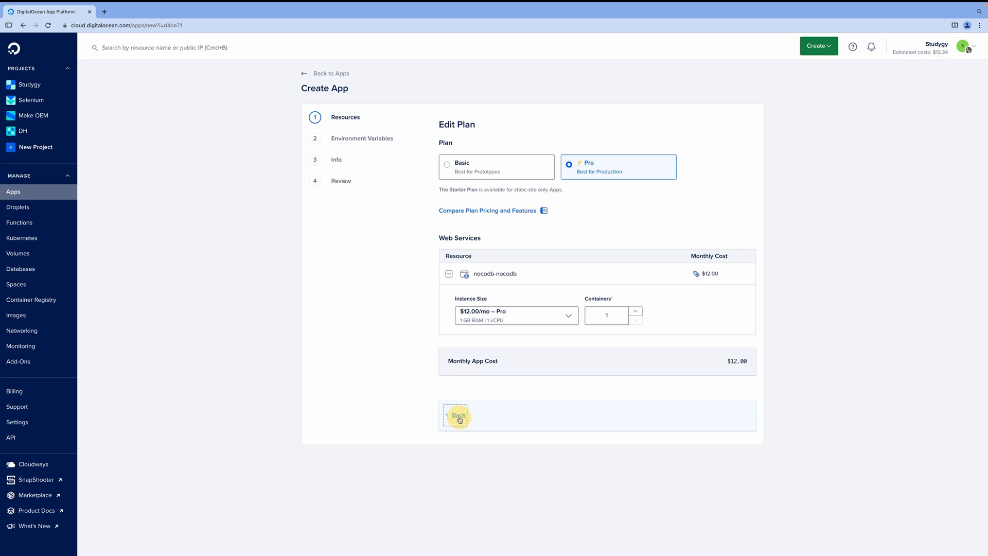
pyautogui.click(456, 415)
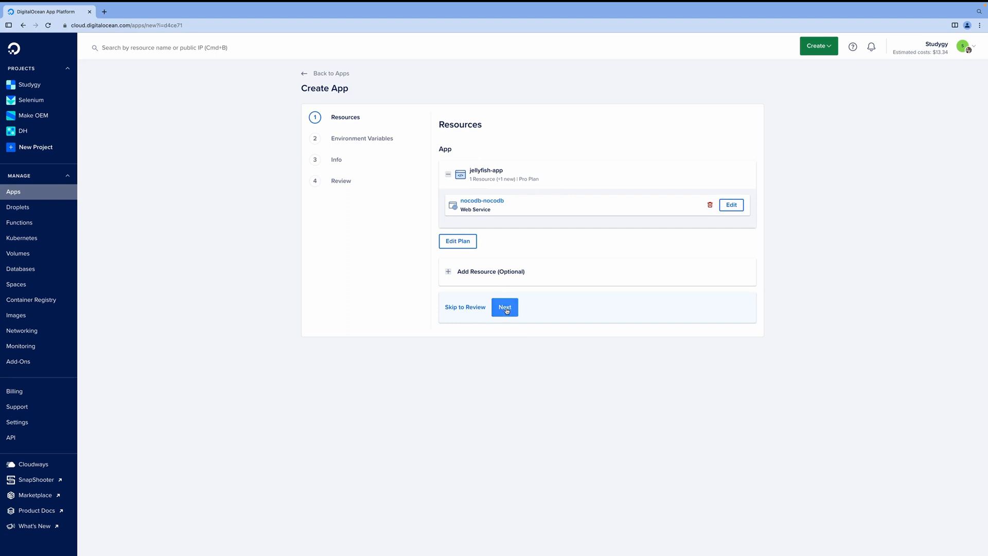
# - Advance to the Info step and rename the app from jellyfish-app to nocototest
pyautogui.click(505, 307)
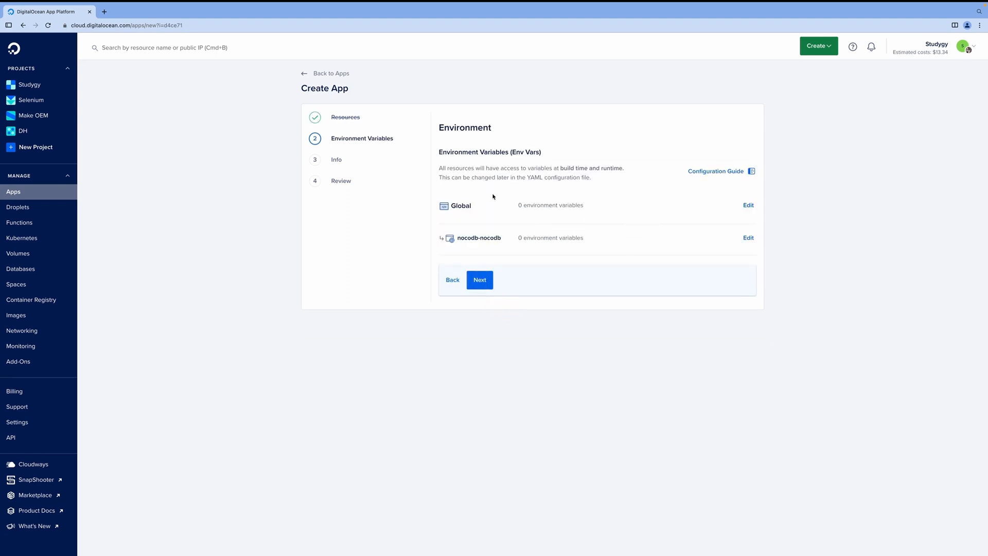
pyautogui.click(480, 280)
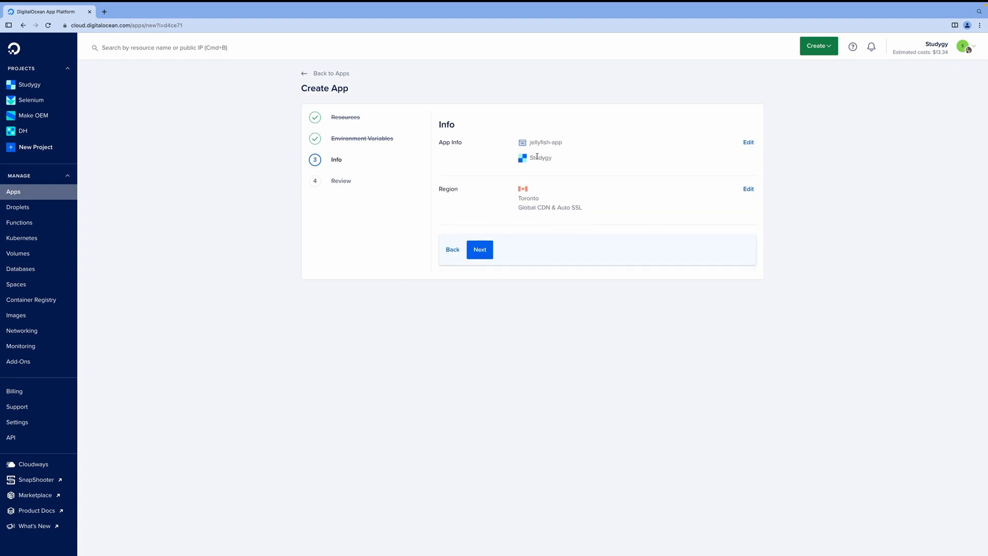
pyautogui.click(749, 142)
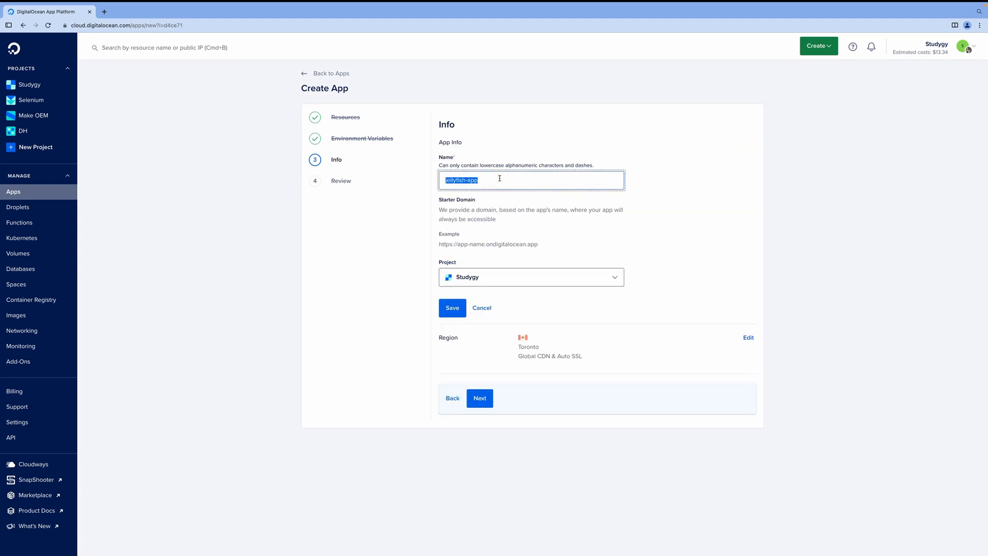
pyautogui.write('Noco')
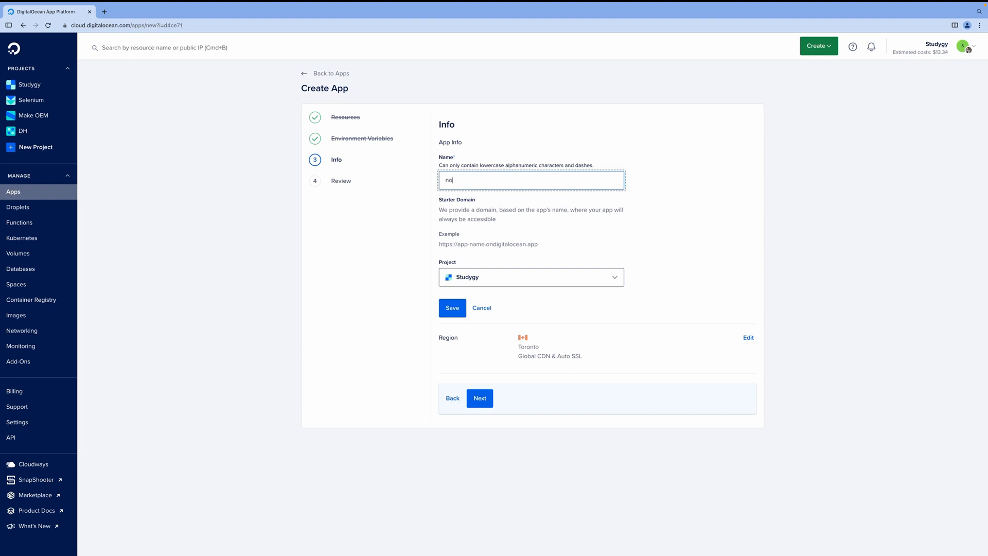
pyautogui.write('cotol')
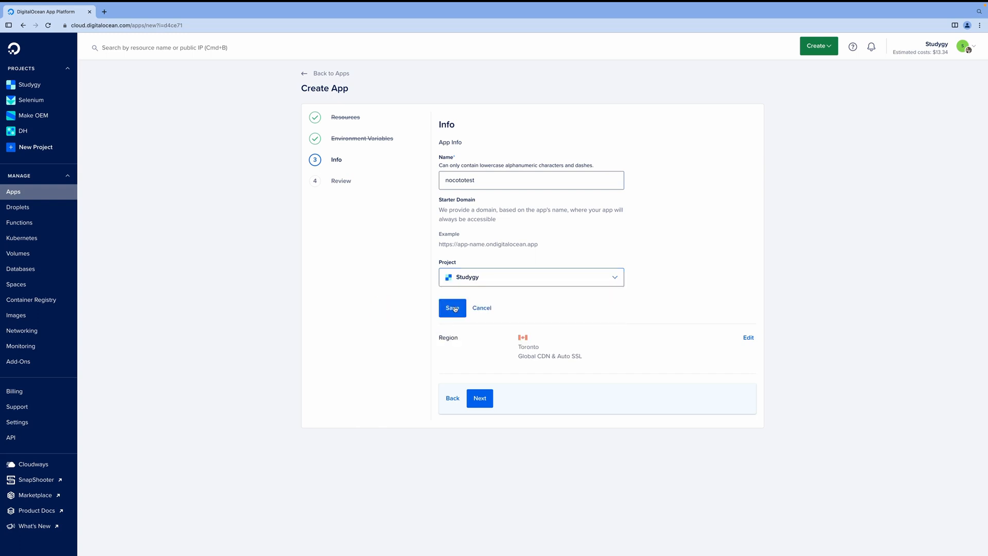
pyautogui.click(452, 307)
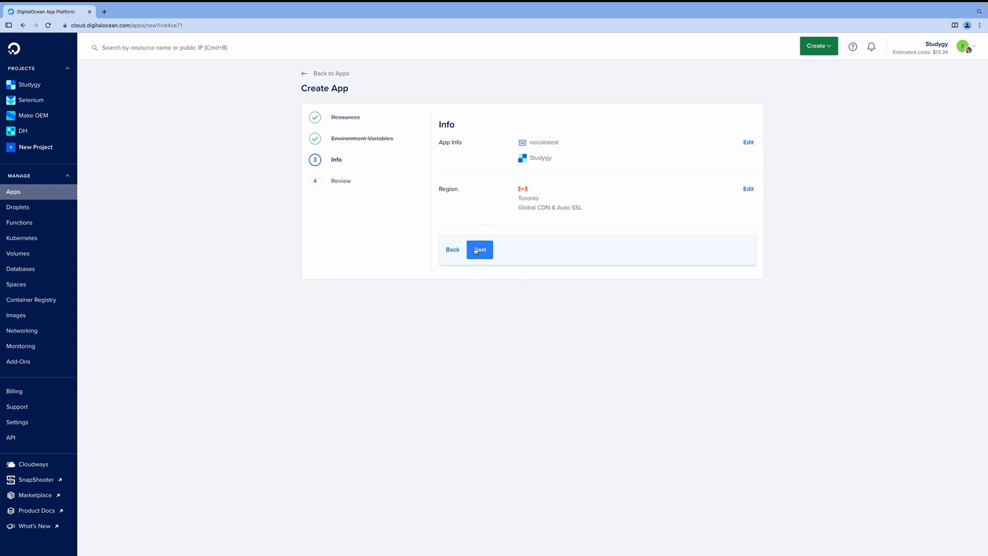
# - Review the nocototest summary: nocodb-nocodb service, Toronto region, $12.00 monthly cost
pyautogui.click(480, 249)
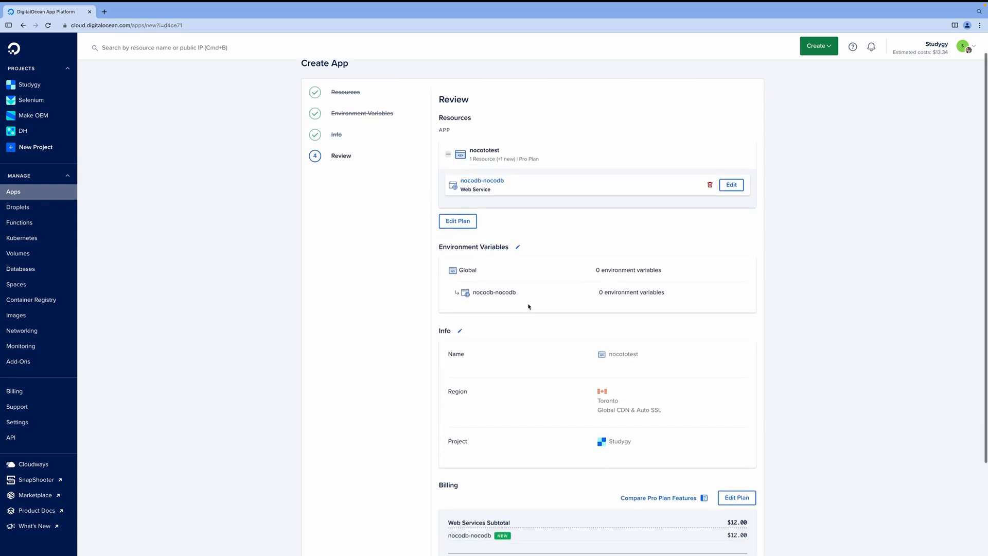
pyautogui.scroll(-3)
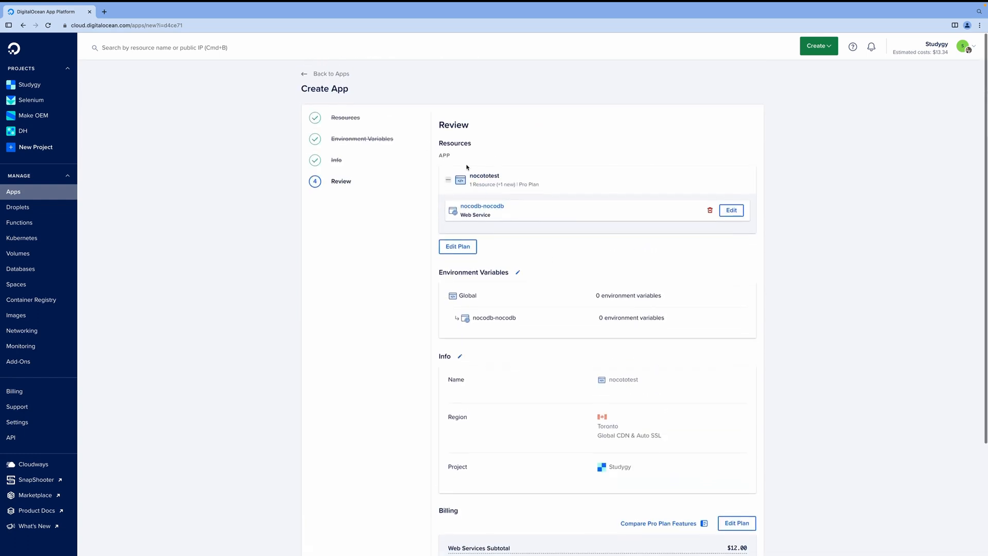
pyautogui.scroll(-3)
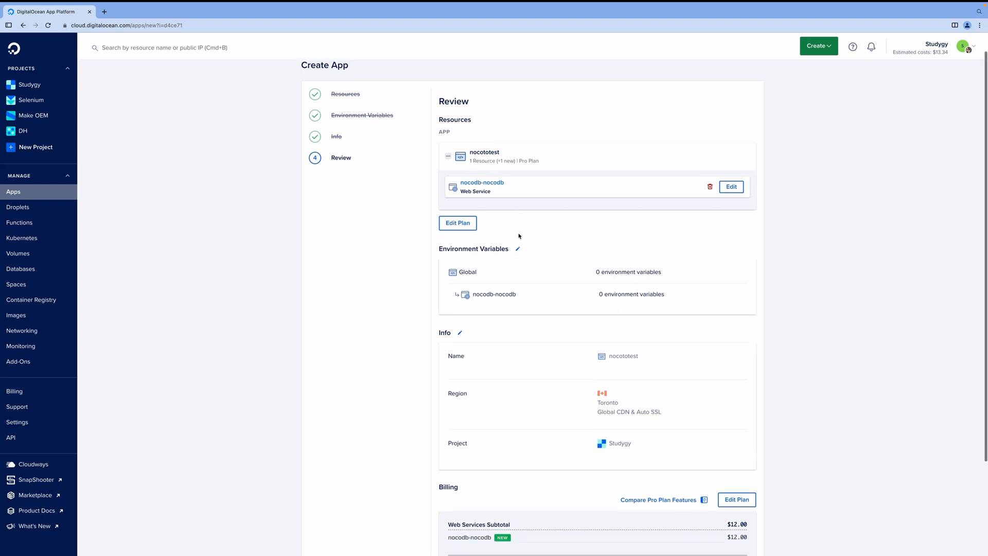
pyautogui.scroll(-3)
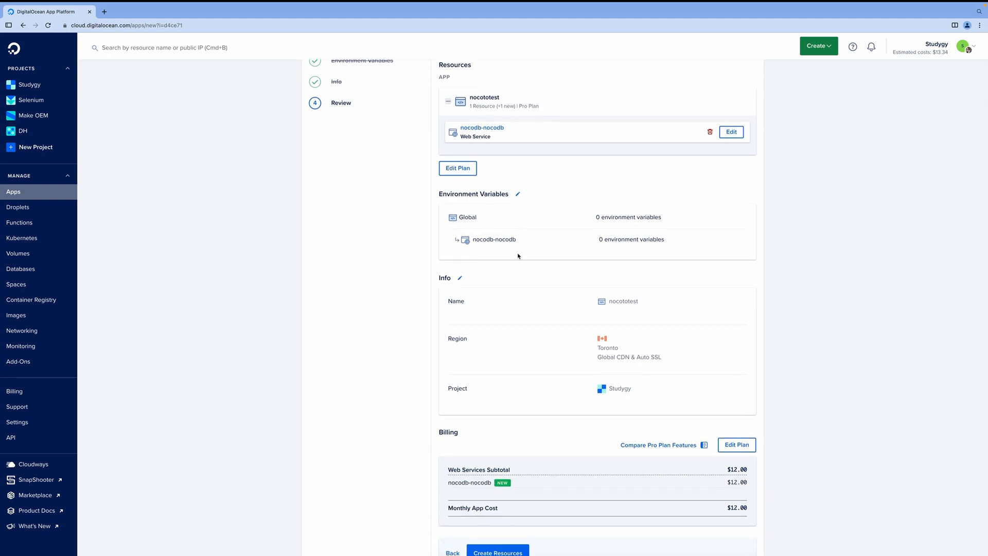
pyautogui.scroll(-3)
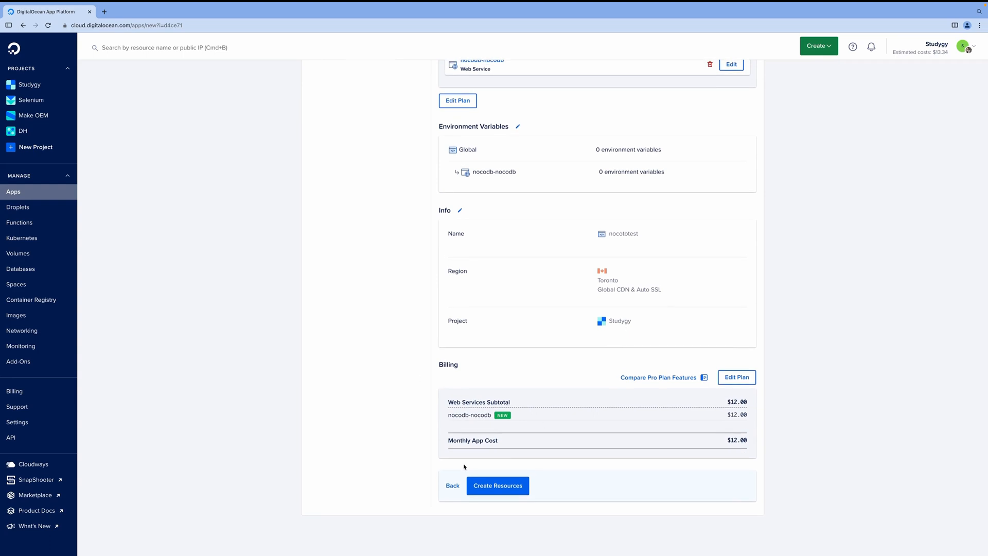
# - Create and deploy the nocototest app, then open its live NocoDB site
pyautogui.click(497, 485)
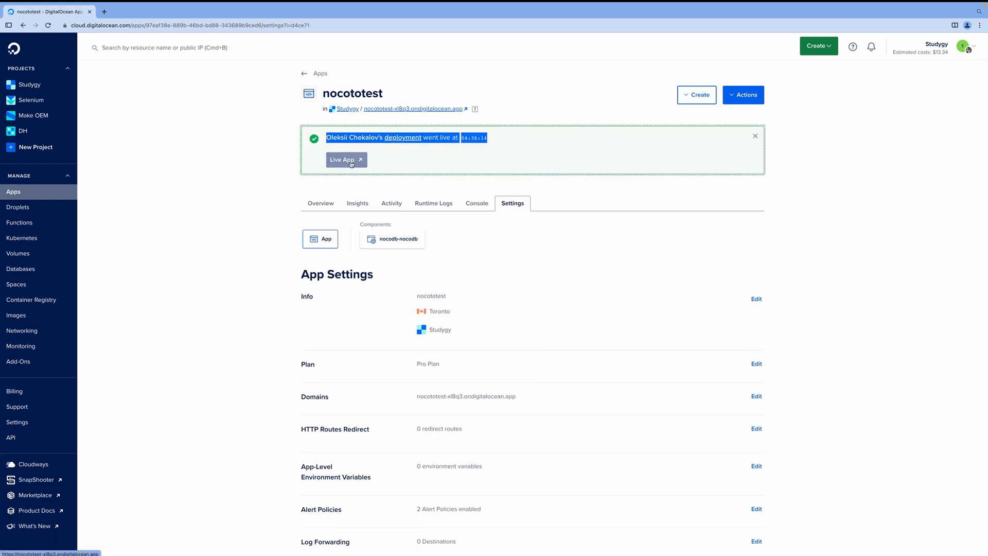
pyautogui.moveTo(355, 80)
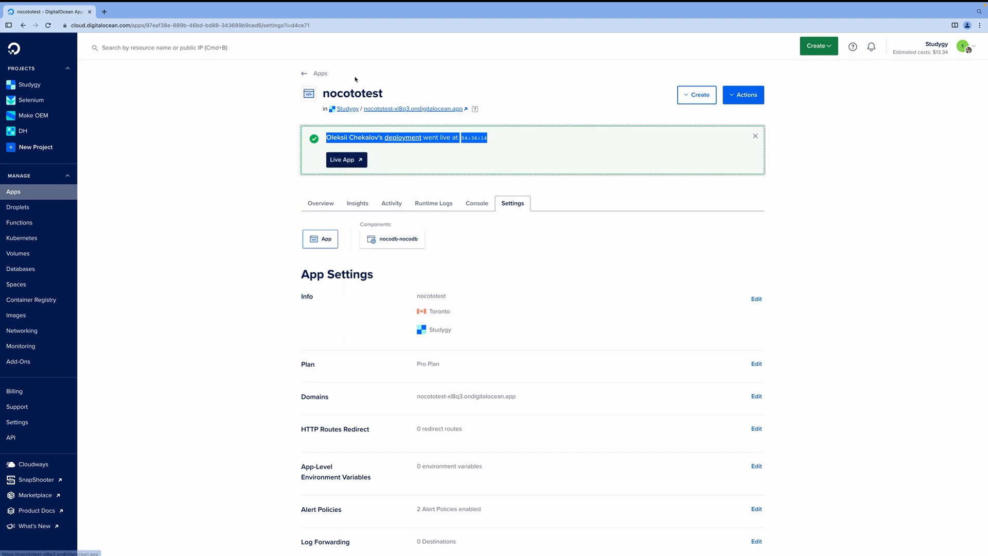
pyautogui.click(346, 159)
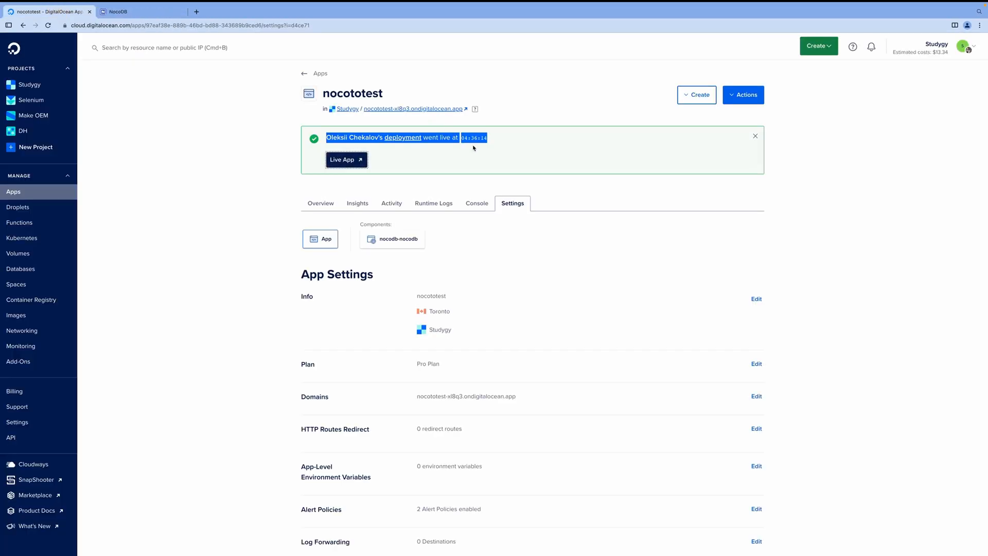
pyautogui.click(142, 11)
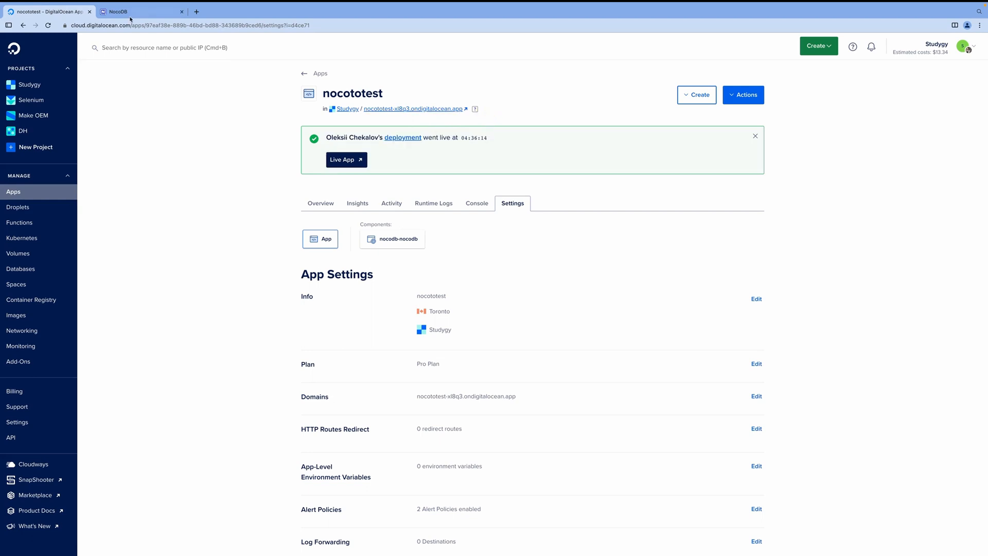
# - Sign up the NocoDB super admin with an email and password on the live site
pyautogui.click(139, 11)
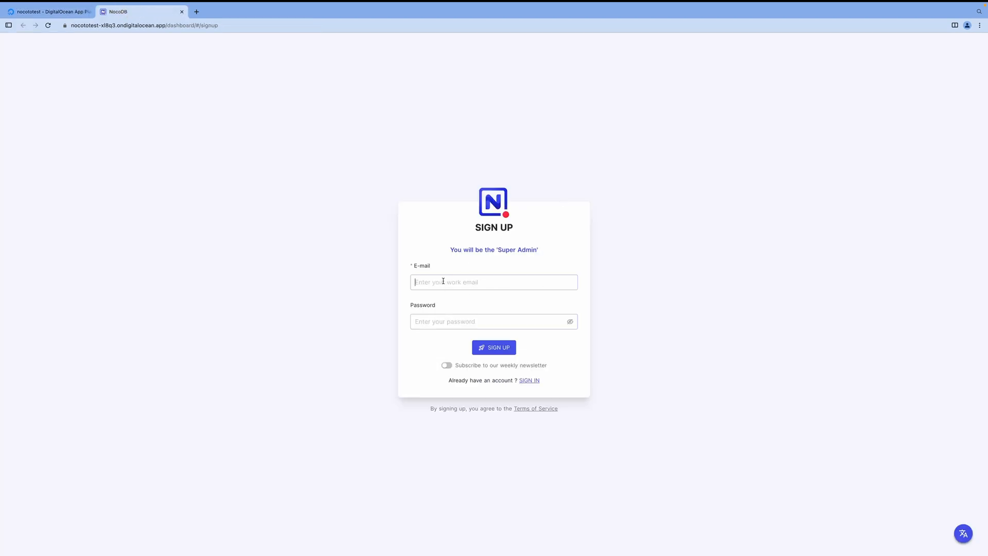
pyautogui.click(493, 283)
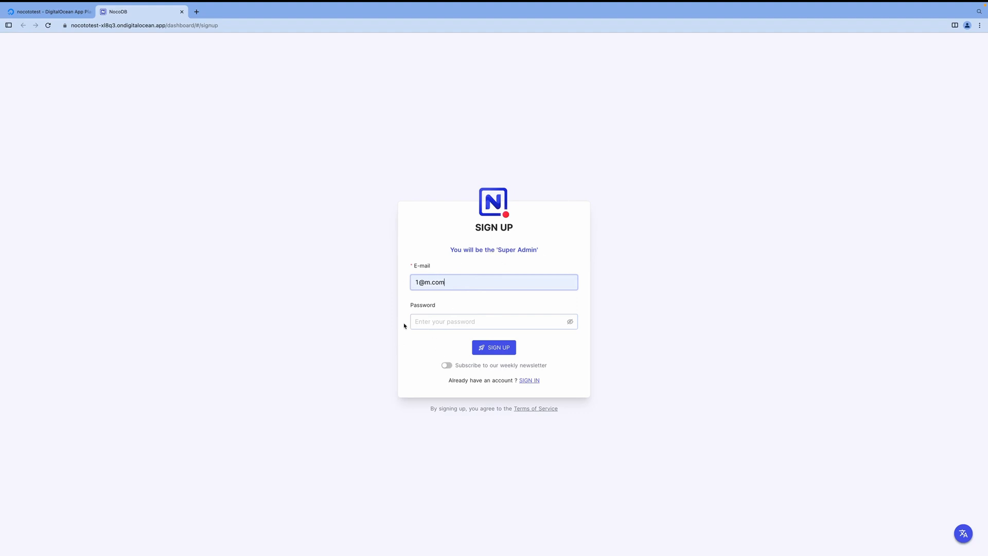
pyautogui.write('•••')
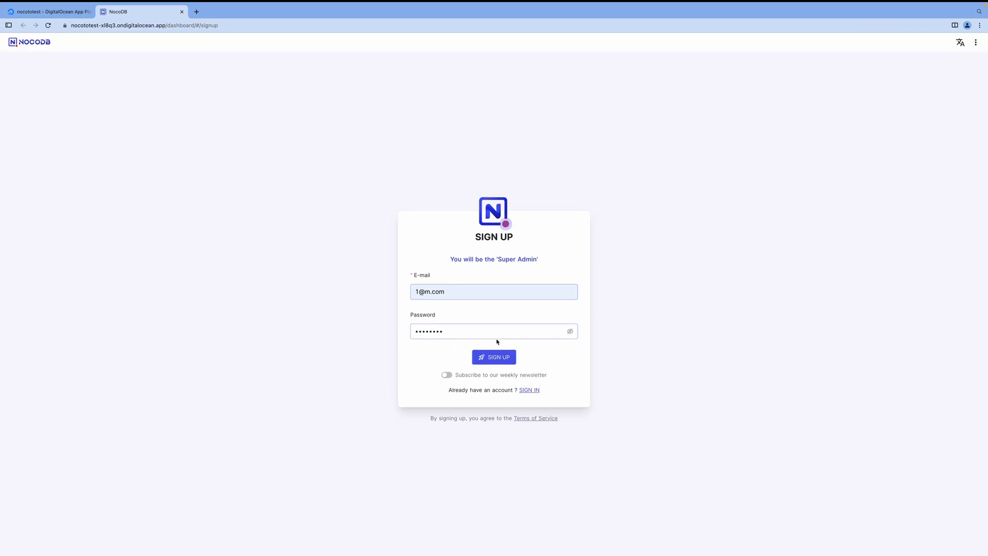
pyautogui.click(493, 357)
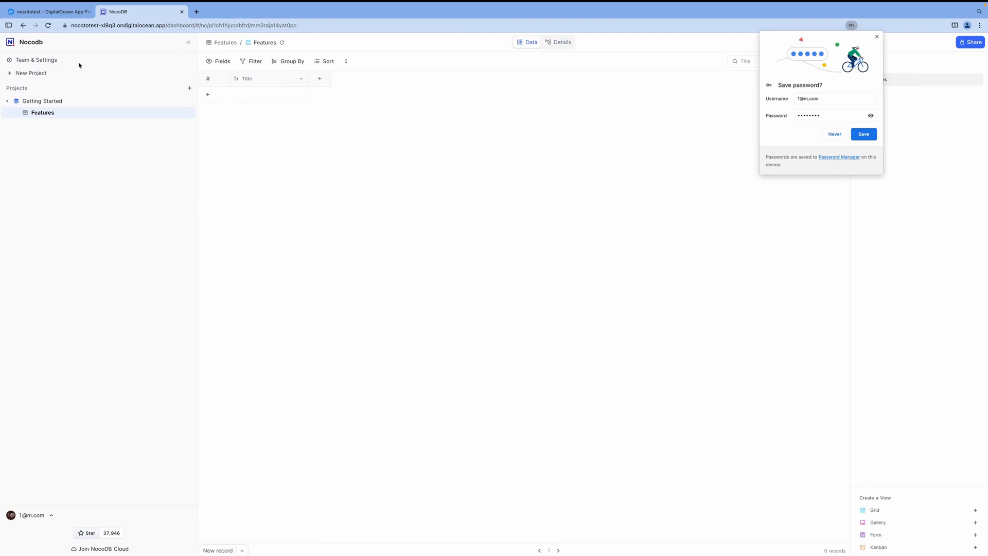
pyautogui.moveTo(927, 52)
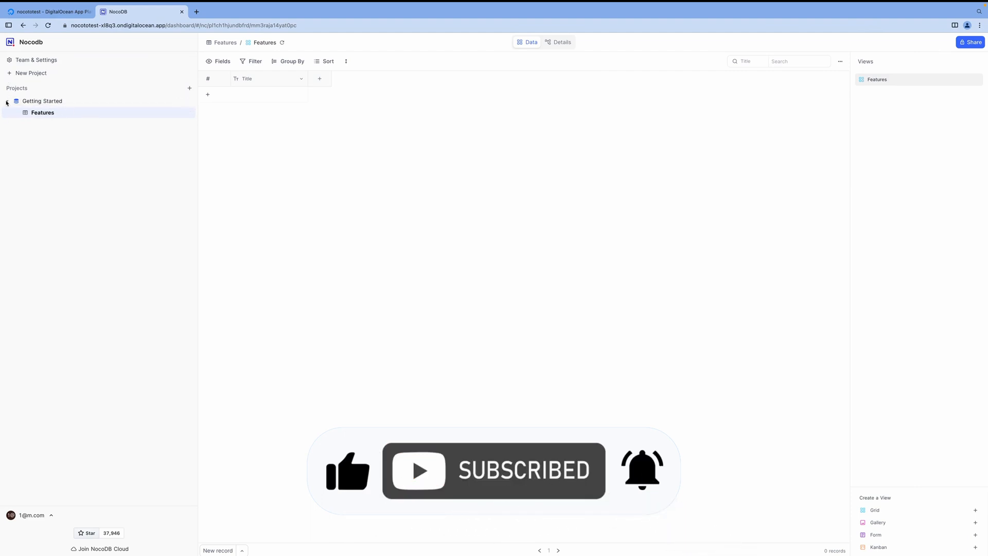
# - Create a new empty database named test, then return to the Getting Started project
pyautogui.click(43, 101)
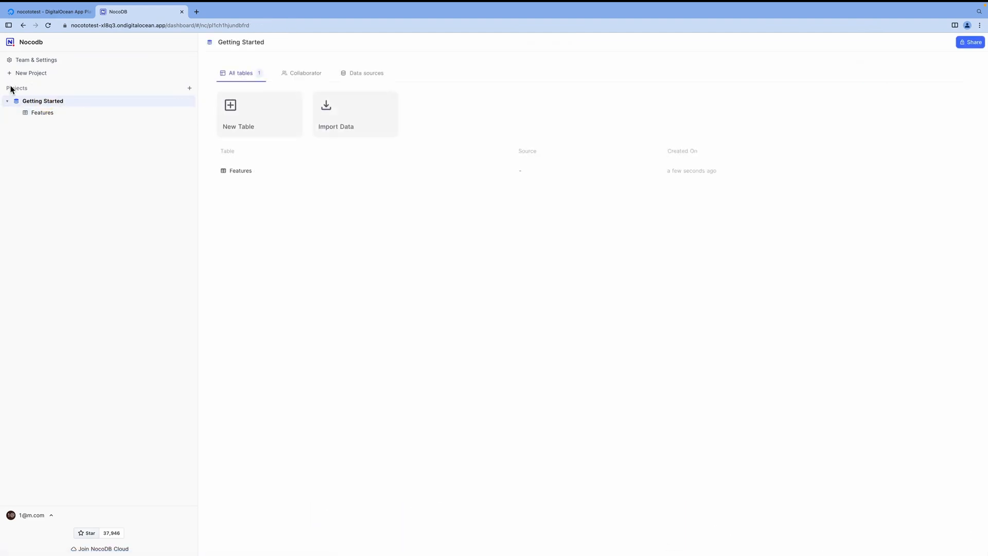
pyautogui.click(190, 87)
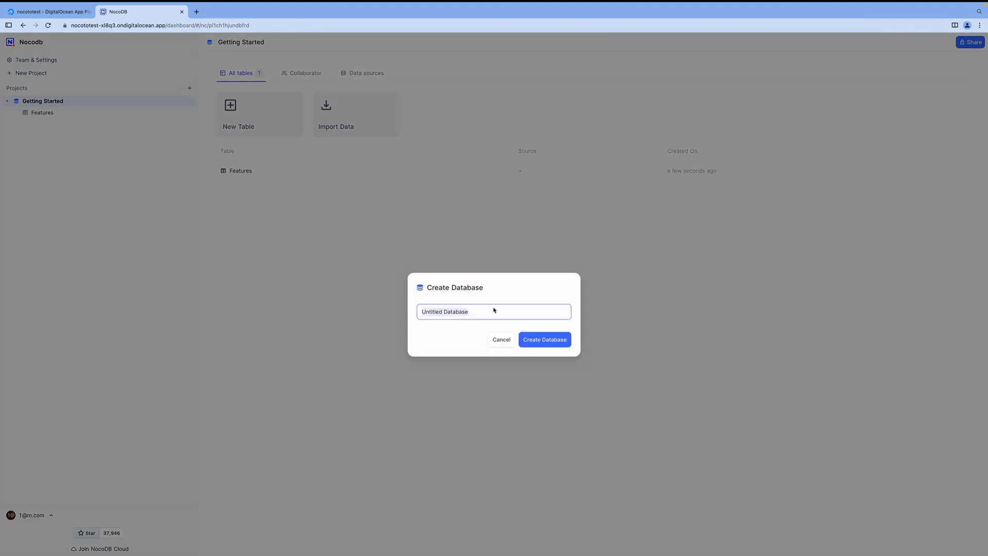
pyautogui.write('test')
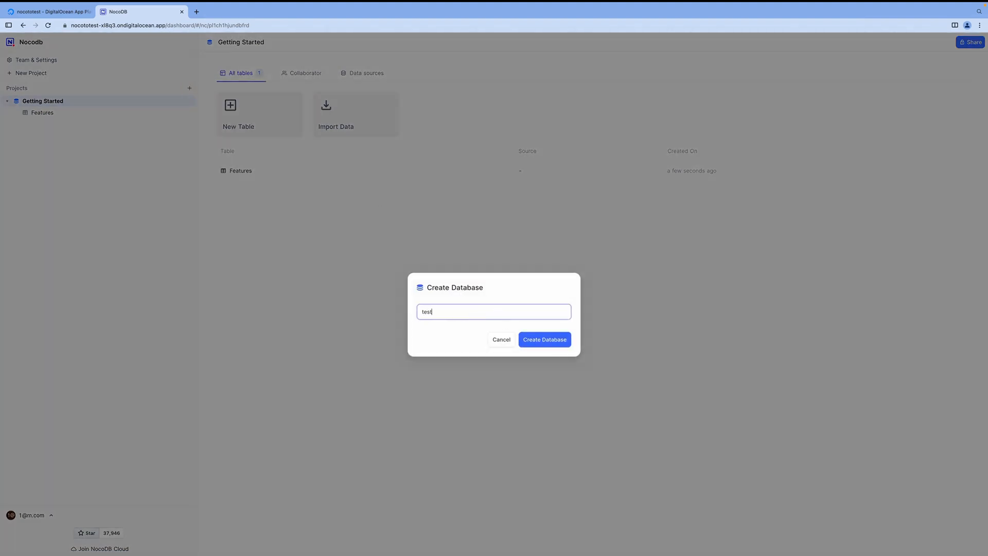
pyautogui.click(544, 339)
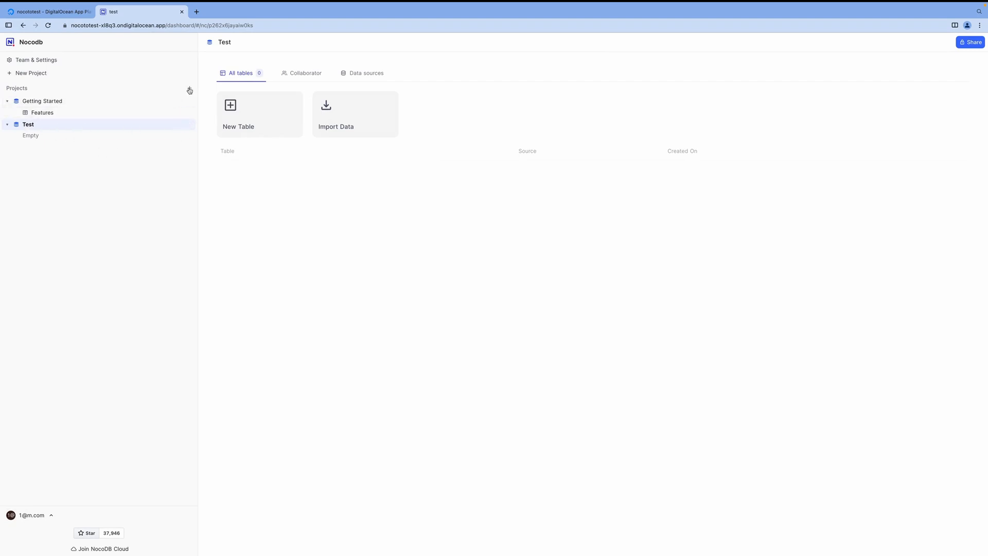
pyautogui.click(42, 101)
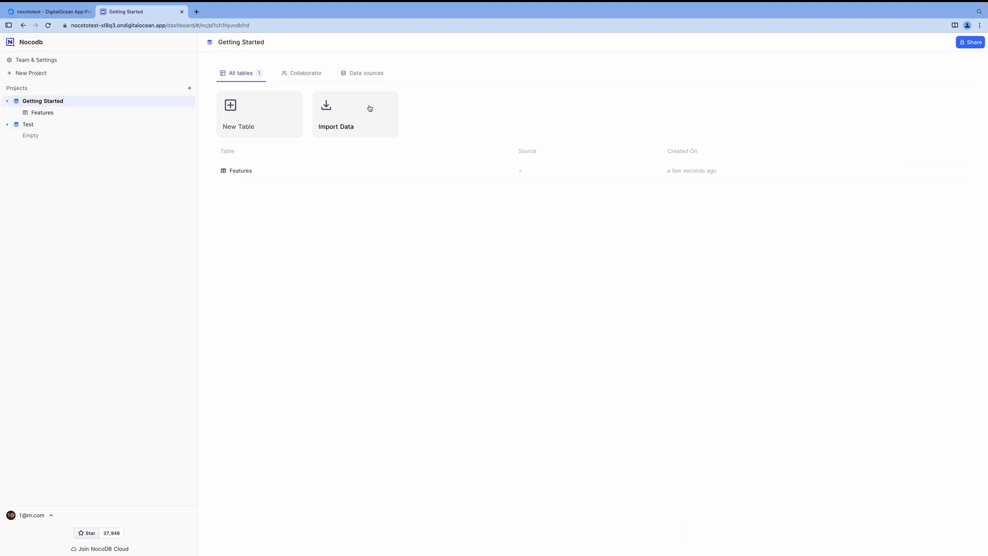
pyautogui.moveTo(247, 130)
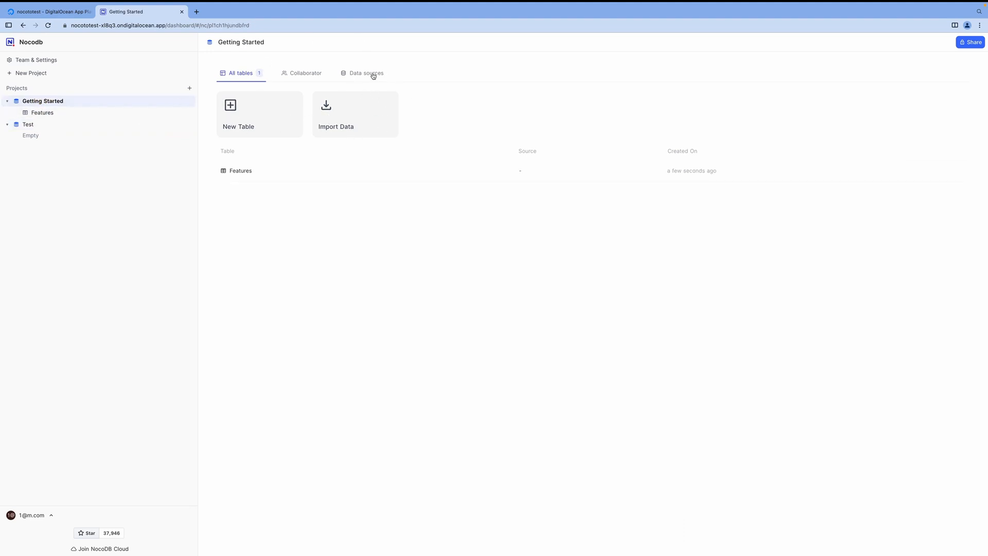
# - Review the new data source form, keep MySql as database type, and dismiss it unsubmitted
pyautogui.click(366, 73)
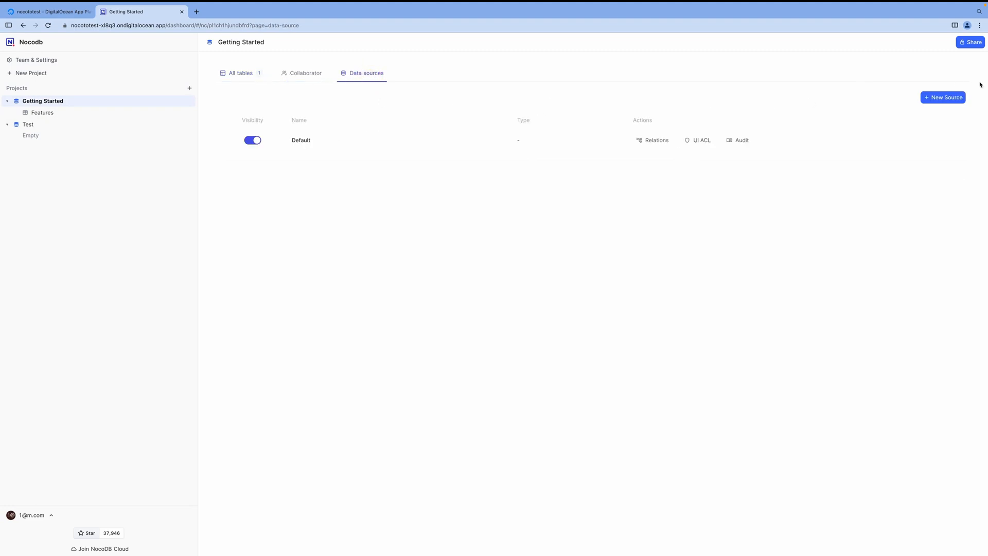
pyautogui.click(944, 97)
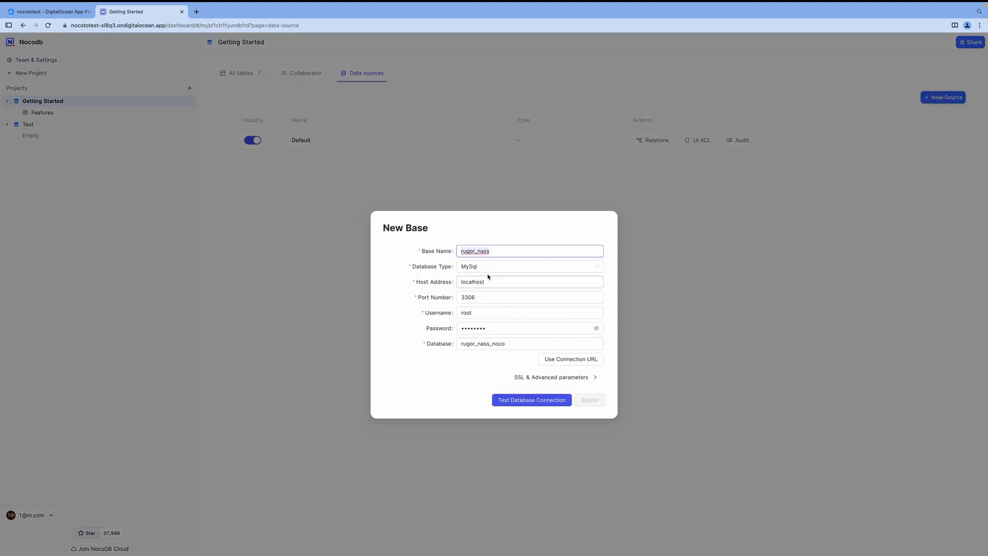
pyautogui.click(529, 266)
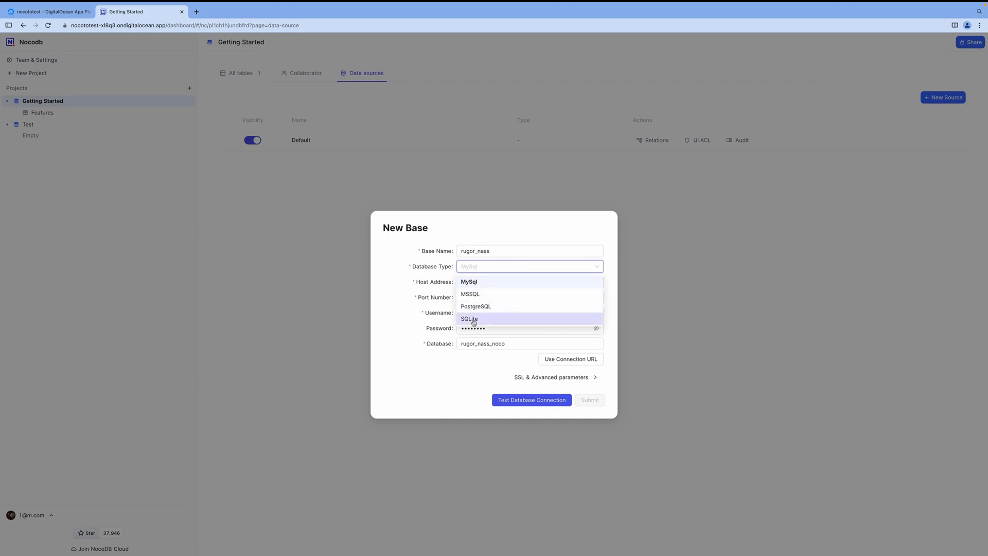
pyautogui.click(469, 282)
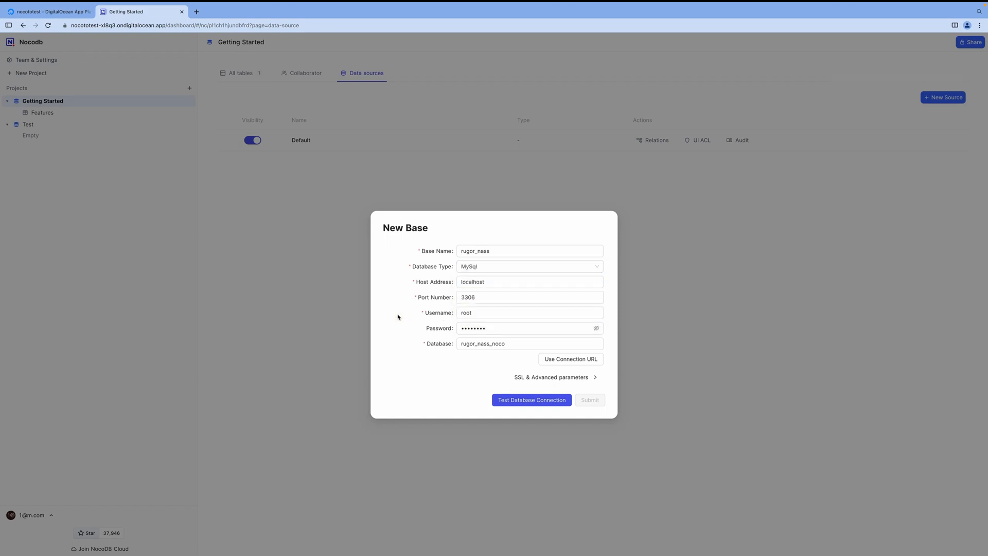
pyautogui.moveTo(439, 360)
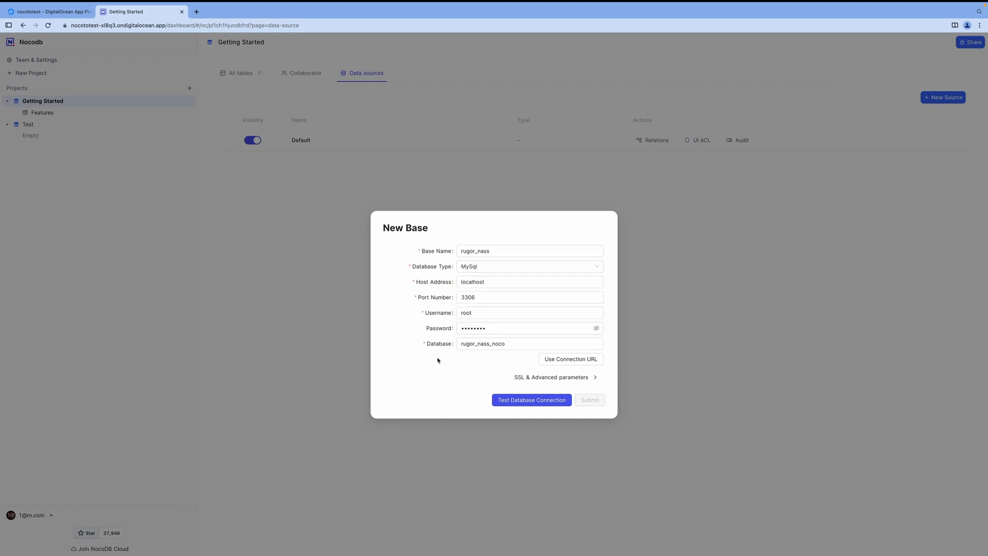
pyautogui.moveTo(448, 361)
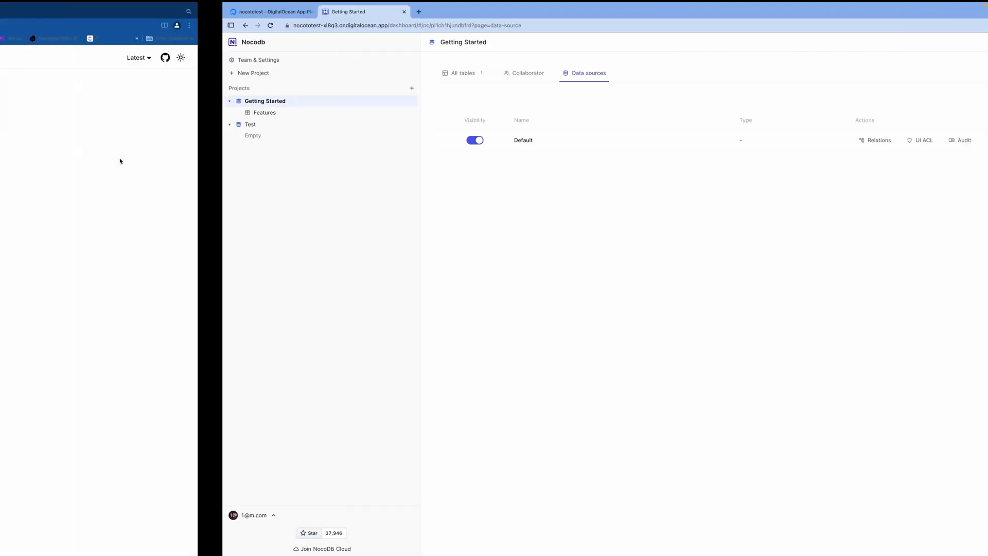
pyautogui.click(417, 12)
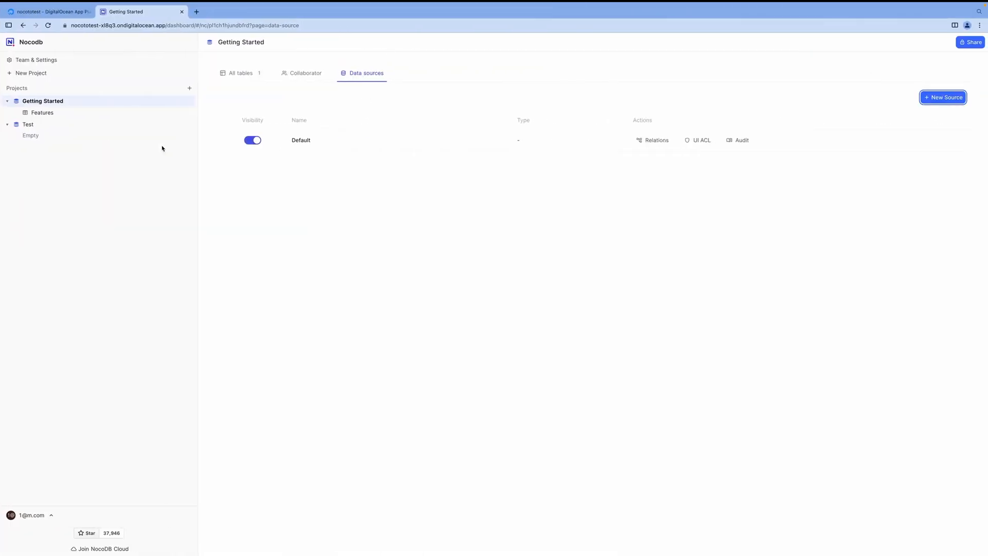
# - Cancel a new-table dialog and start an Airtable import from the All tables view
pyautogui.click(189, 101)
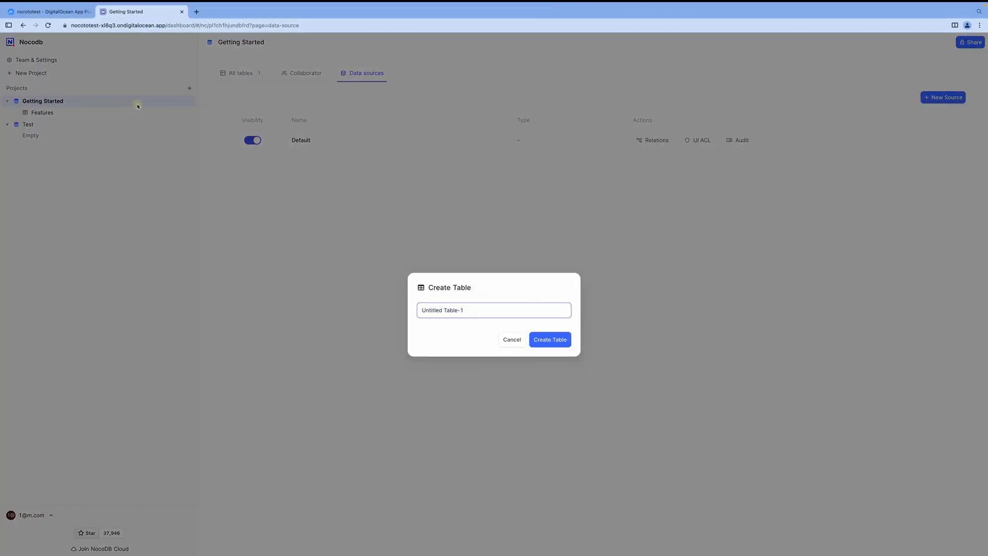
pyautogui.click(512, 338)
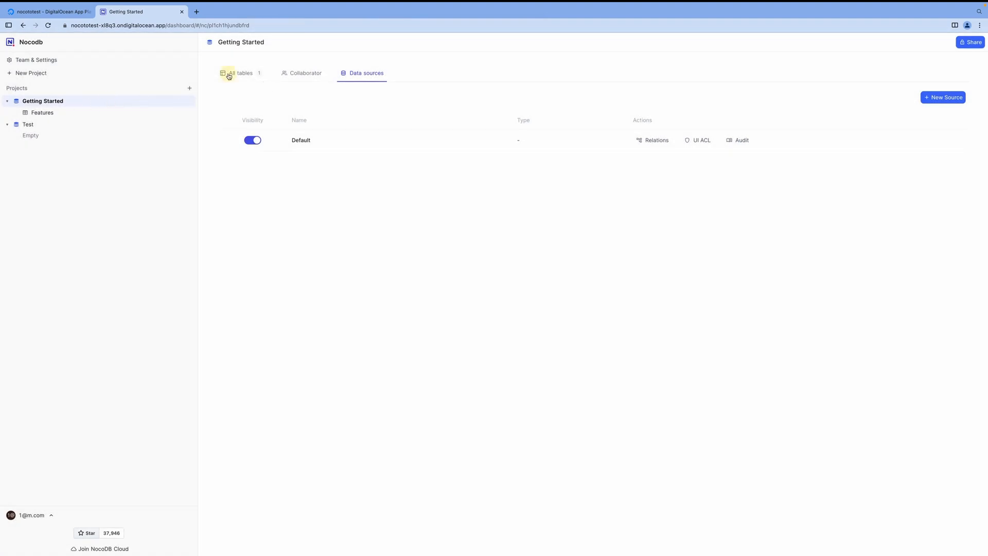
pyautogui.click(241, 73)
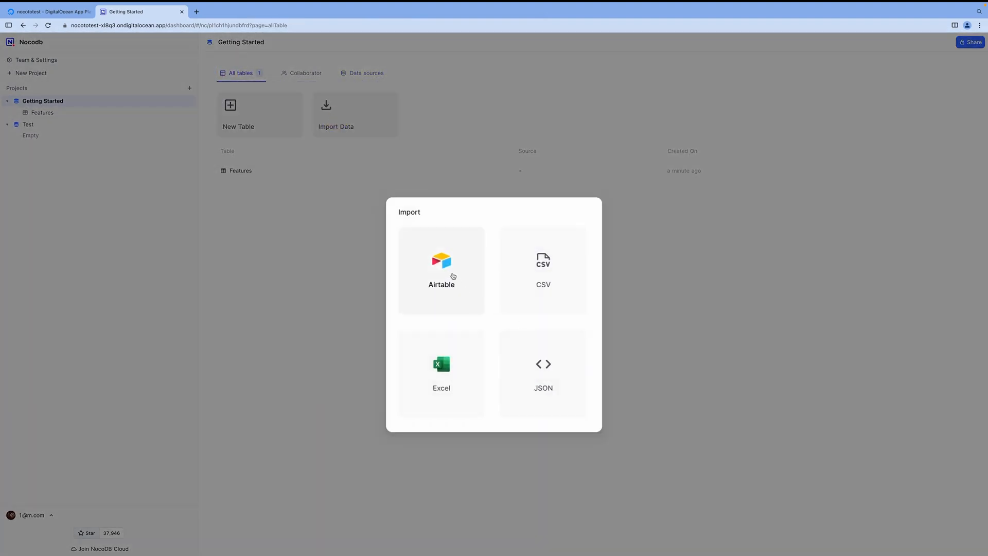
pyautogui.click(442, 268)
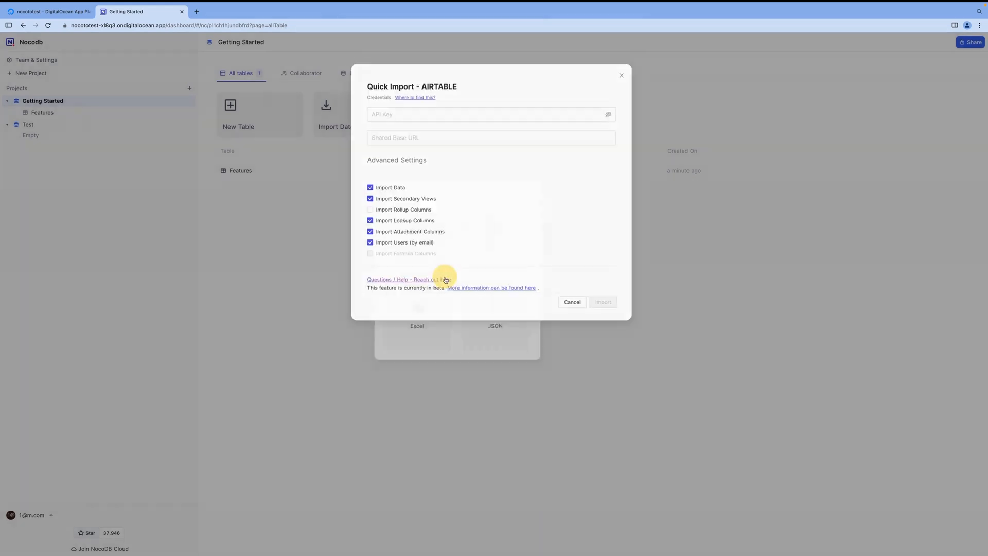
# - Tick Import Rollup Columns and ready the API Key and Shared Base URL fields
pyautogui.click(370, 209)
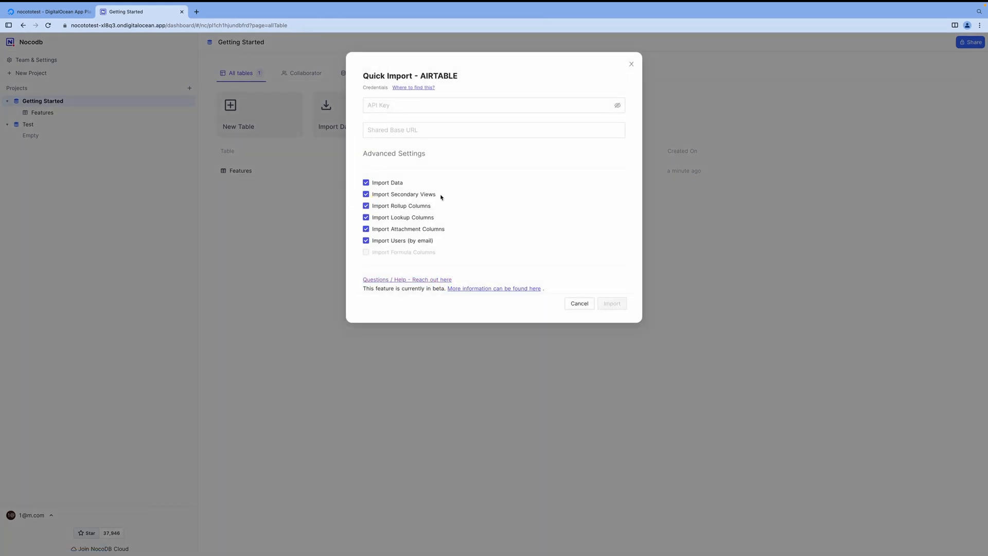
pyautogui.click(493, 105)
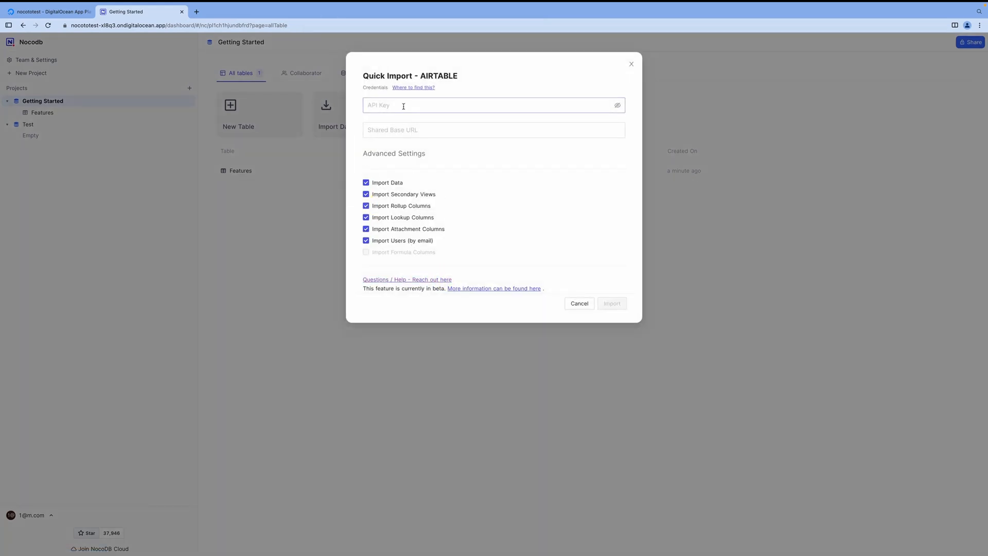
pyautogui.click(493, 105)
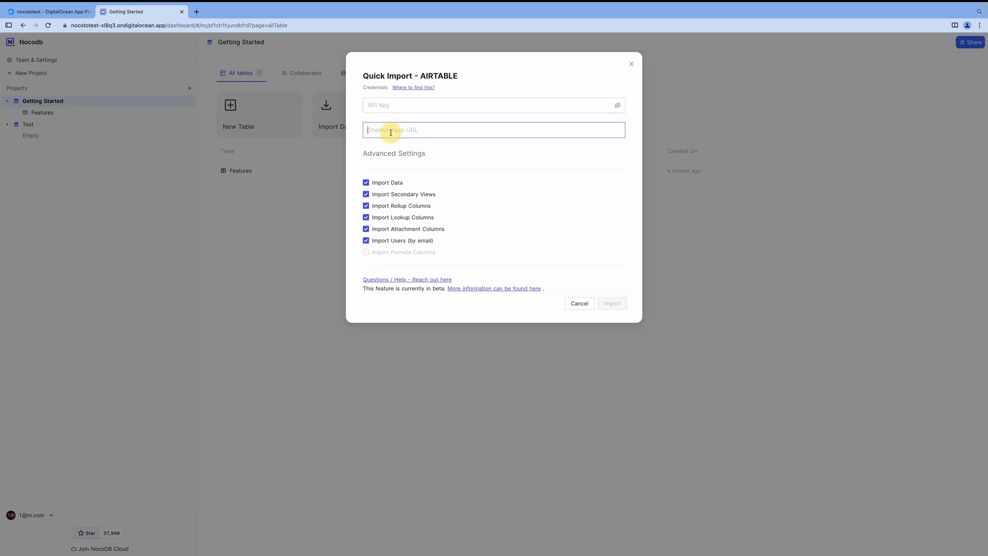
pyautogui.click(473, 11)
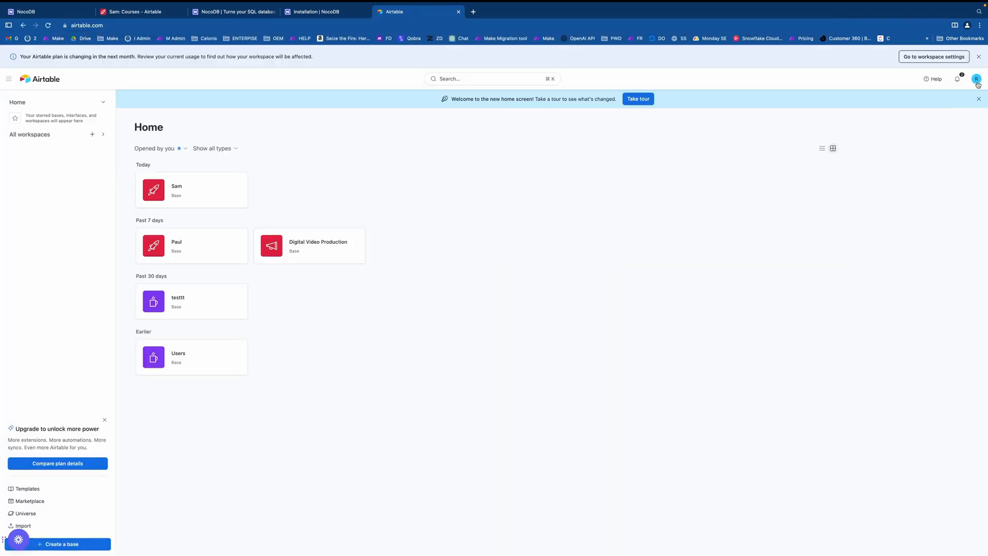
# - Visit Airtable's Developer hub for an API token and open the Paul base, reloading after an error
pyautogui.click(977, 78)
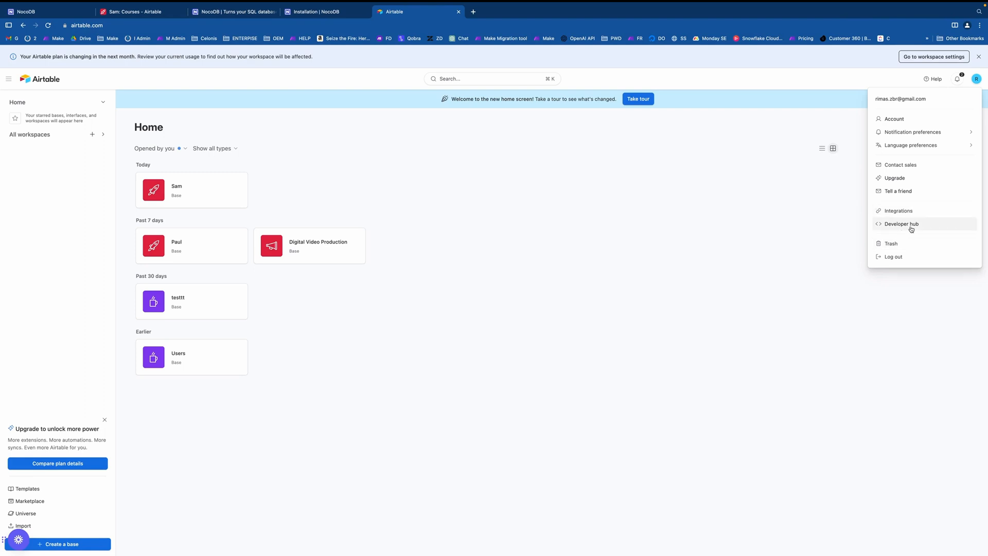
pyautogui.click(902, 223)
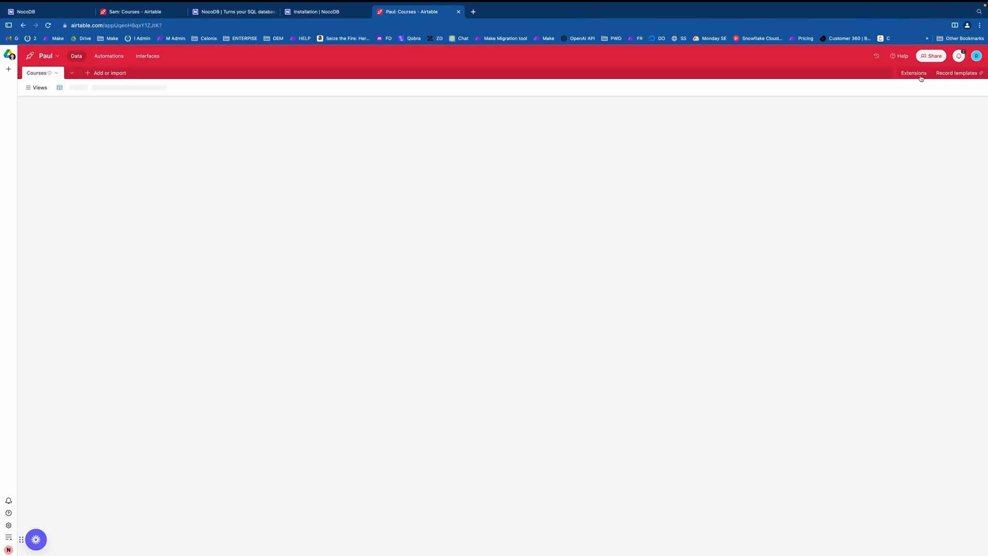
pyautogui.click(934, 56)
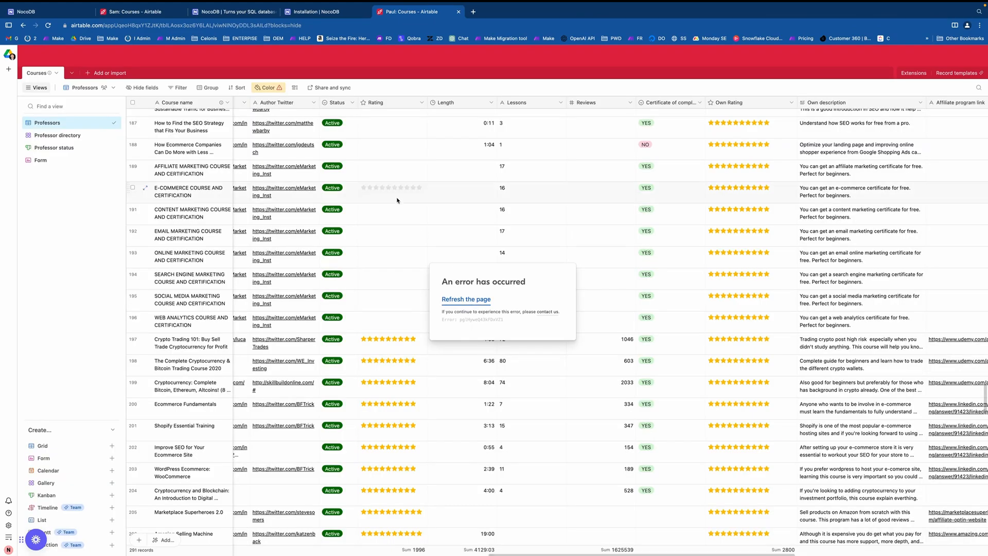
pyautogui.click(465, 299)
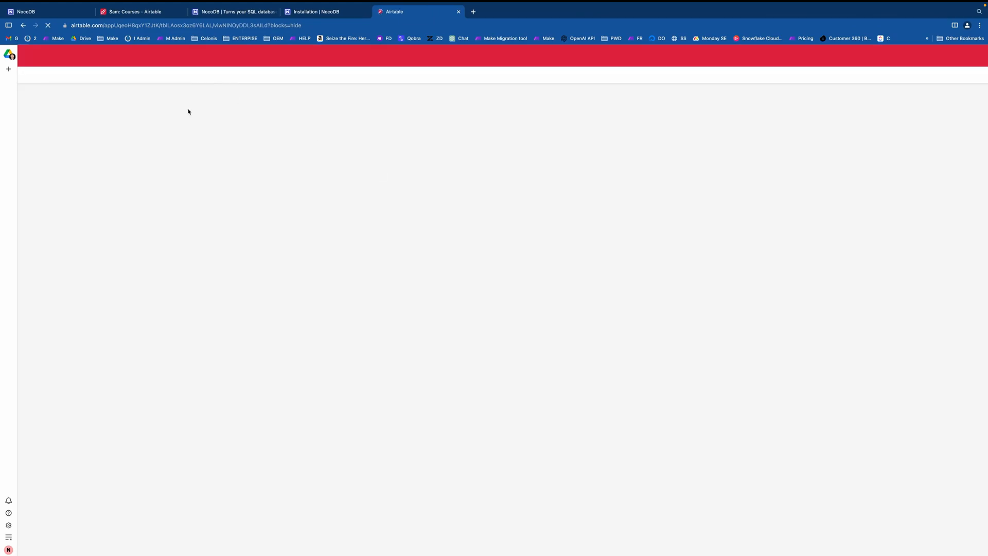
# - Share the Paul base publicly with a read-only shared base link enabled
pyautogui.click(931, 56)
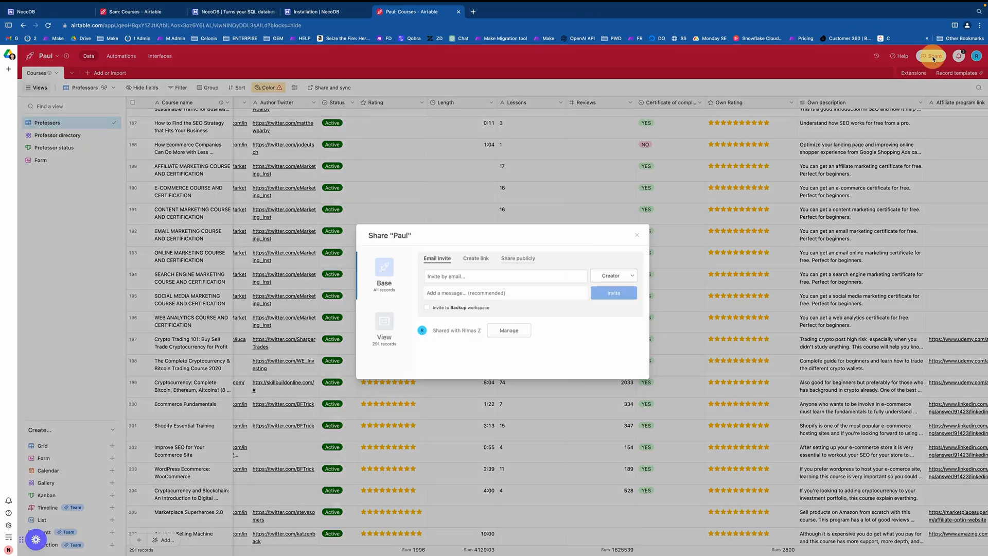
pyautogui.click(518, 259)
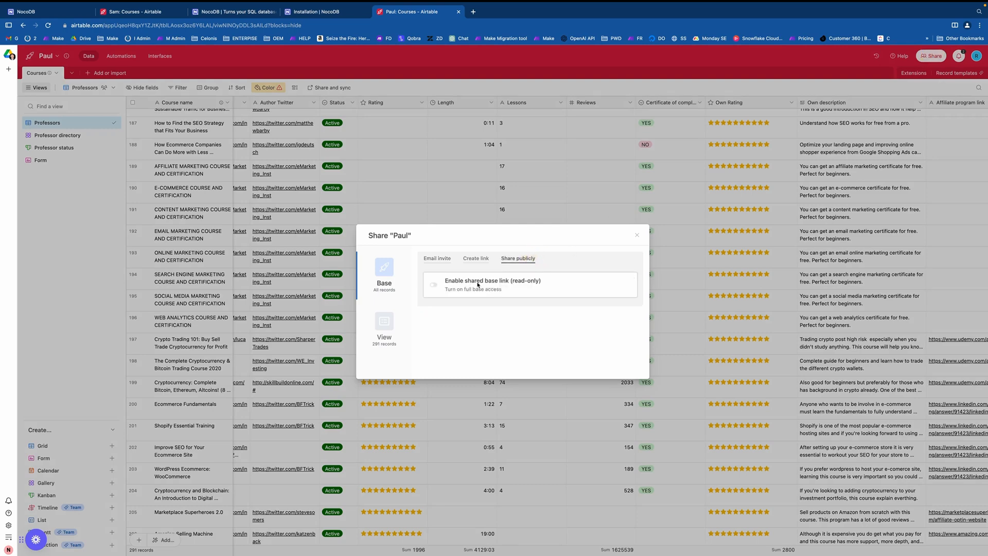
pyautogui.click(433, 285)
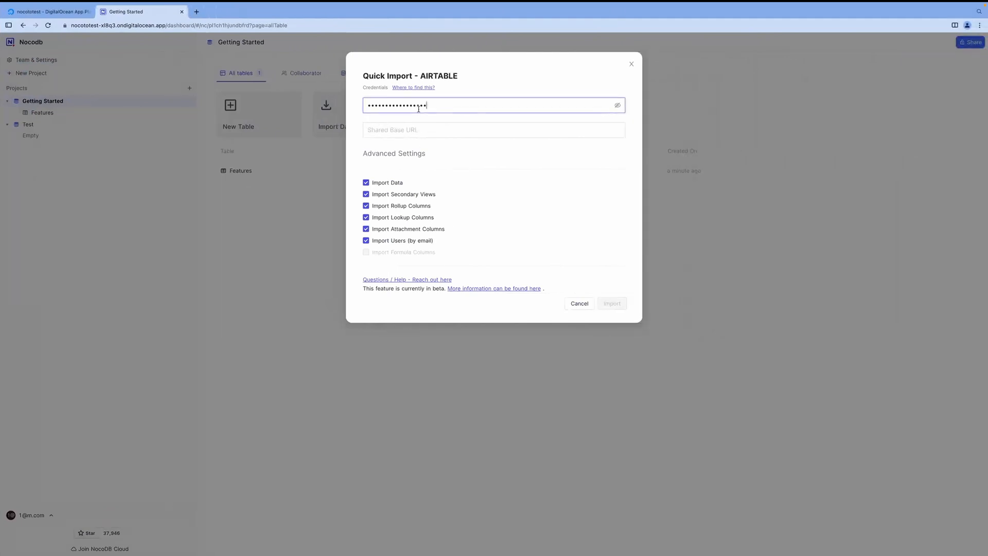
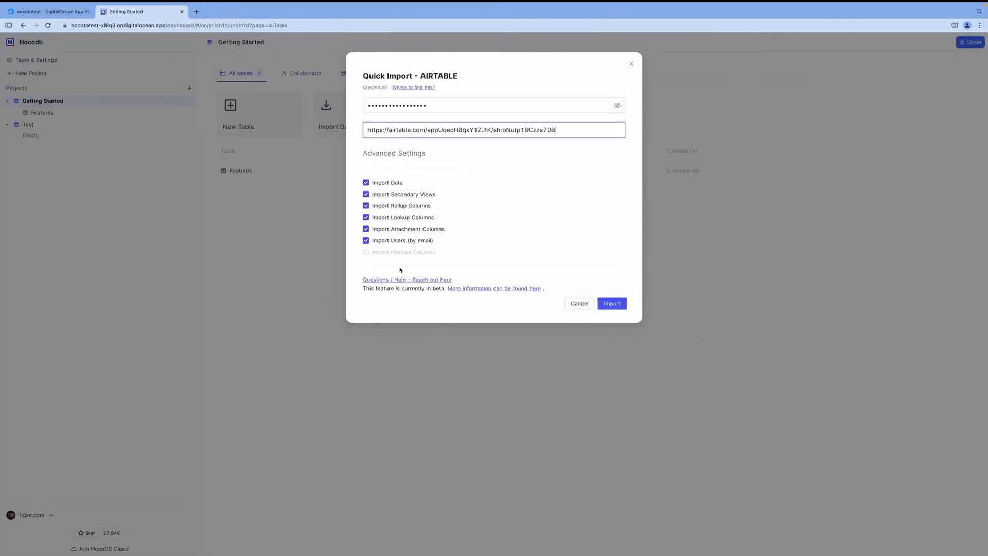
# - Import the shared Airtable base URL into NocoDB and open the resulting Courses table
pyautogui.click(611, 303)
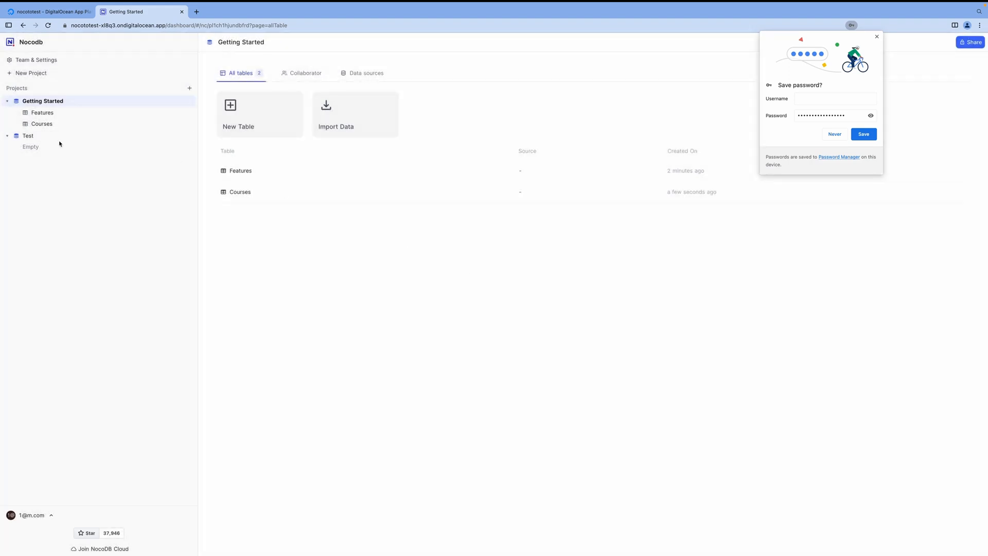
pyautogui.click(41, 123)
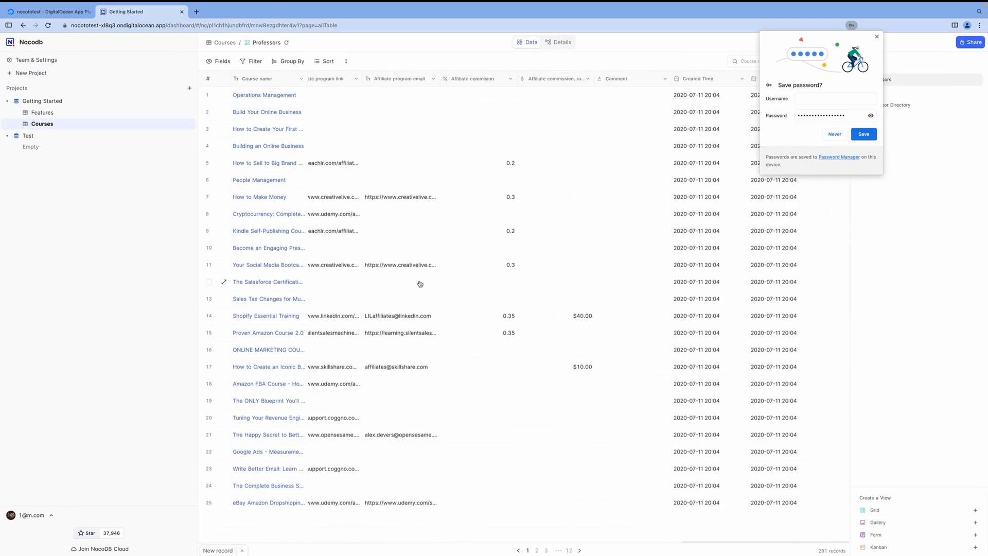
pyautogui.hscroll(3)
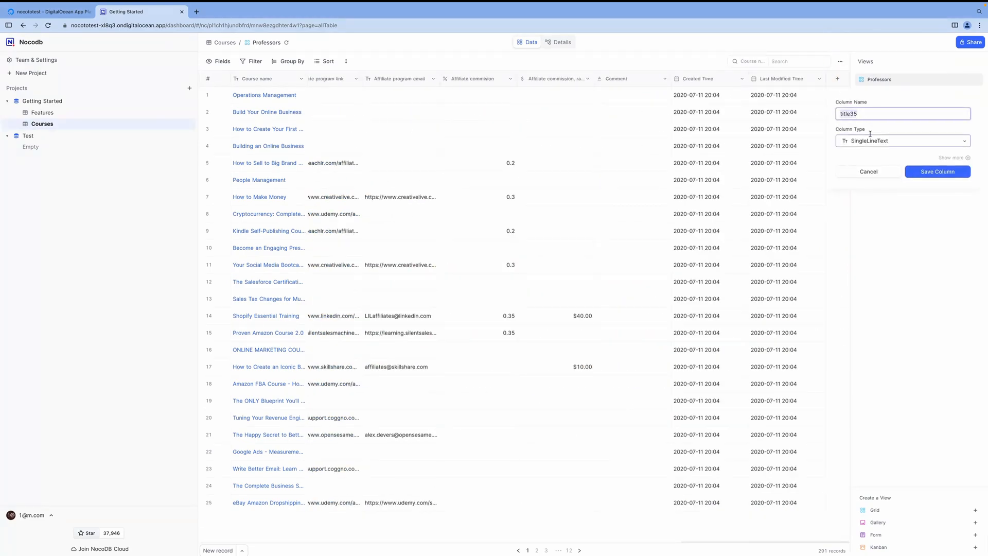
pyautogui.click(902, 141)
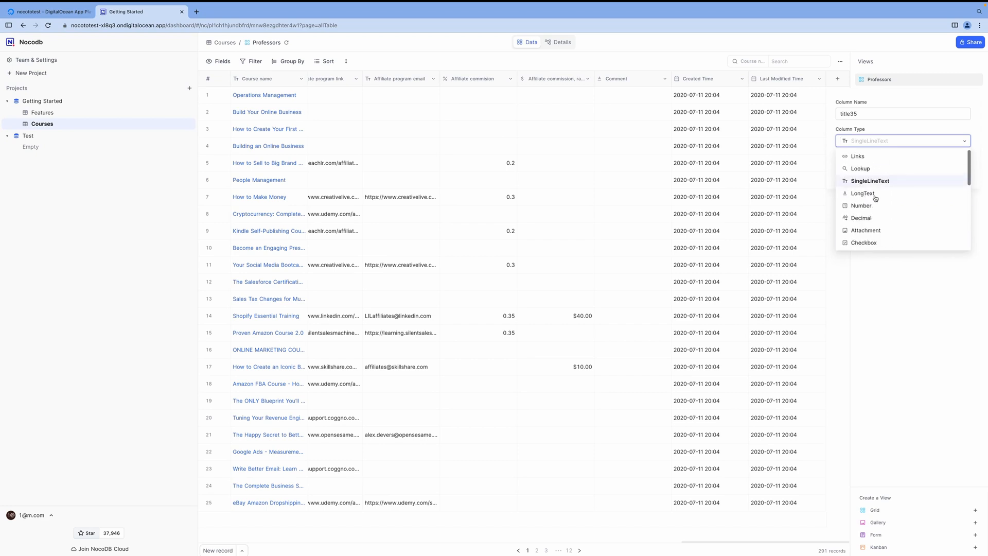
pyautogui.moveTo(858, 157)
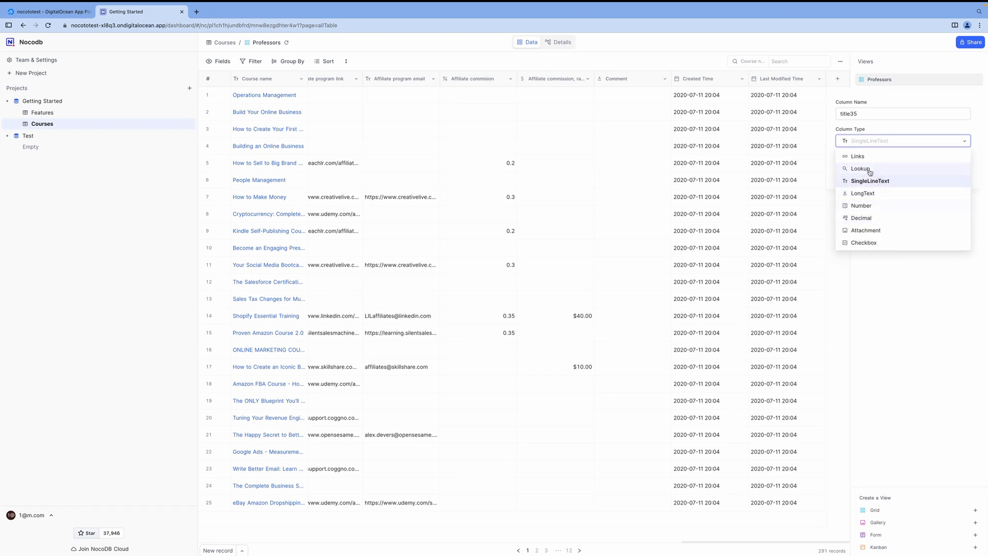
pyautogui.write('fo')
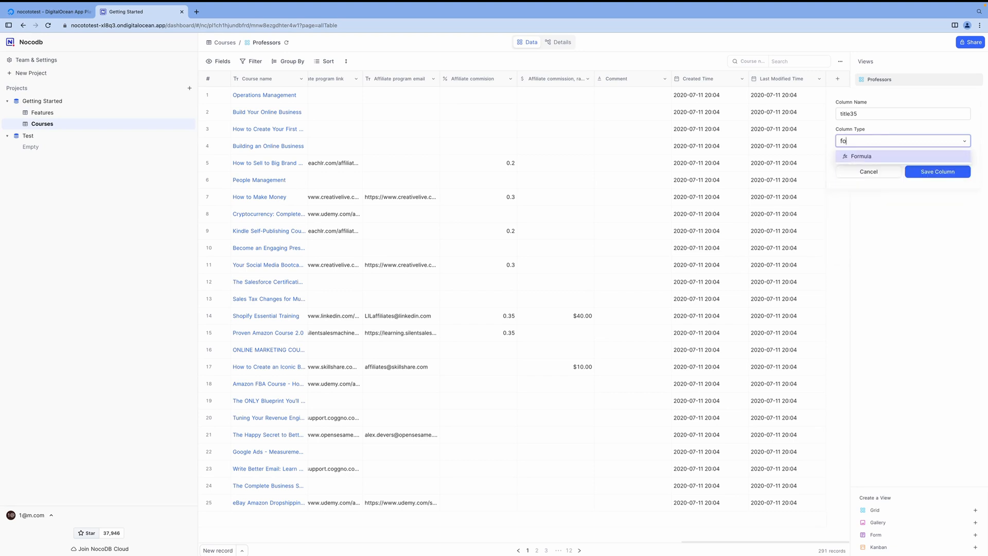
pyautogui.click(861, 156)
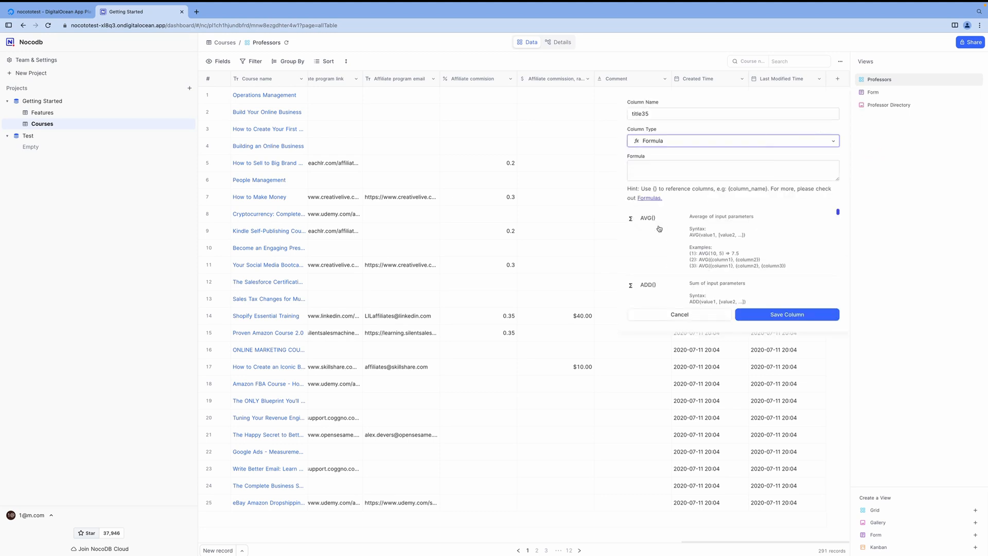
pyautogui.click(733, 169)
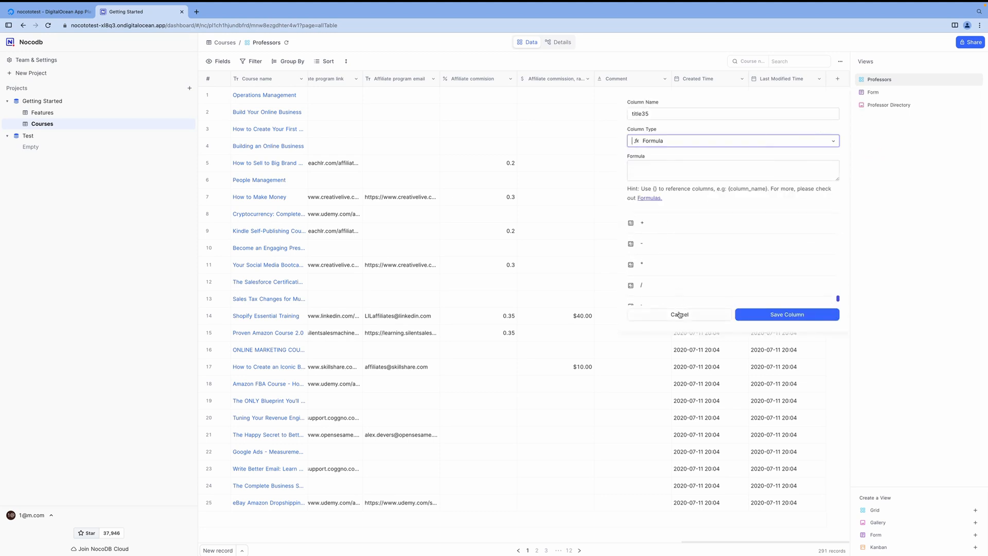
pyautogui.click(679, 314)
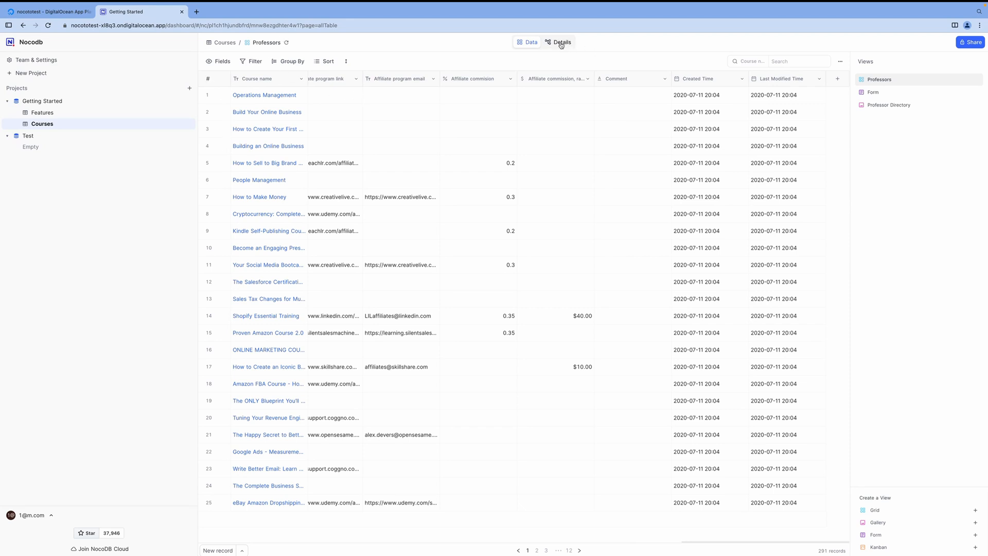
# - Add a Links column title5 to Features, Many To Many with child table Courses, and save it
pyautogui.click(560, 41)
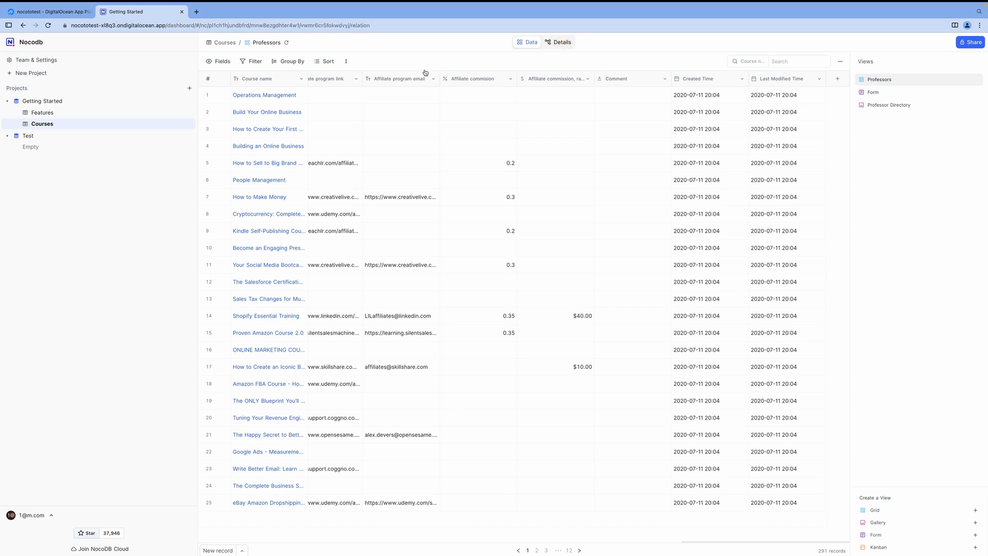
pyautogui.click(558, 41)
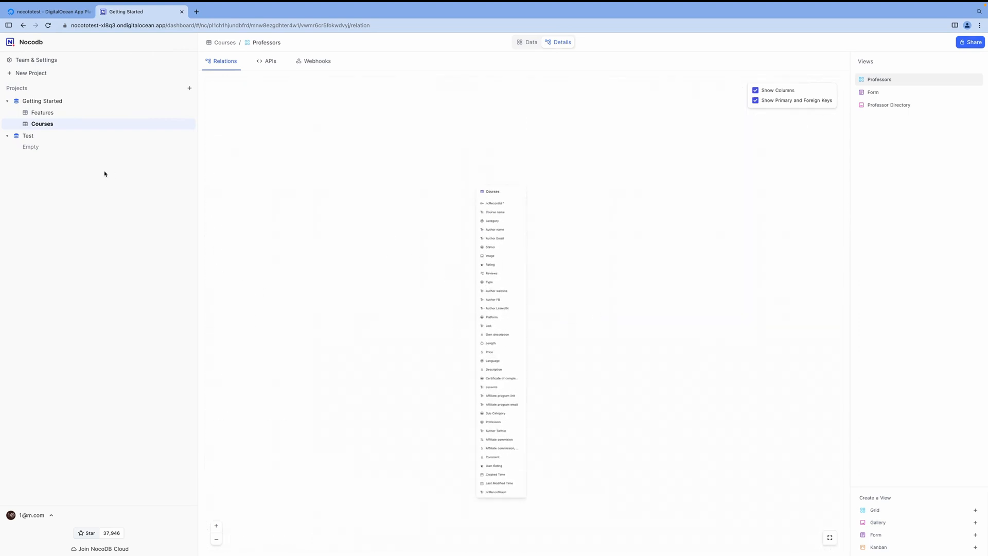
pyautogui.click(42, 112)
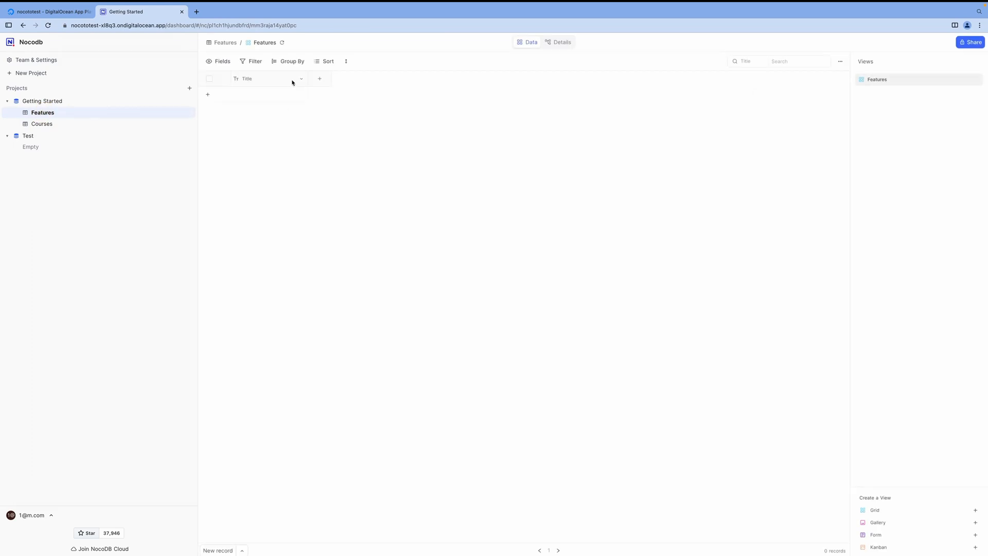
pyautogui.click(319, 78)
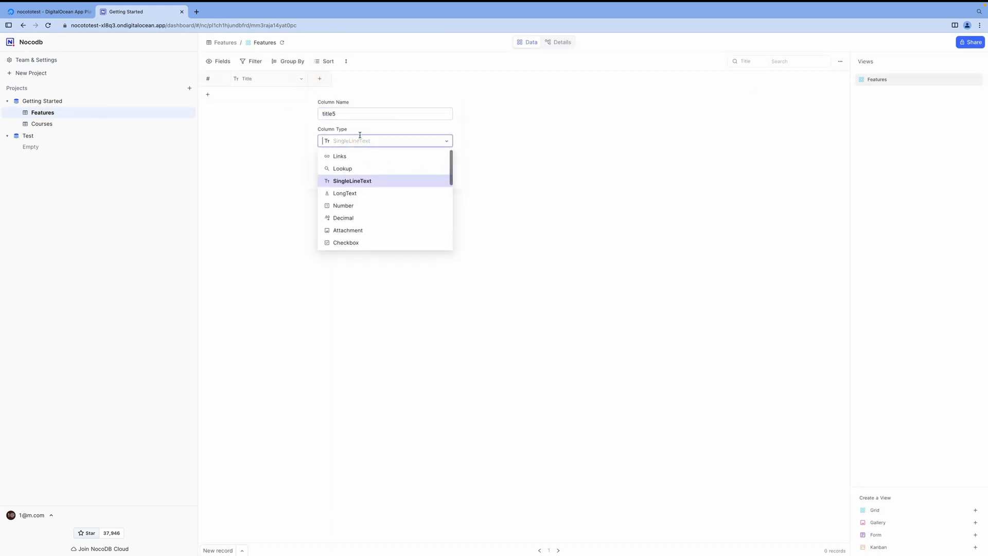
pyautogui.click(338, 155)
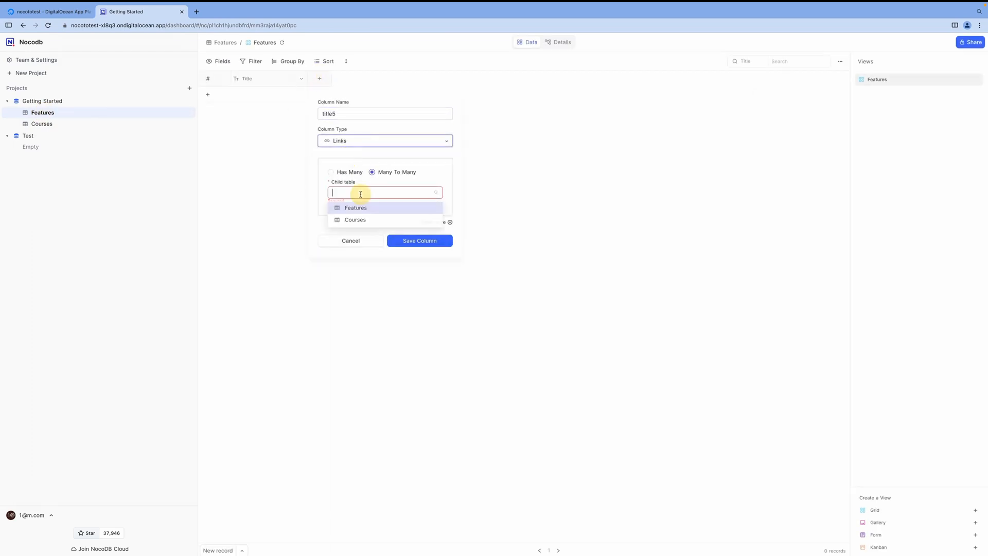
pyautogui.click(355, 219)
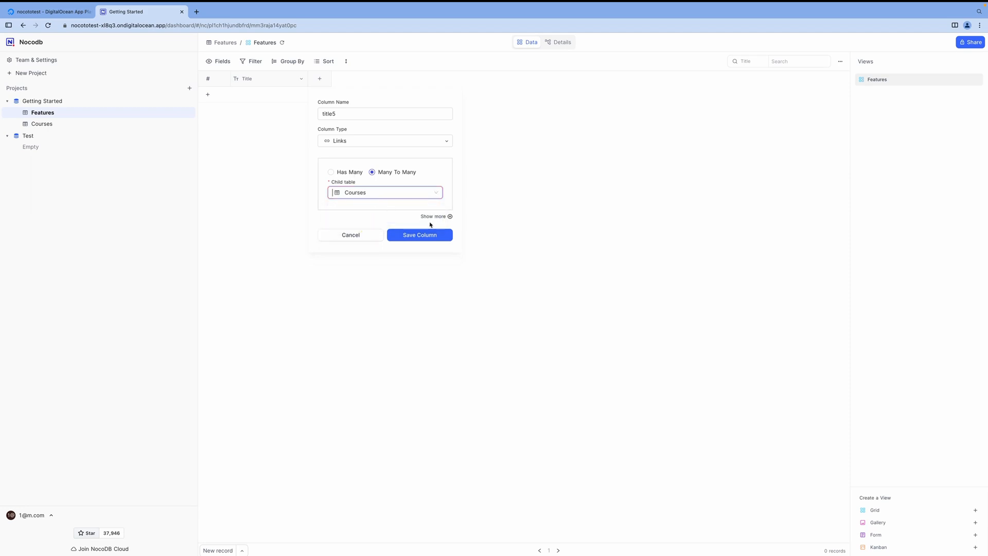
pyautogui.click(420, 235)
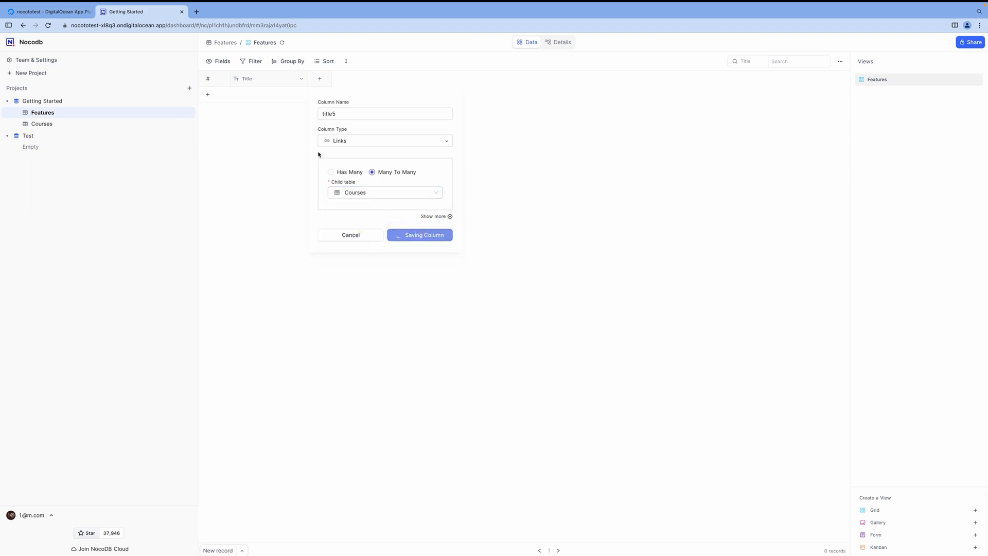
# - Peek at the course link picker without linking, then switch to the Courses table
pyautogui.click(419, 235)
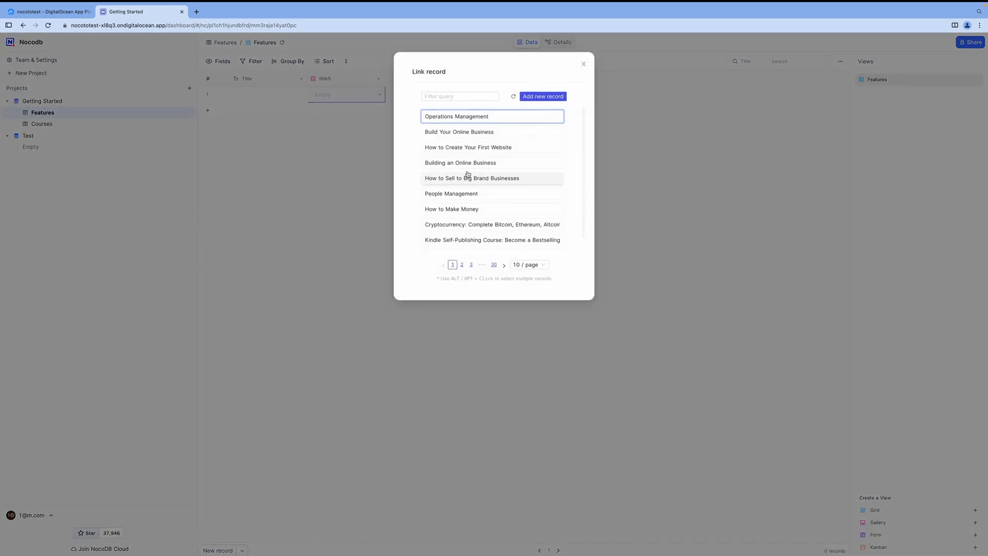
pyautogui.click(582, 64)
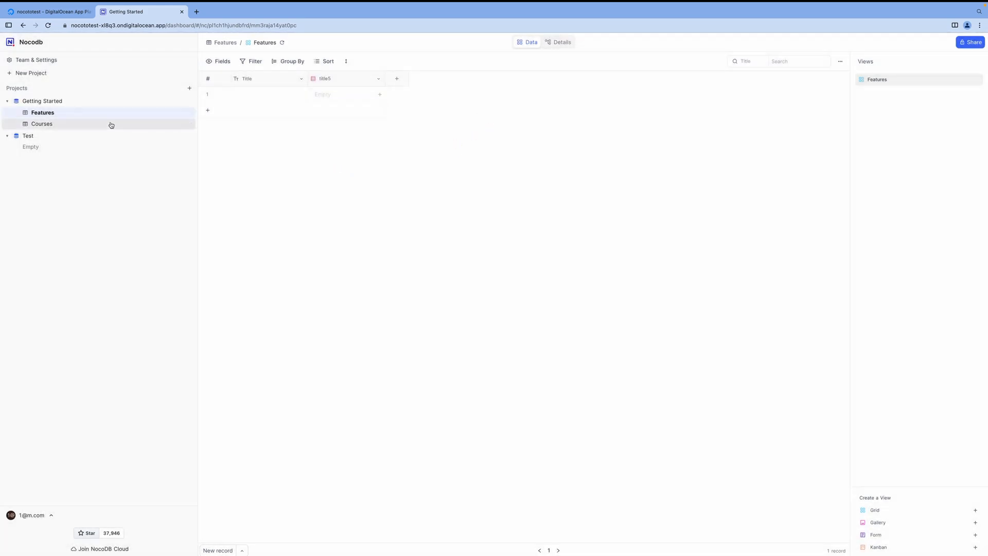
pyautogui.click(41, 123)
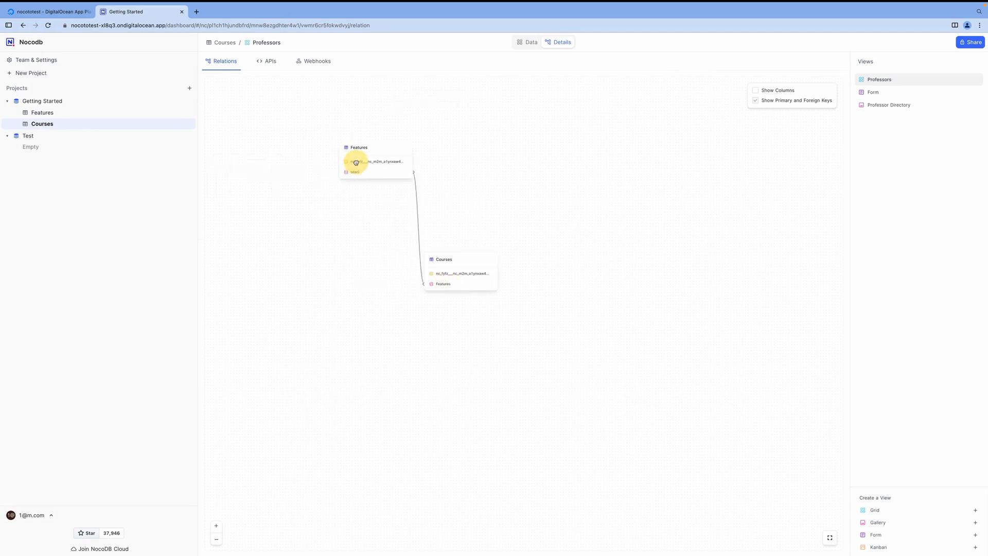
# - Compare the Shell and Nocodb-Sdk API snippets for the view, then go to Webhooks
pyautogui.moveTo(375, 161); pyautogui.dragTo(344, 139)
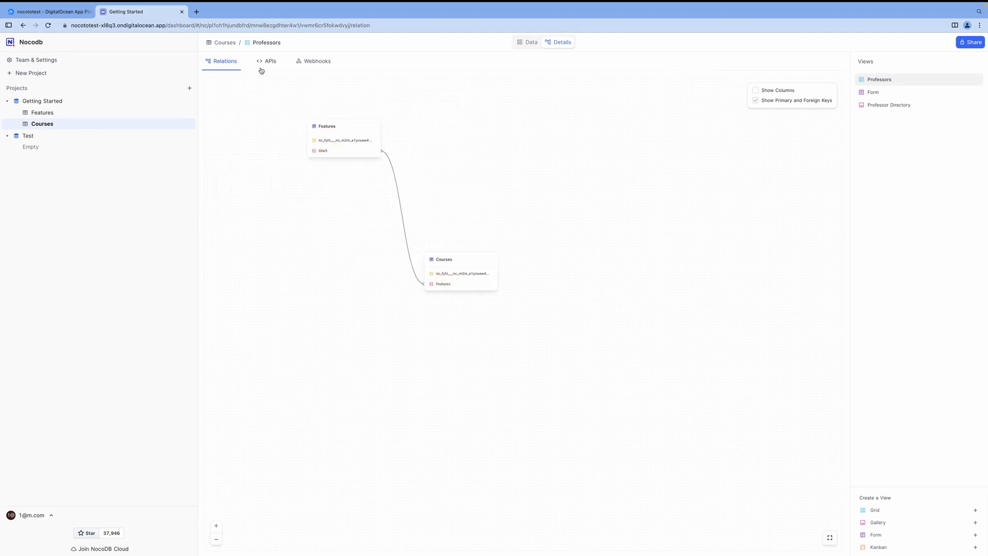
pyautogui.click(270, 60)
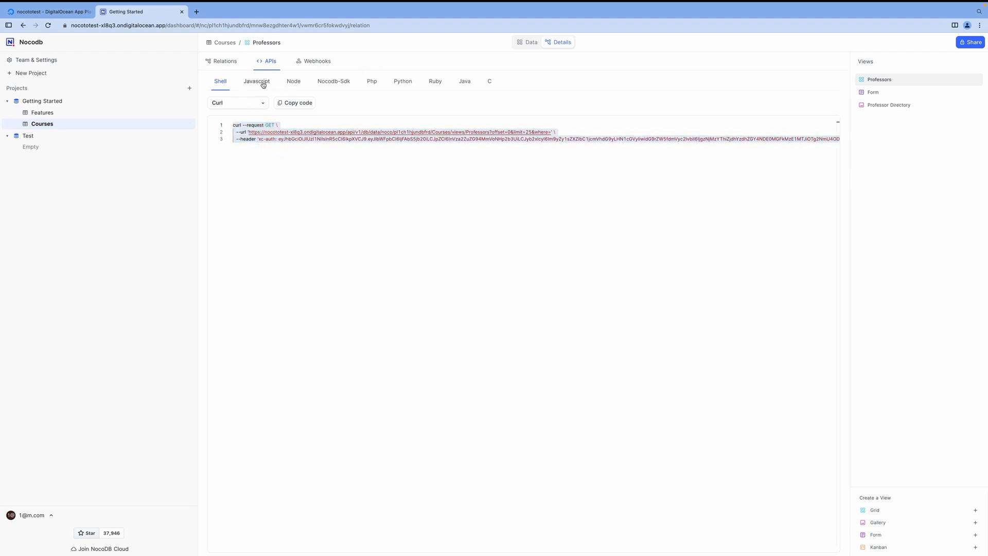
pyautogui.click(256, 81)
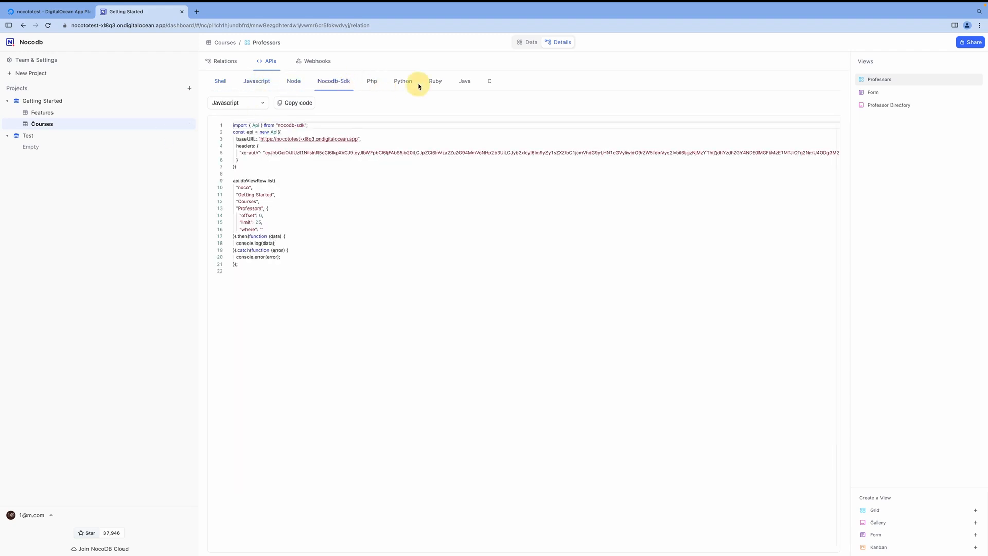
pyautogui.click(220, 81)
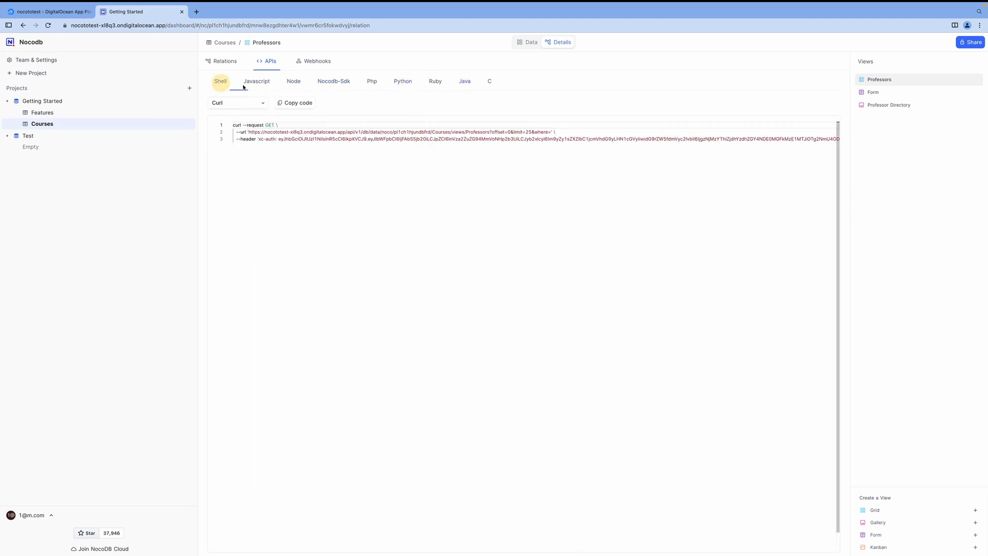
pyautogui.click(316, 61)
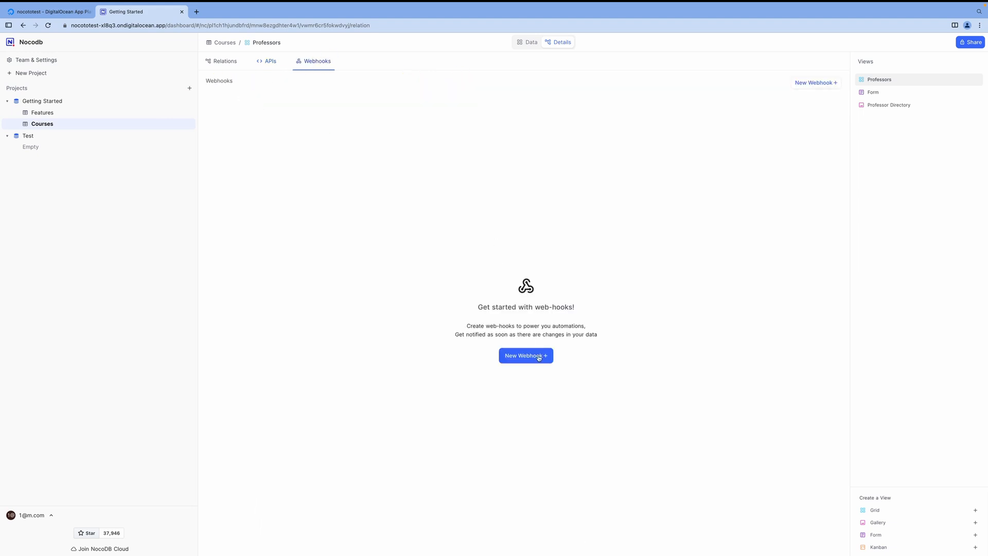
# - Start a new webhook and review its event, channel (URL) and request method options
pyautogui.click(525, 355)
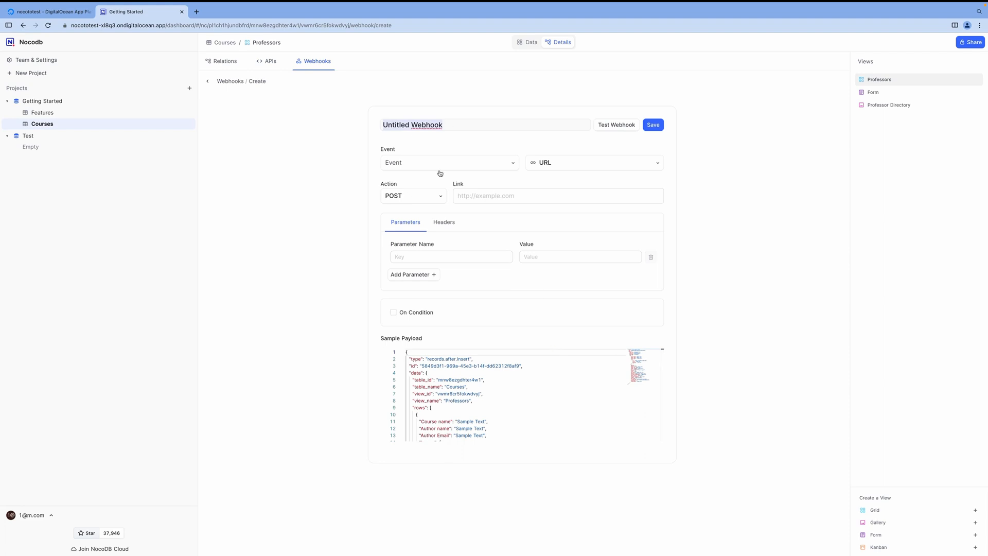
pyautogui.click(449, 161)
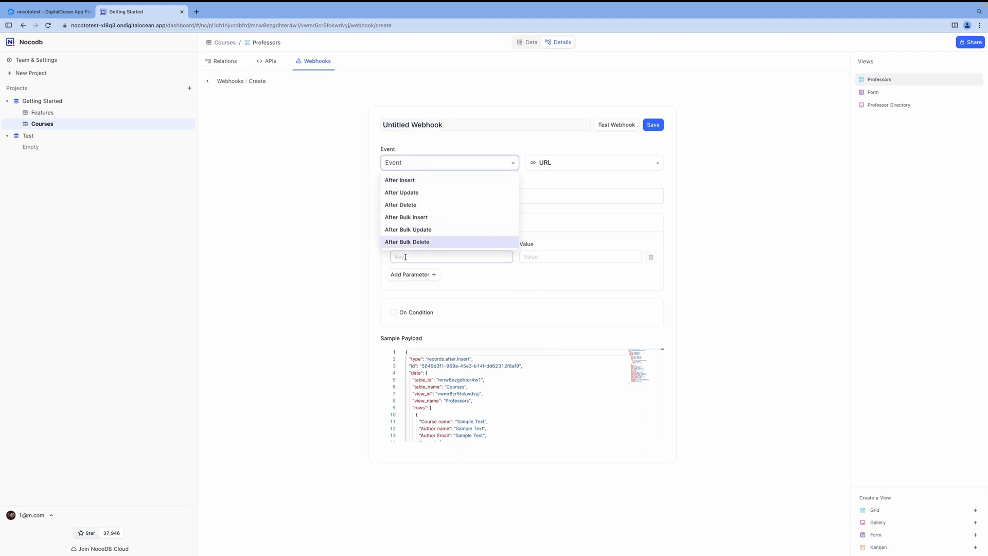
pyautogui.click(592, 162)
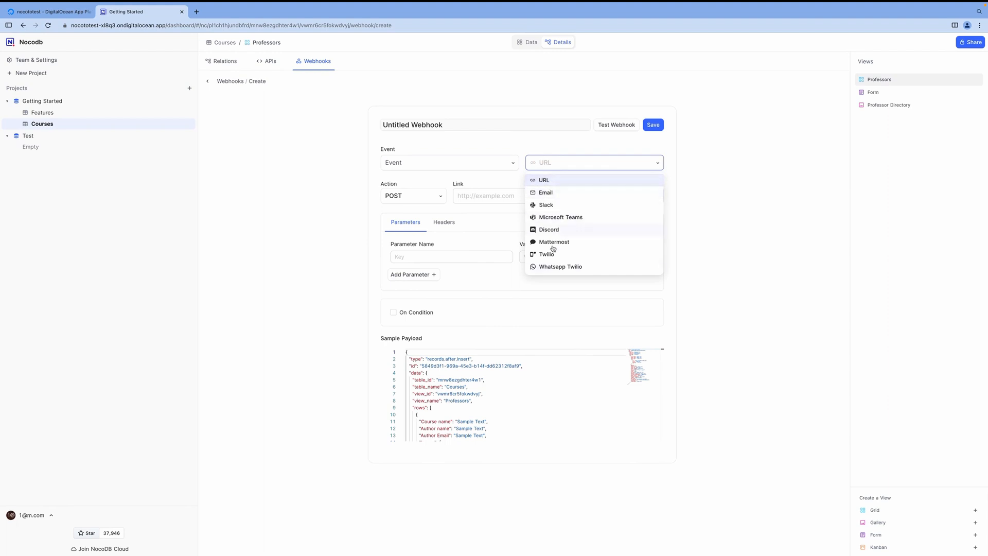
pyautogui.click(544, 180)
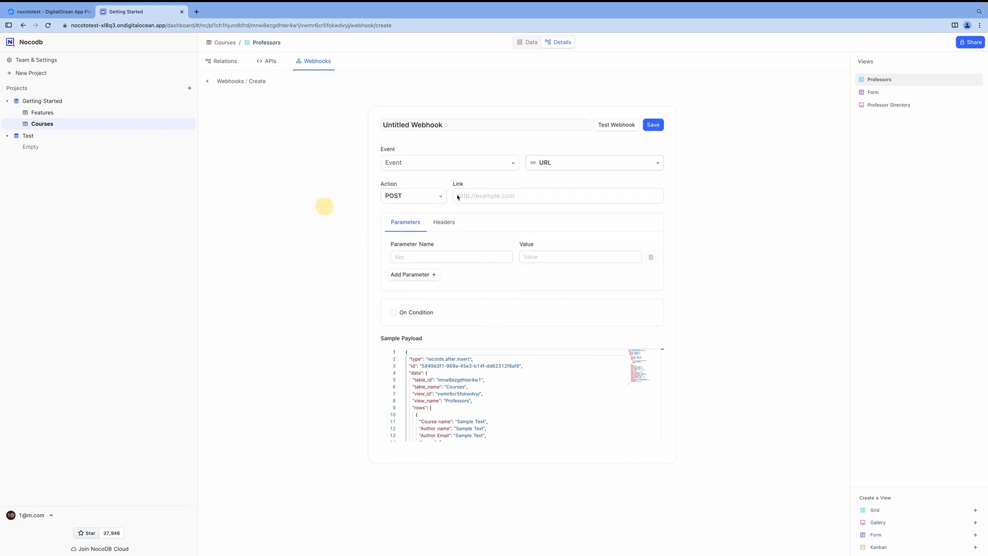
pyautogui.click(413, 196)
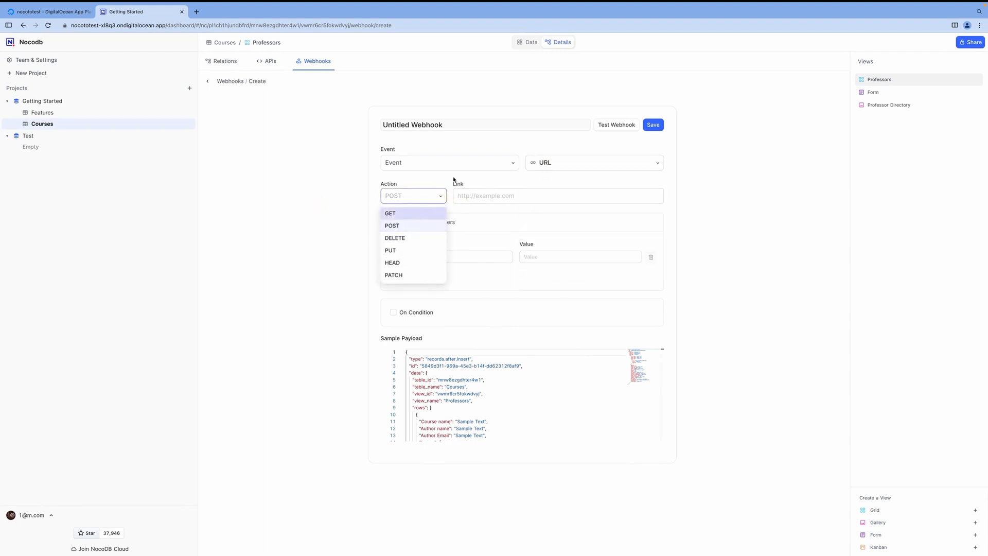
pyautogui.moveTo(328, 237)
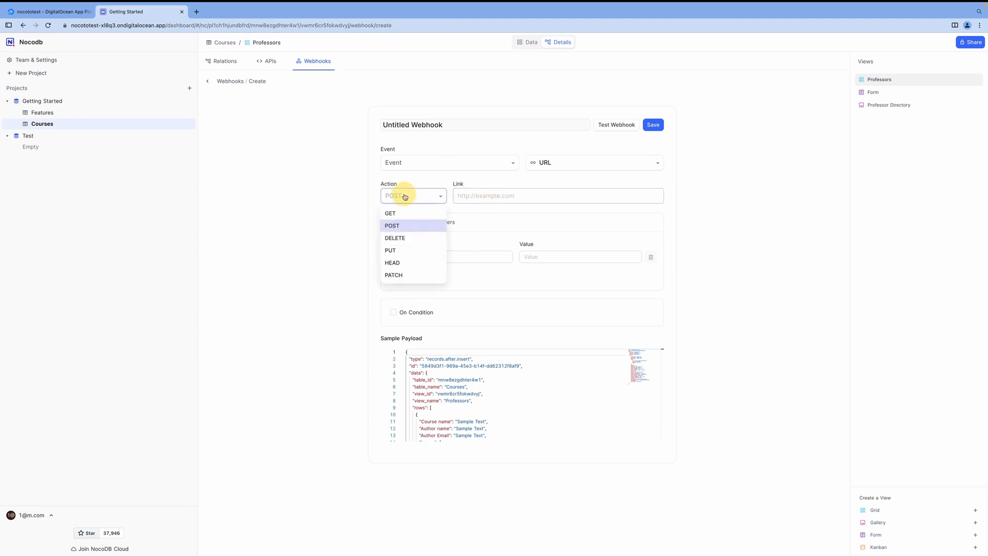
pyautogui.moveTo(395, 238)
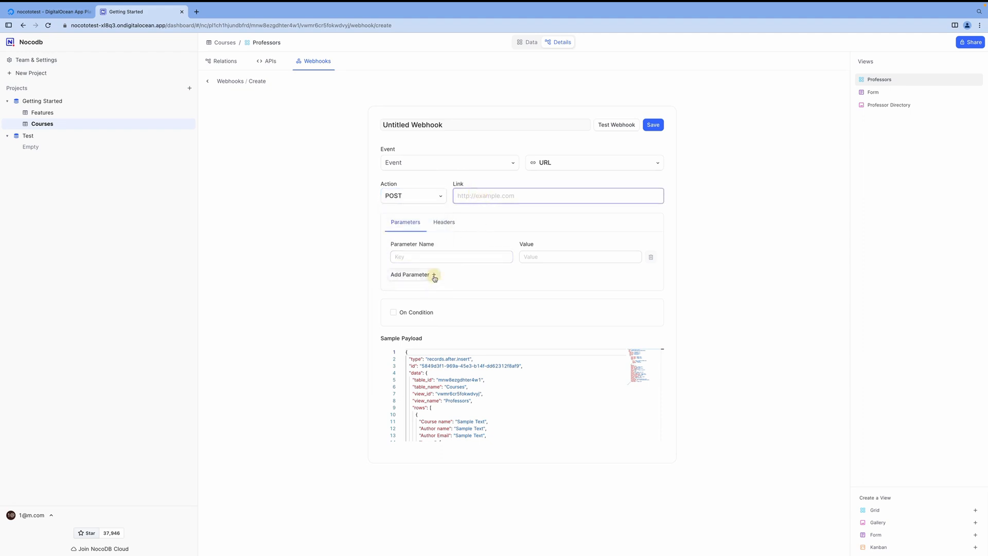
# - Add a parameter row and an On Condition filter, then return to Getting Started
pyautogui.click(411, 274)
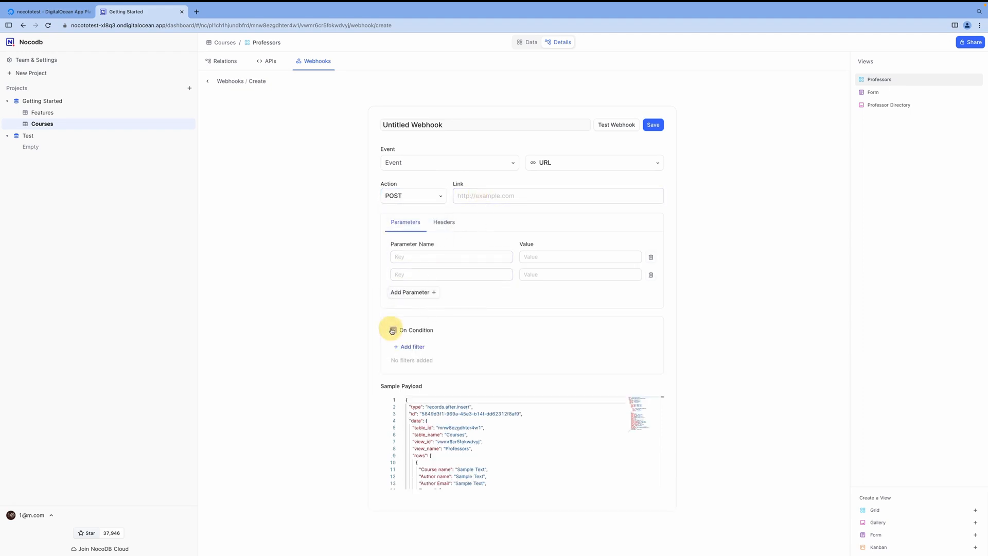
pyautogui.click(393, 329)
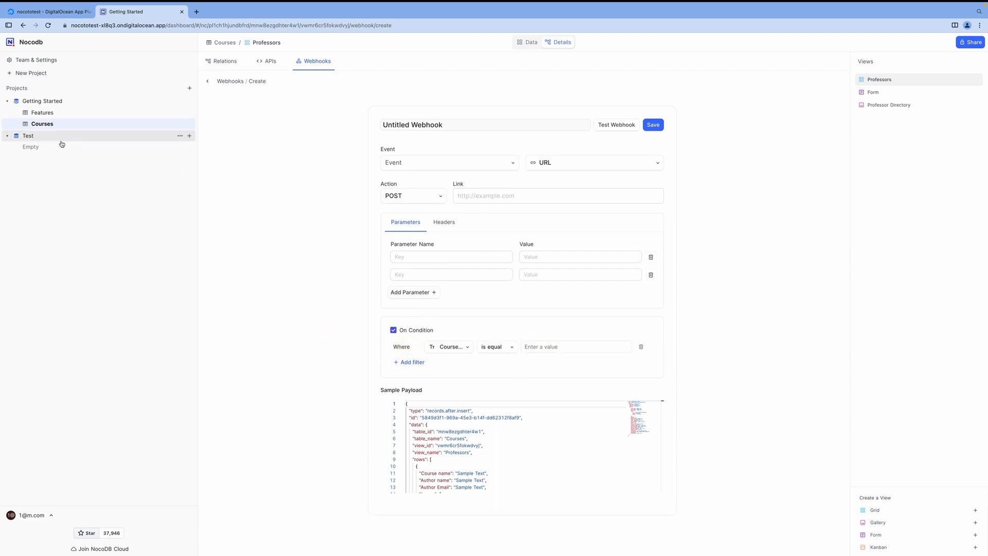
pyautogui.click(42, 101)
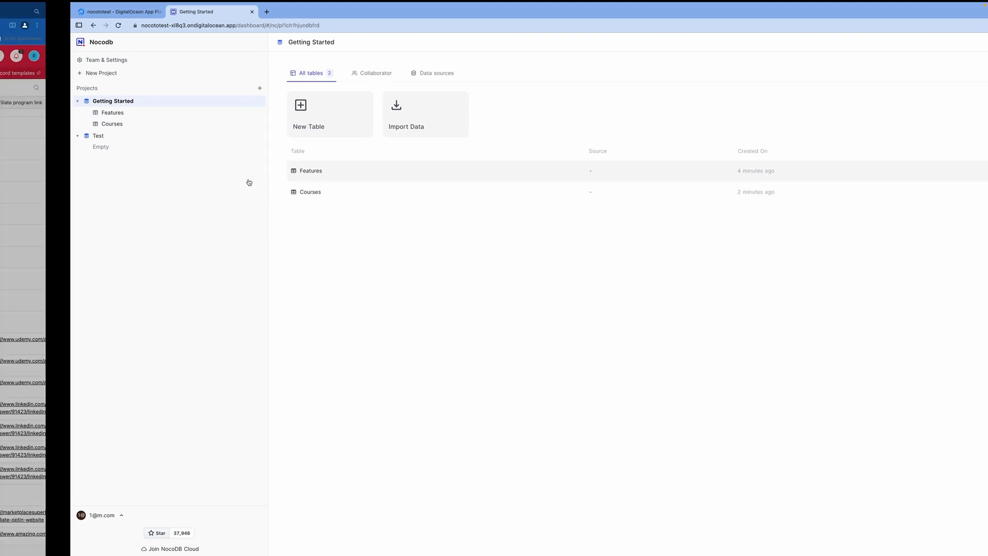
# - Copy the NocoDB site address and start adding a custom domain in DigitalOcean settings
pyautogui.click(189, 24)
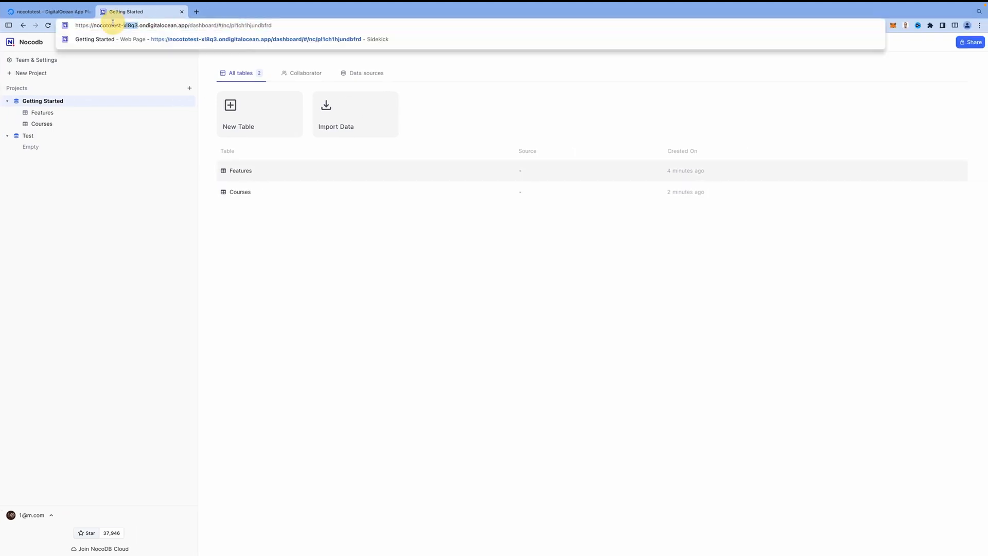
pyautogui.click(48, 12)
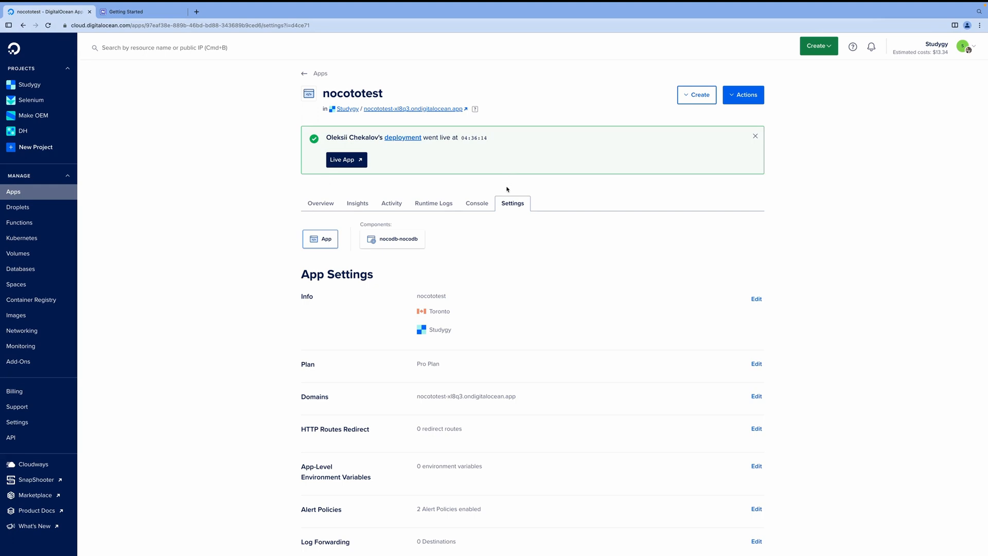
pyautogui.scroll(-3)
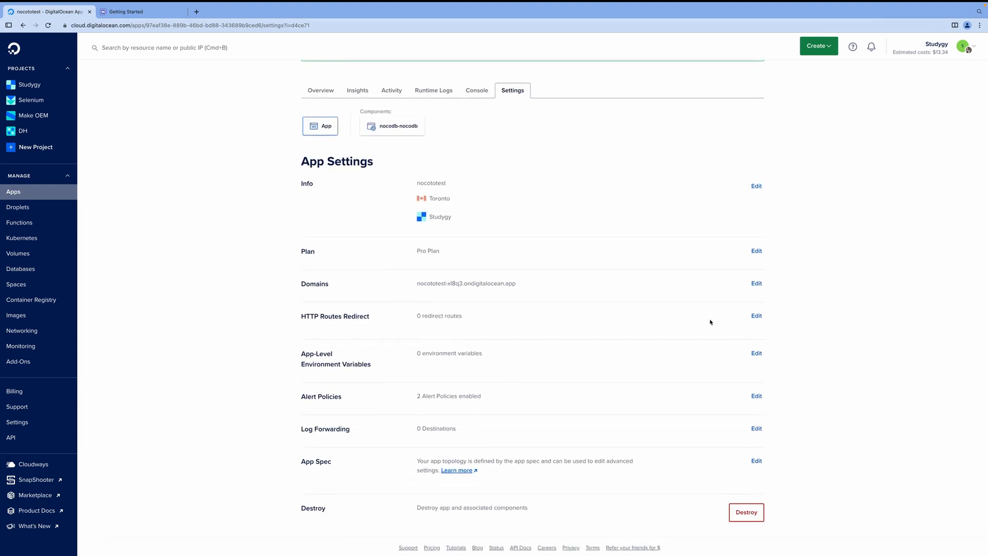
pyautogui.click(756, 283)
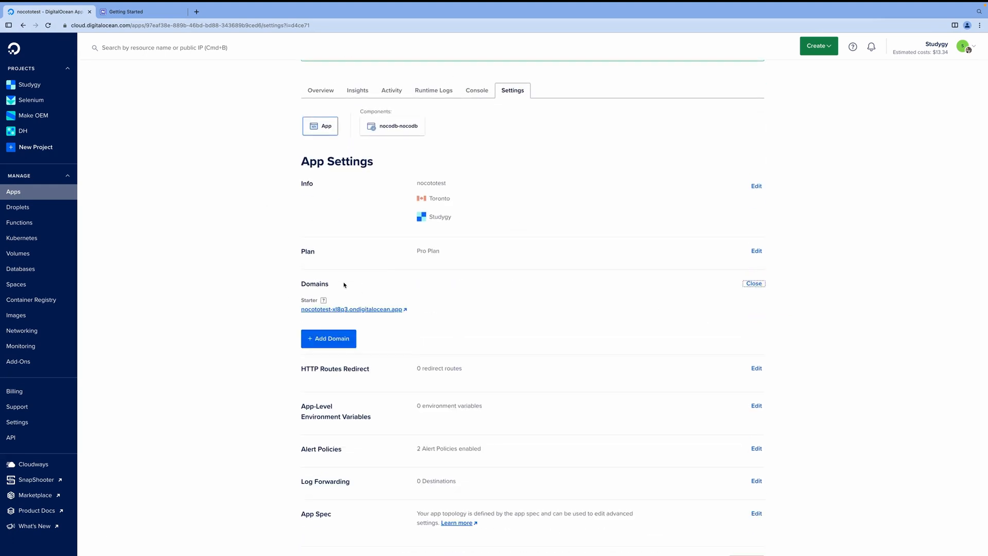
pyautogui.click(327, 339)
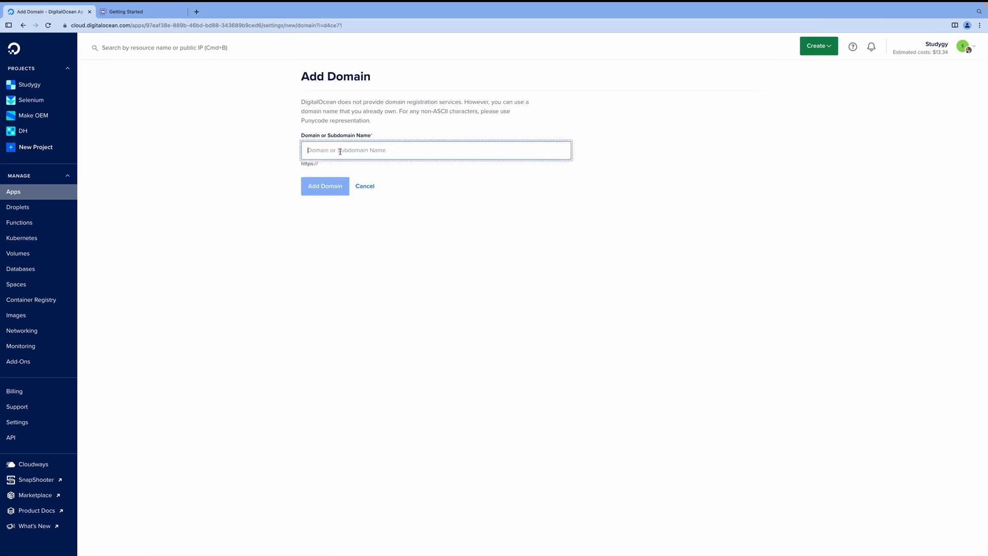
# - Enter demonocodb.smartsol.ca, choose 'You manage your domain', copy the CNAME details and add it
pyautogui.write('demo')
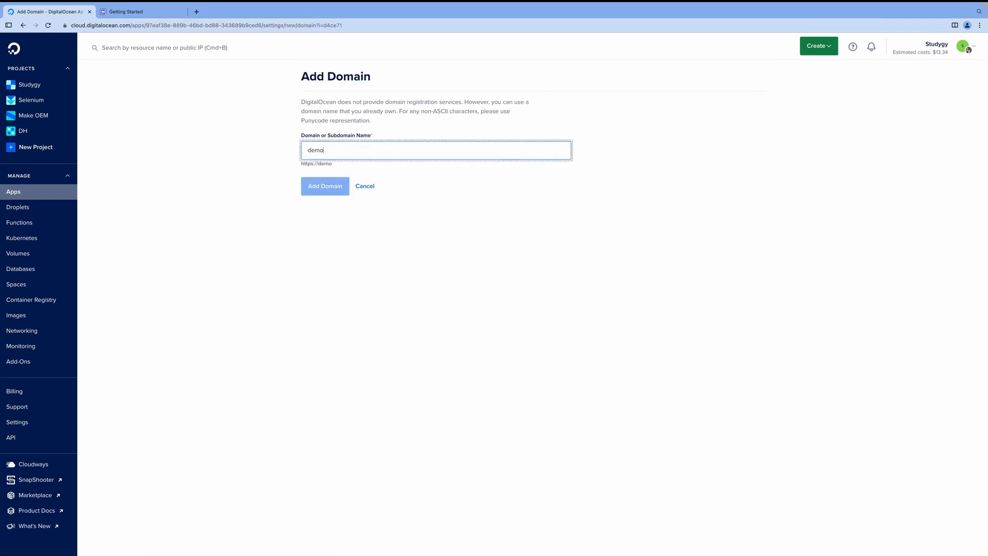
pyautogui.click(325, 187)
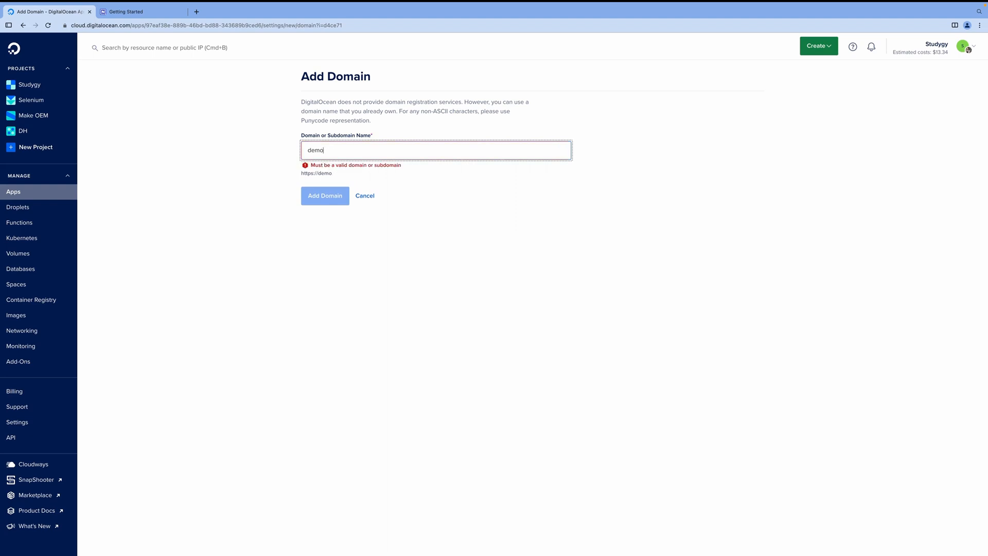
pyautogui.write('nc')
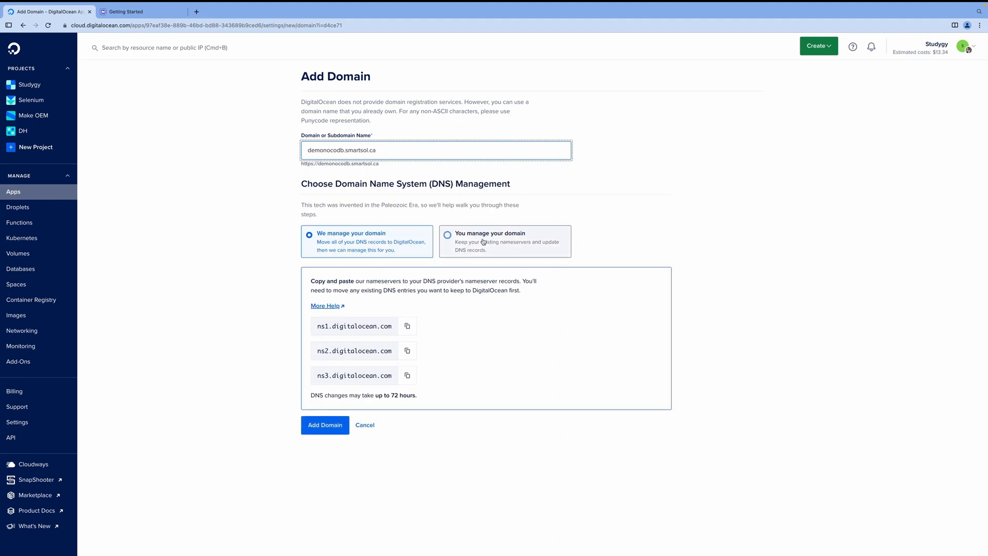
pyautogui.click(447, 232)
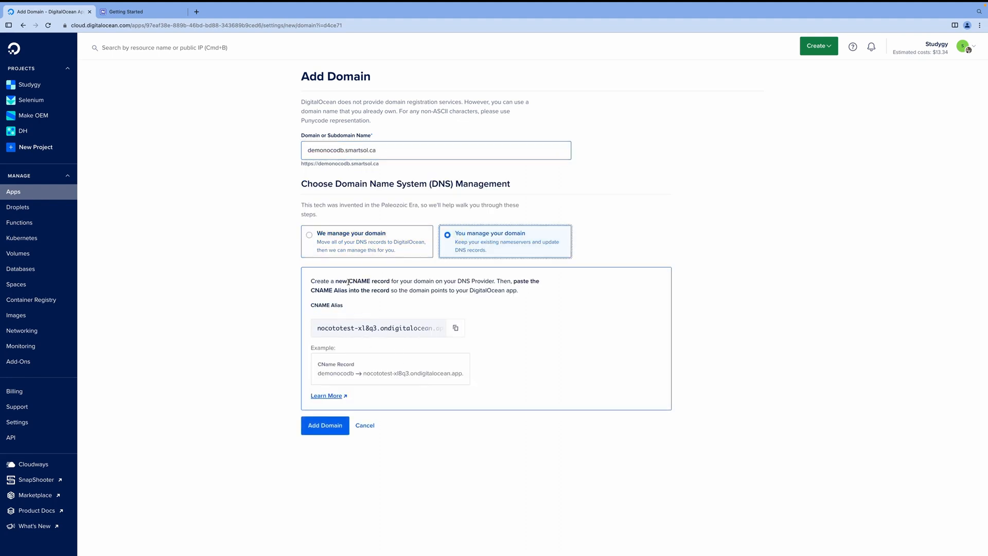
pyautogui.click(455, 328)
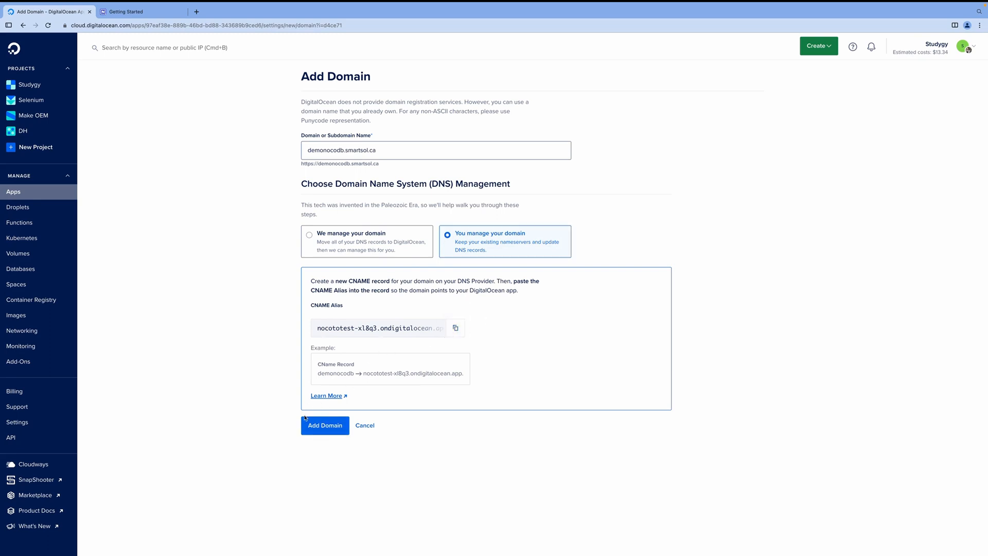
pyautogui.doubleClick(336, 372)
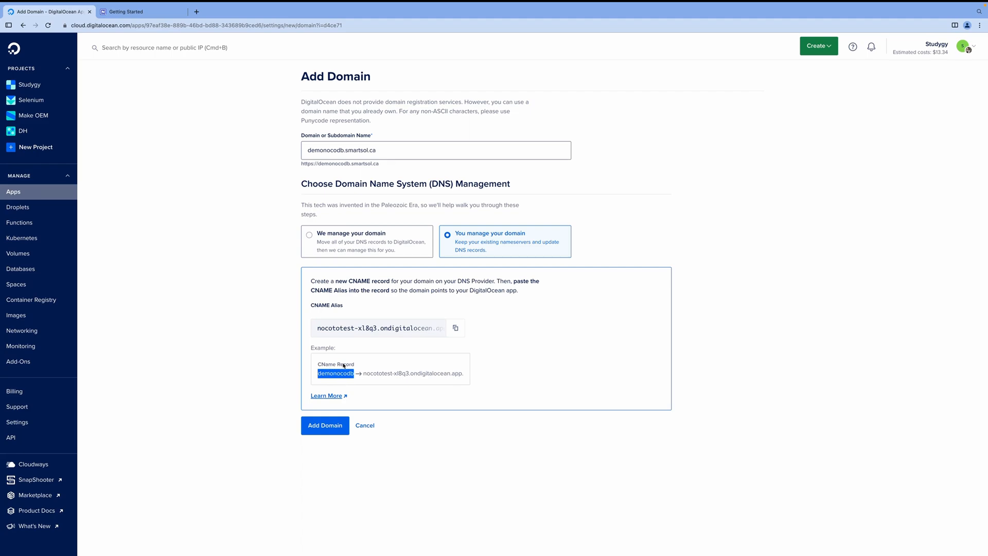
pyautogui.click(325, 425)
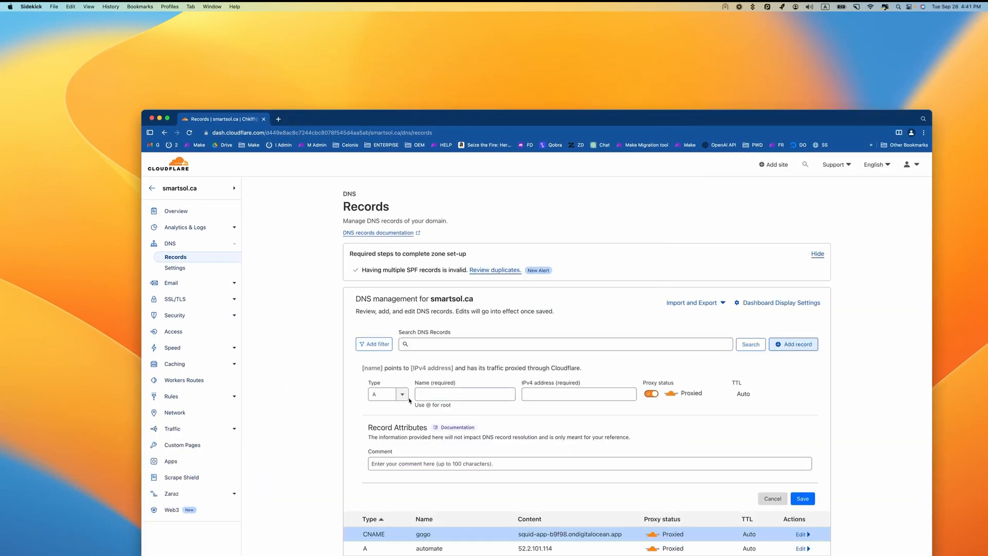
# - Create a CNAME record demonocodb targeting nocototest-xl8q3.ondigitalocean.app and save it
pyautogui.click(387, 393)
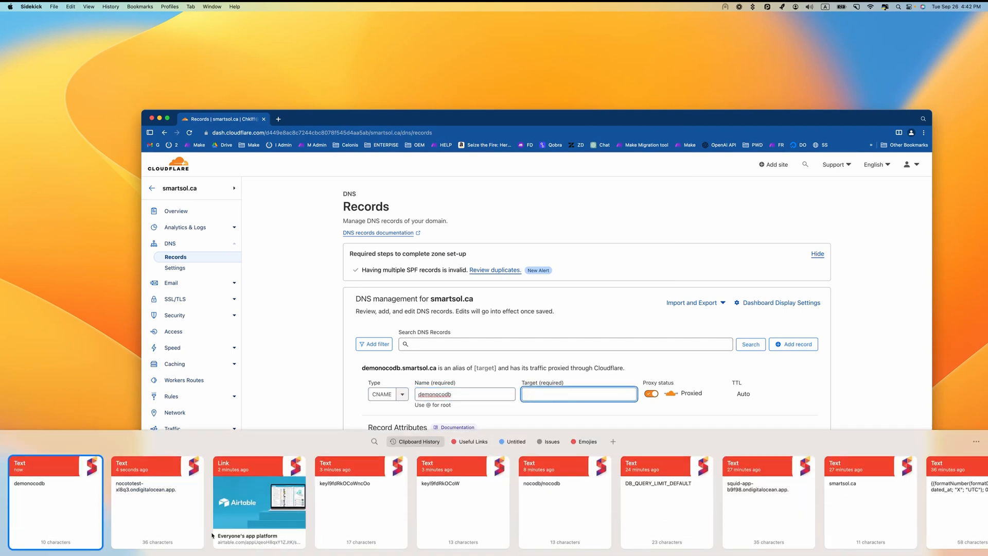
pyautogui.write('nocototest-xl8q3.ondigitalocean.app')
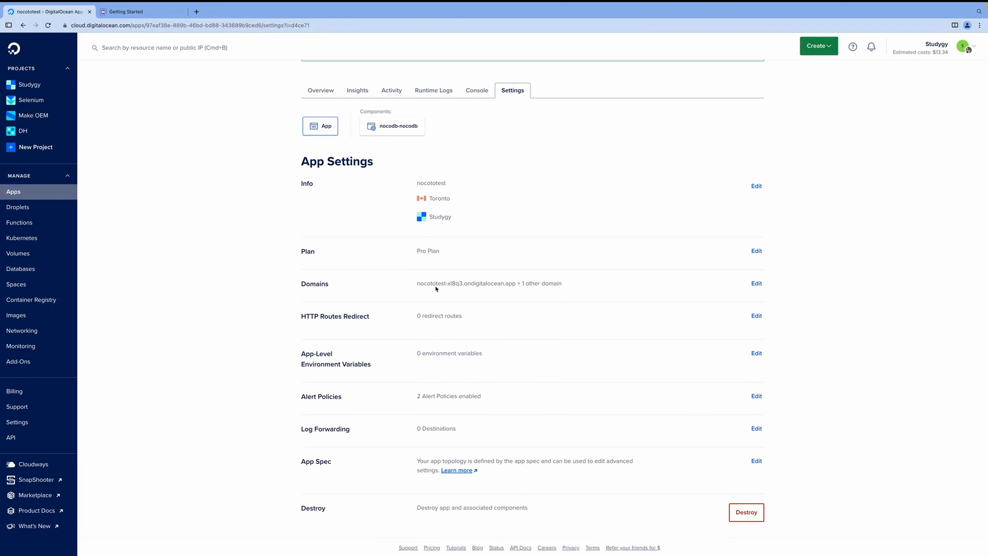
pyautogui.click(757, 284)
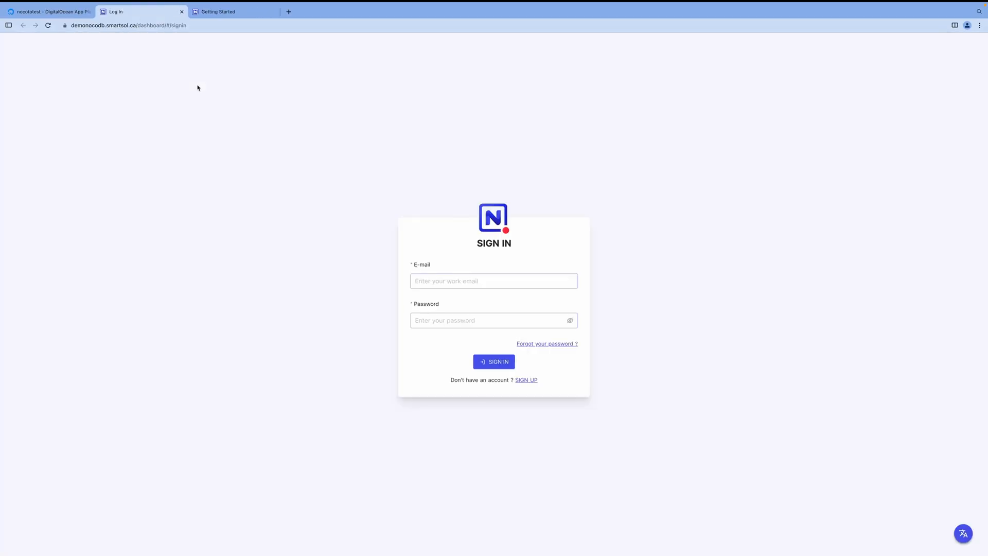
pyautogui.click(493, 280)
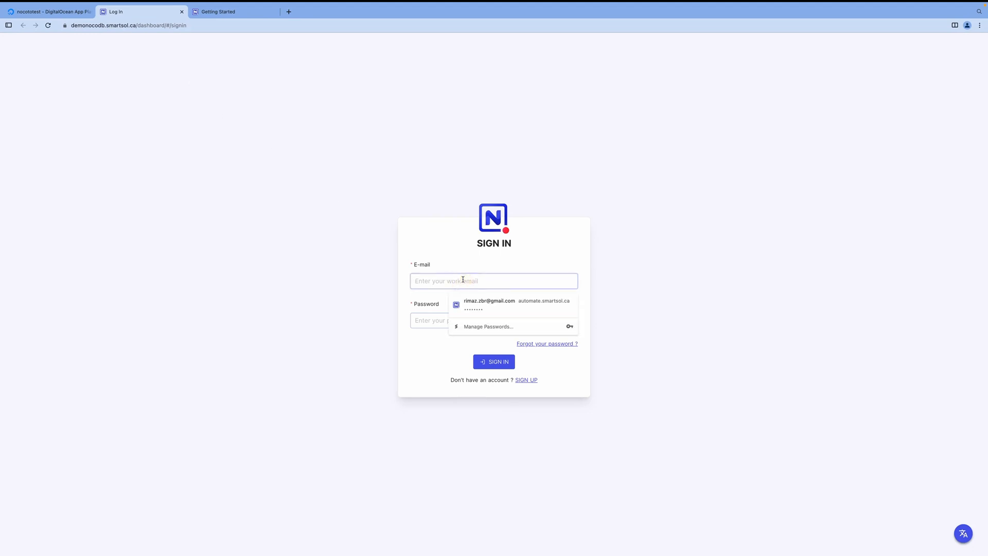
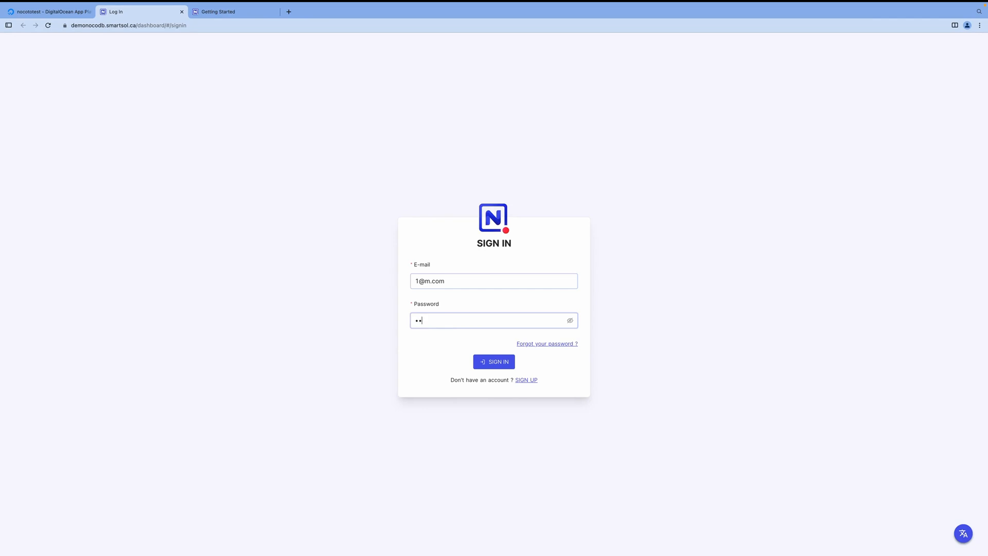
pyautogui.write('password')
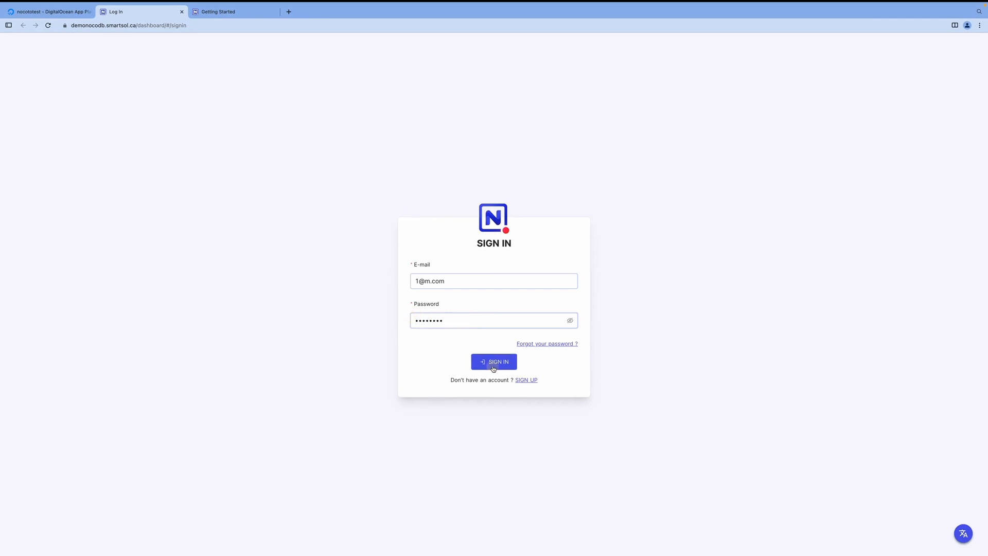
pyautogui.click(494, 362)
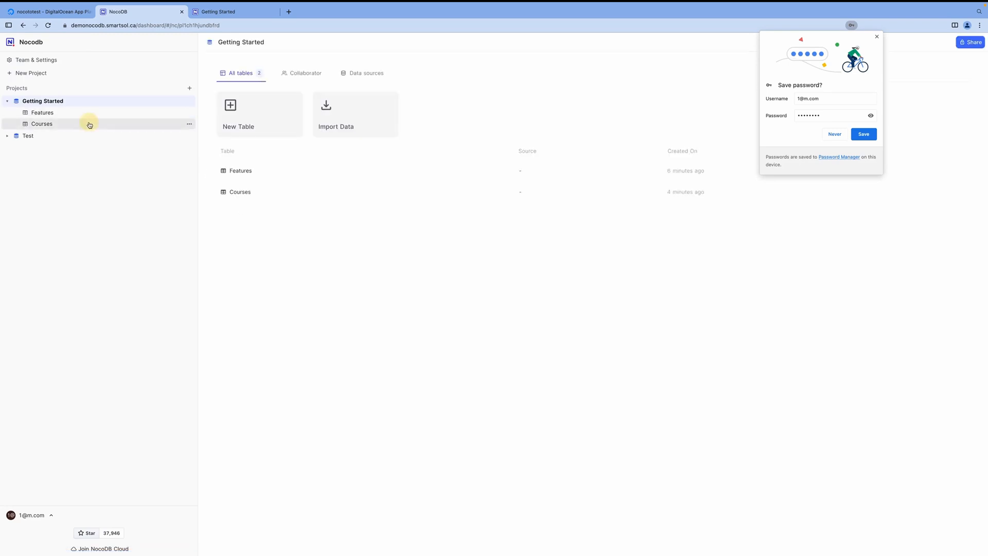
pyautogui.click(41, 123)
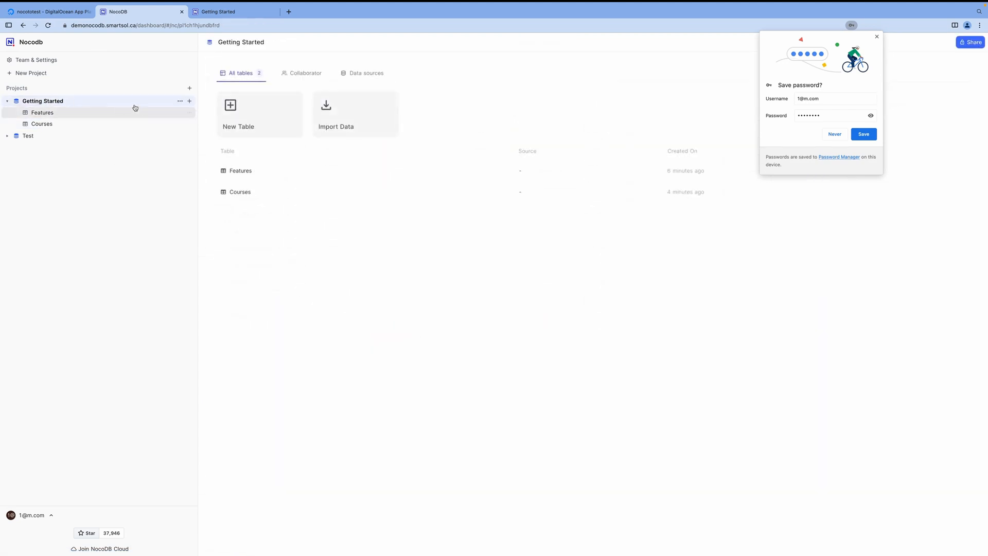
pyautogui.moveTo(90, 94)
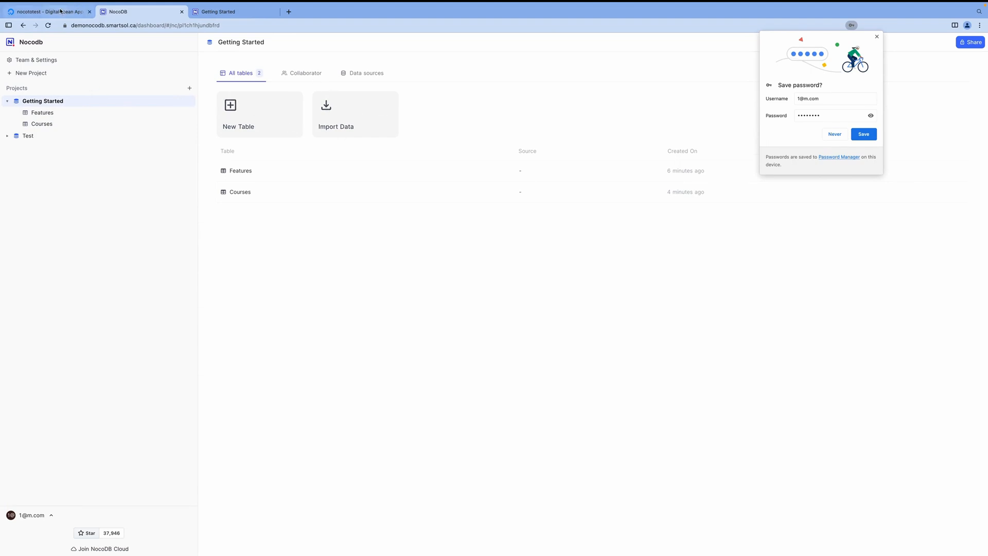
pyautogui.moveTo(218, 11)
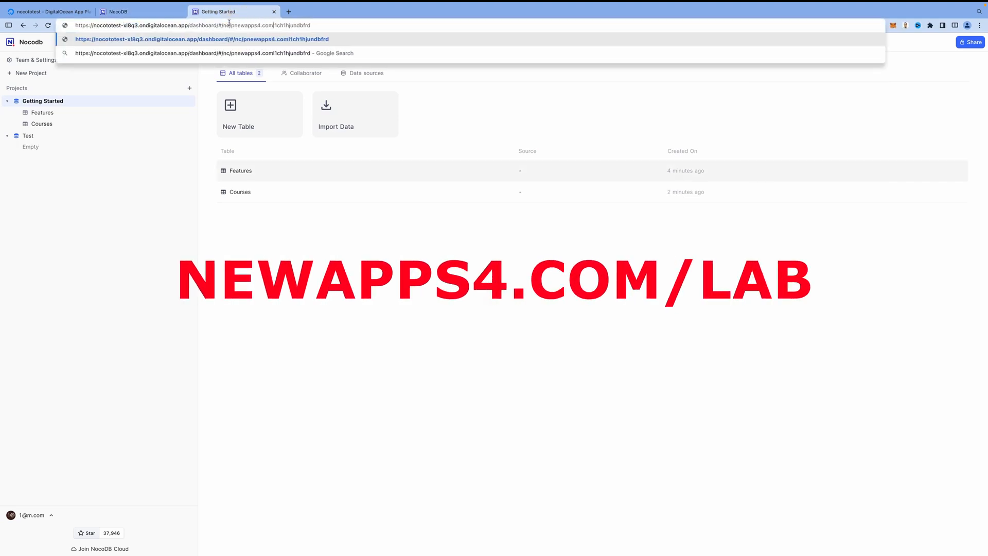
# - Visit the Beyond Automation Lab page and scroll through its membership and coaching deal
pyautogui.write('new')
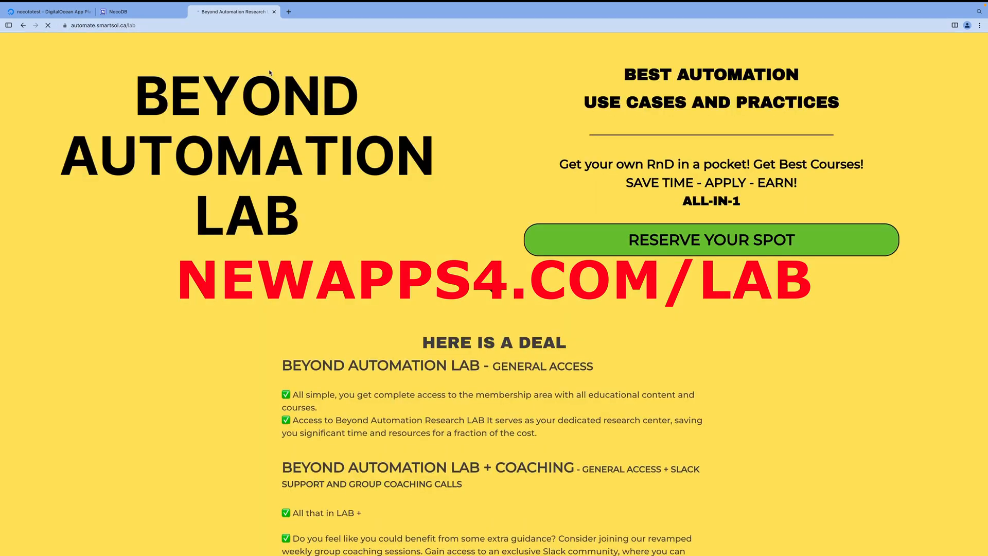
pyautogui.scroll(-3)
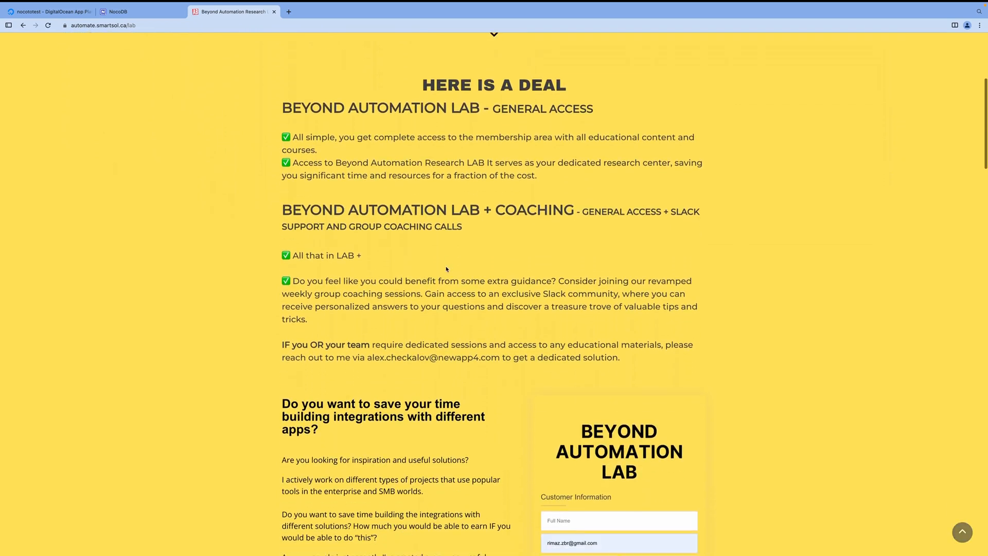
pyautogui.scroll(3)
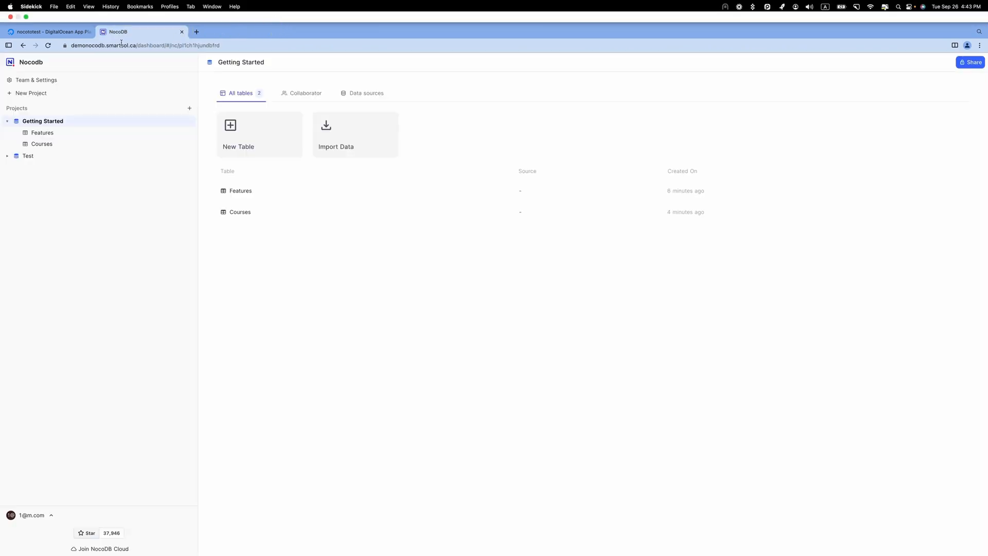
pyautogui.moveTo(188, 62)
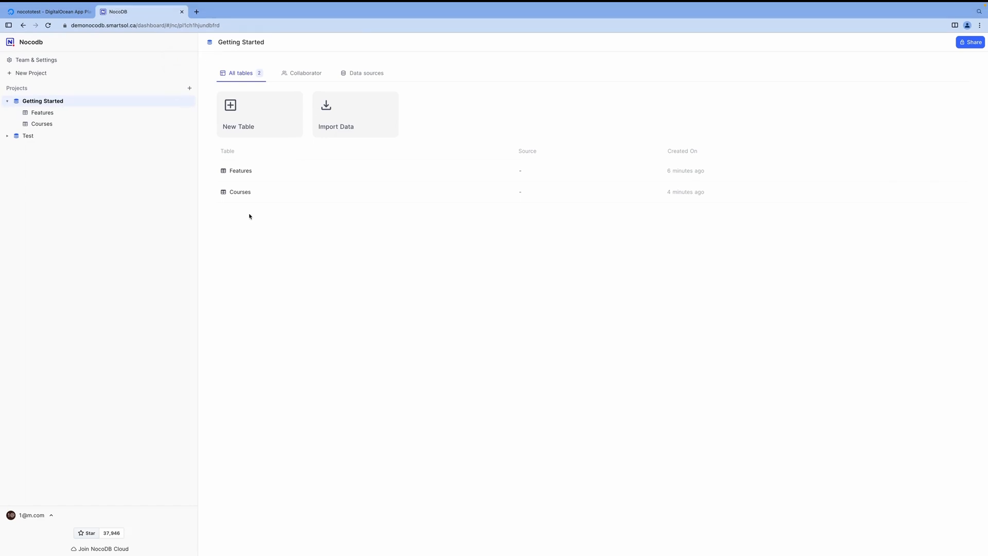
pyautogui.moveTo(258, 207)
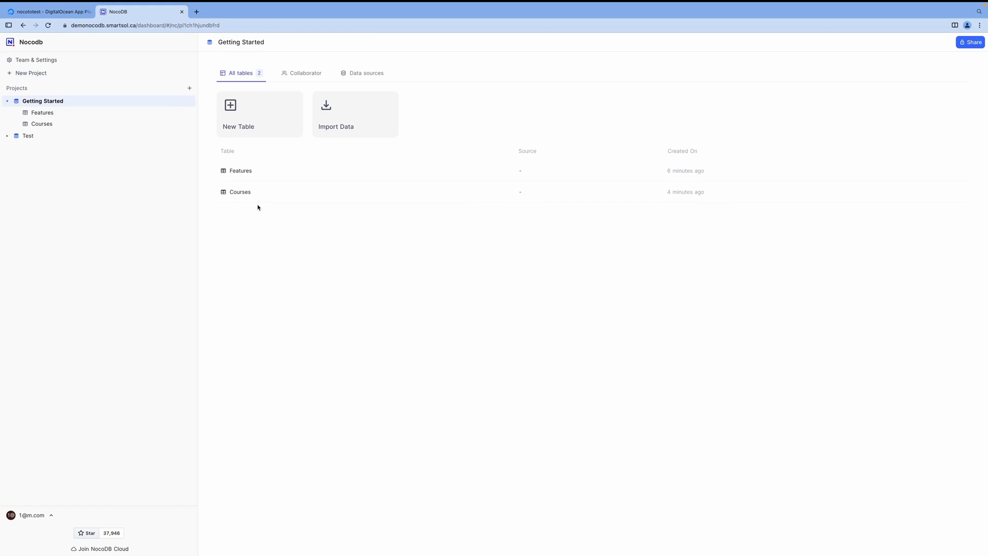
pyautogui.moveTo(118, 72)
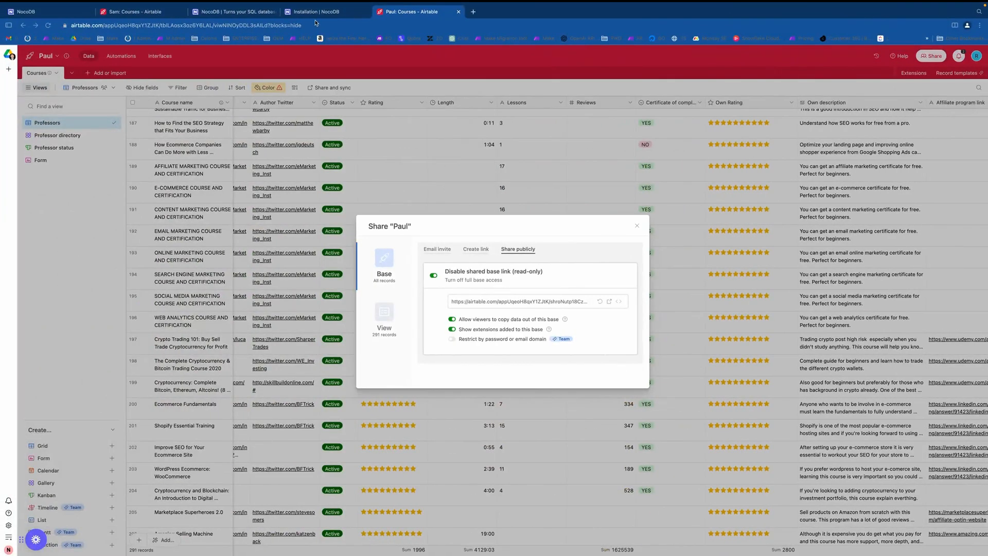
# - Switch from the Airtable Share dialog to the nocodb.com site and its Documentation menu
pyautogui.click(315, 11)
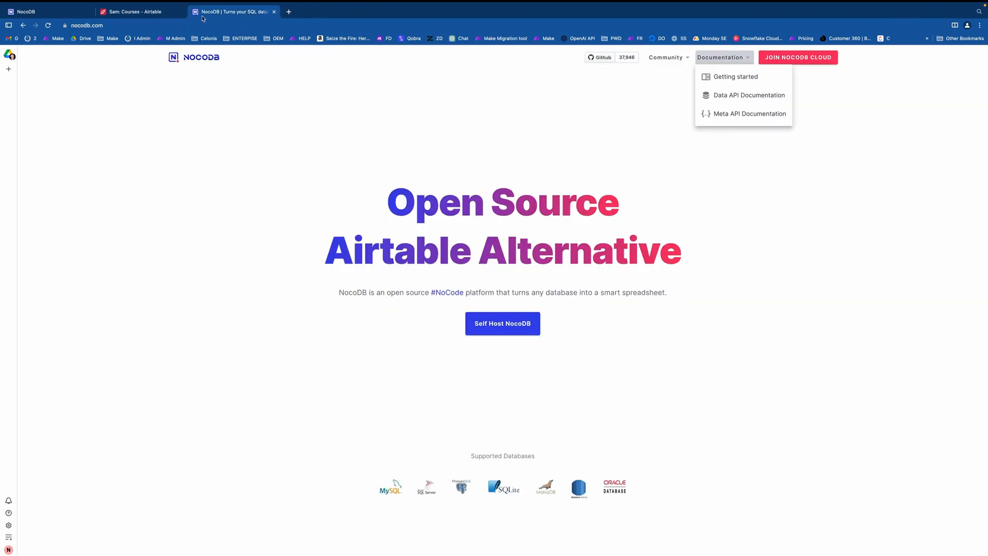
pyautogui.moveTo(164, 117)
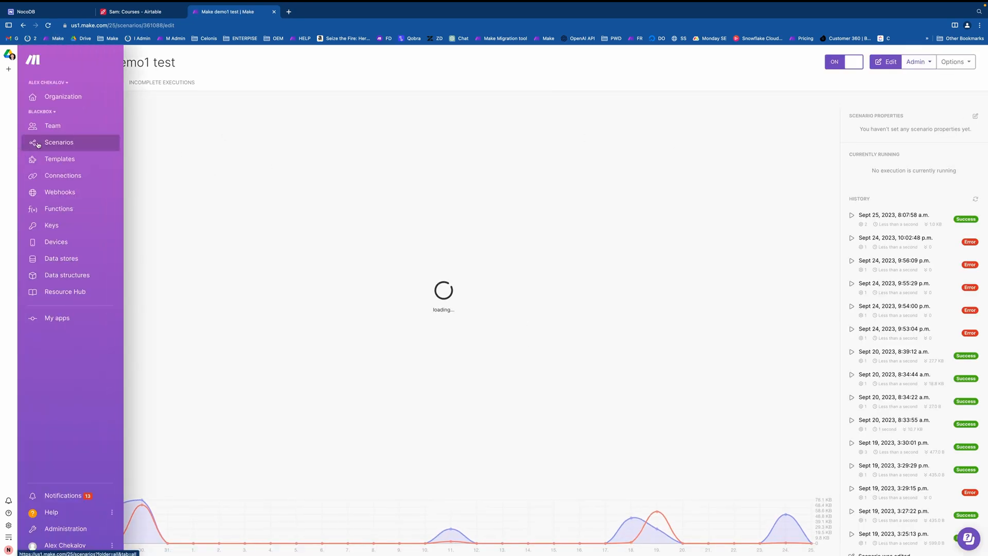
# - Create a new Make scenario with NocoDB's Create a Record as its first module
pyautogui.click(58, 142)
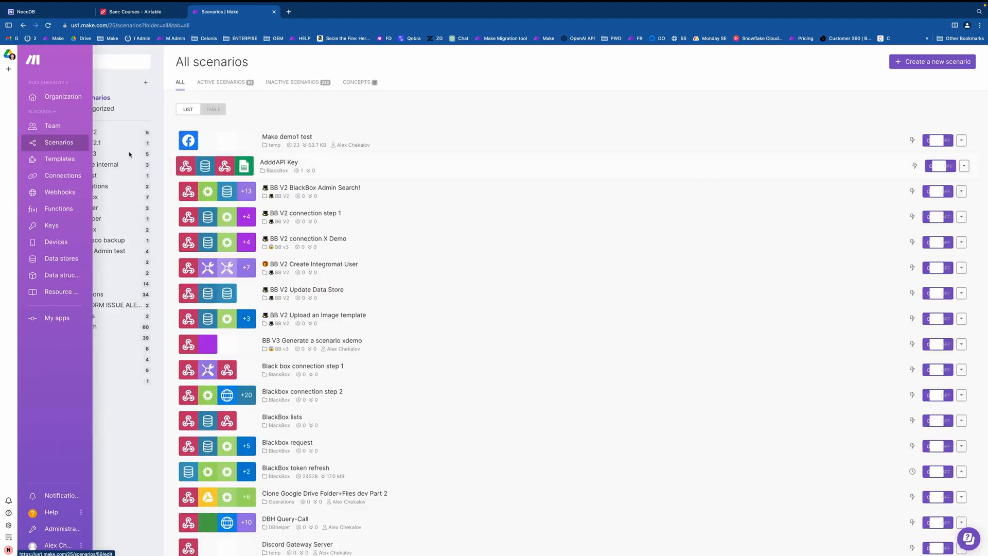
pyautogui.click(932, 60)
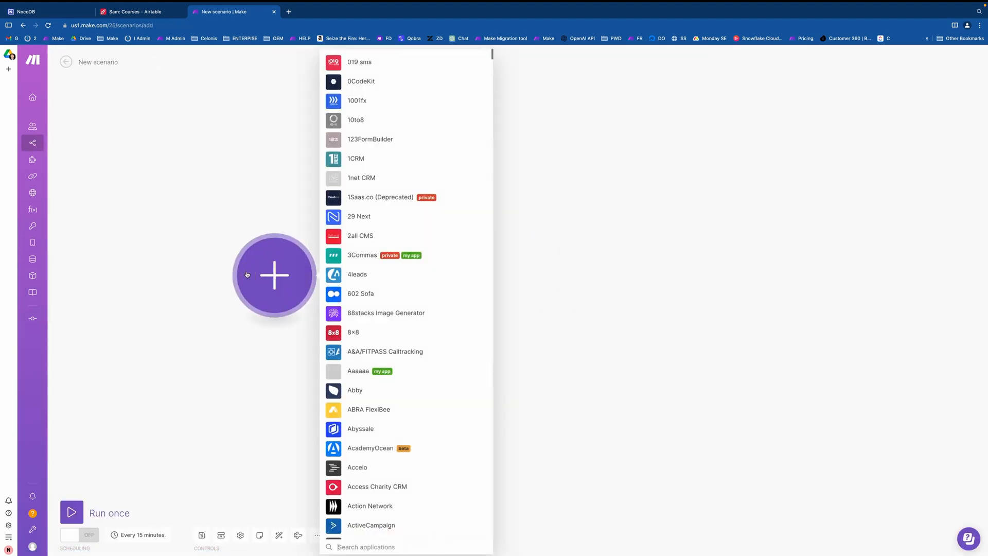
pyautogui.write('noco')
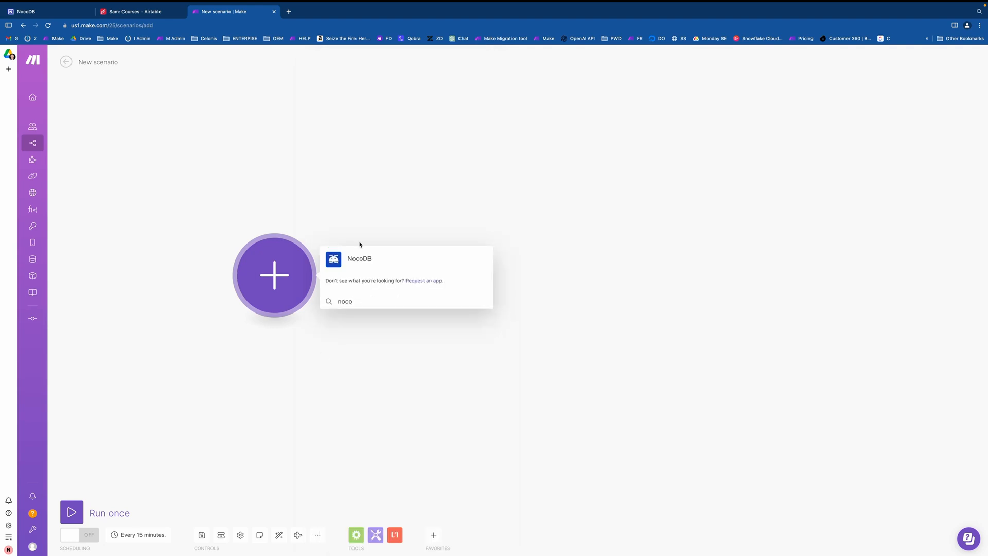
pyautogui.click(358, 260)
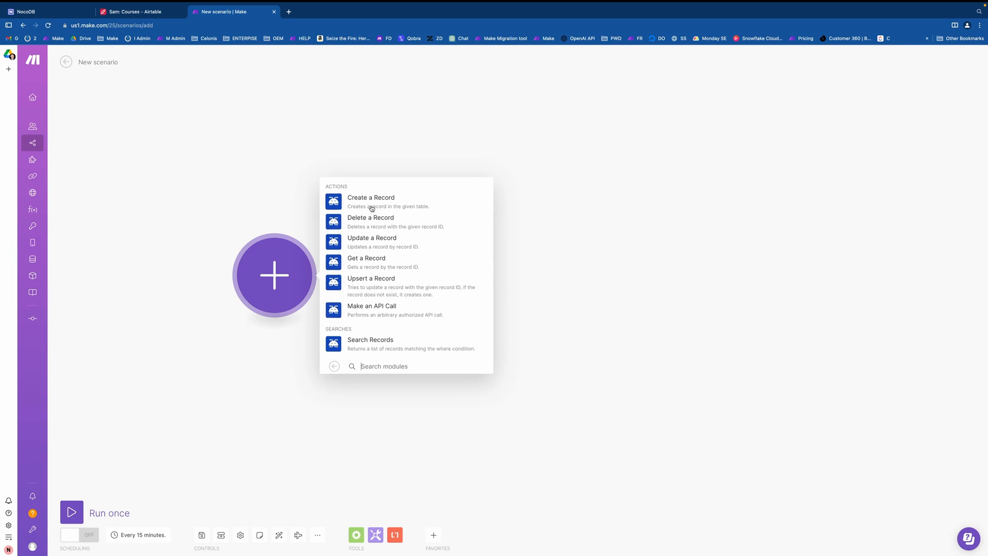
pyautogui.moveTo(380, 262)
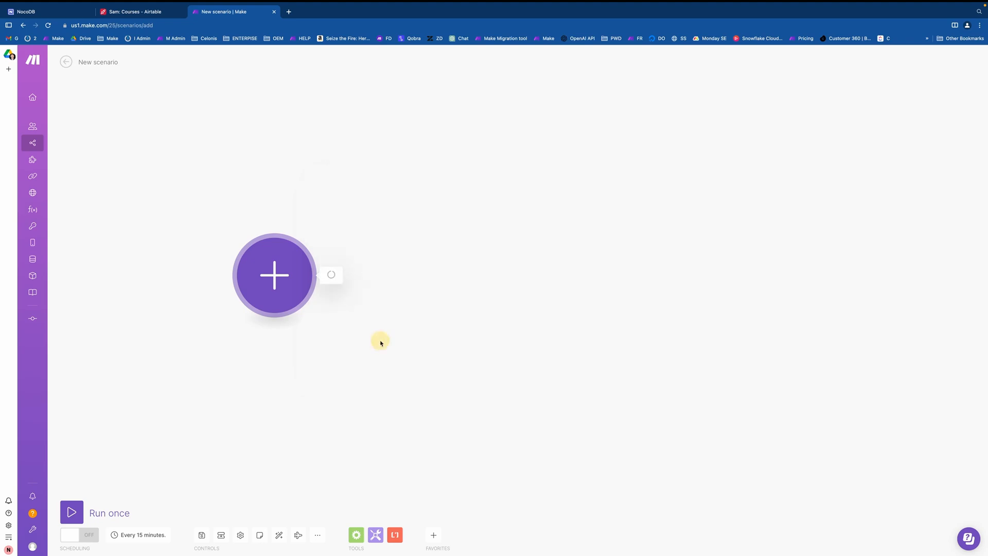
pyautogui.click(477, 269)
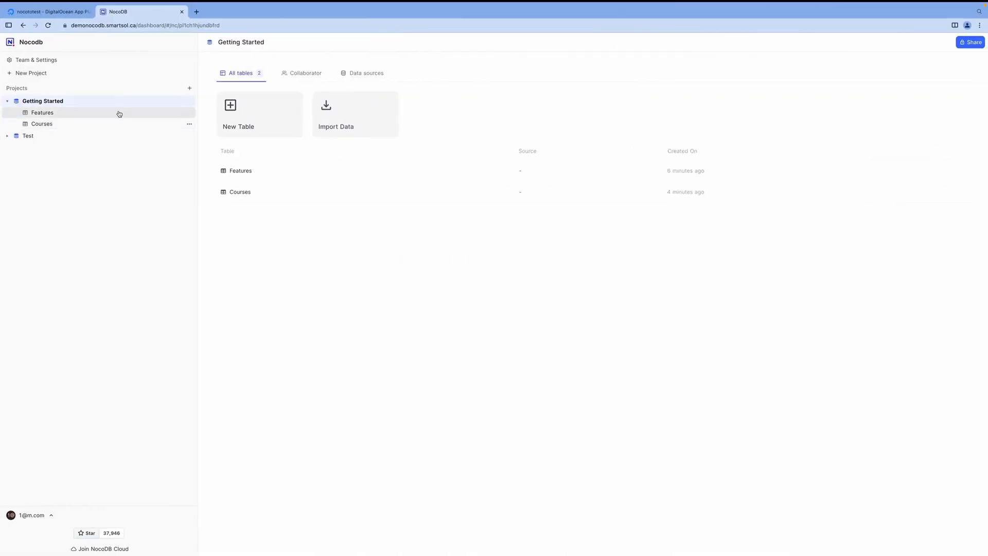
# - View the project's collaborators, then the Courses table's Details and APIs information
pyautogui.click(41, 124)
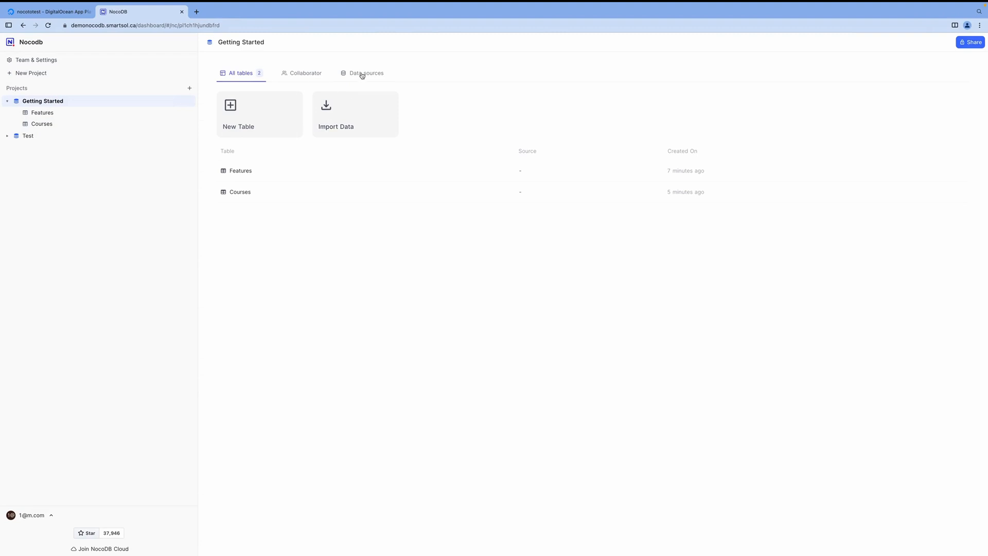
pyautogui.click(306, 73)
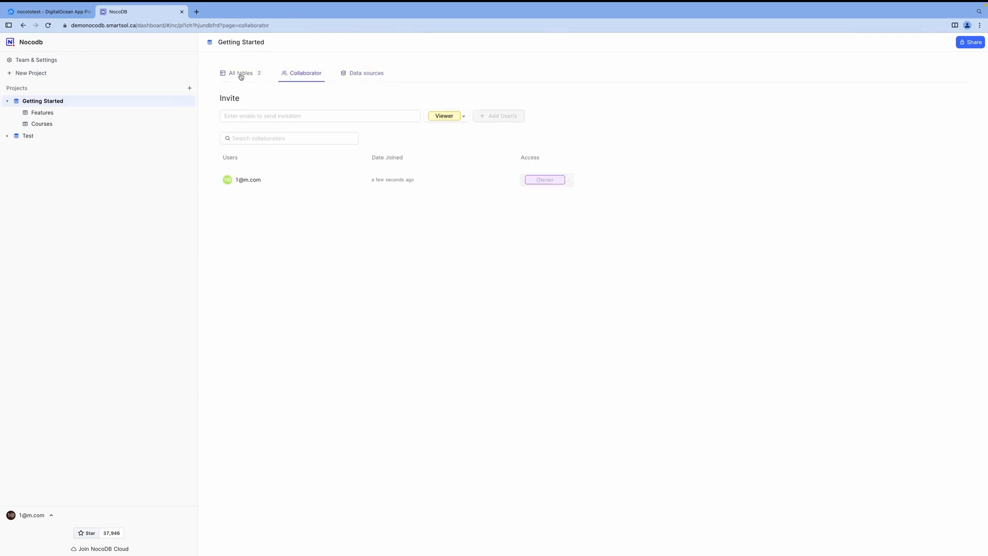
pyautogui.click(41, 124)
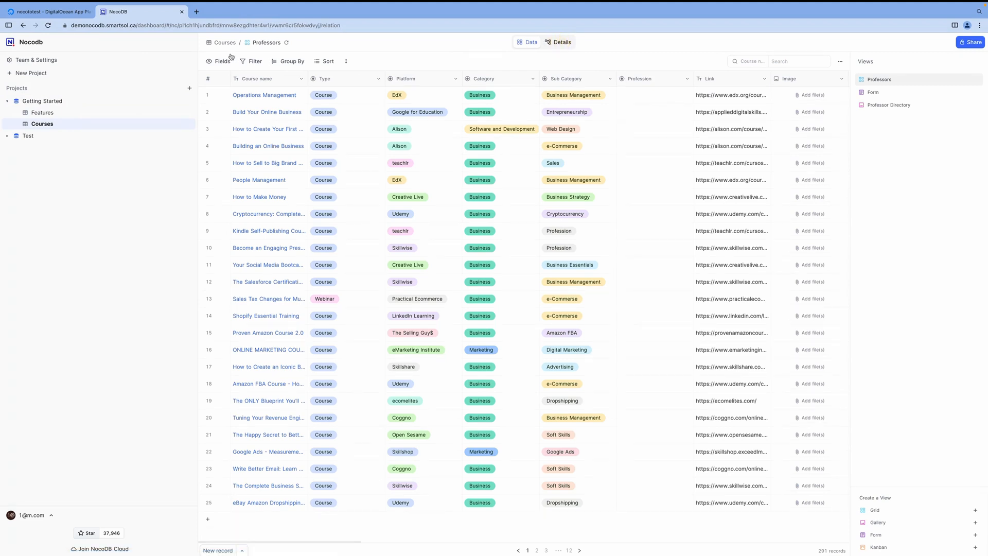
pyautogui.click(559, 43)
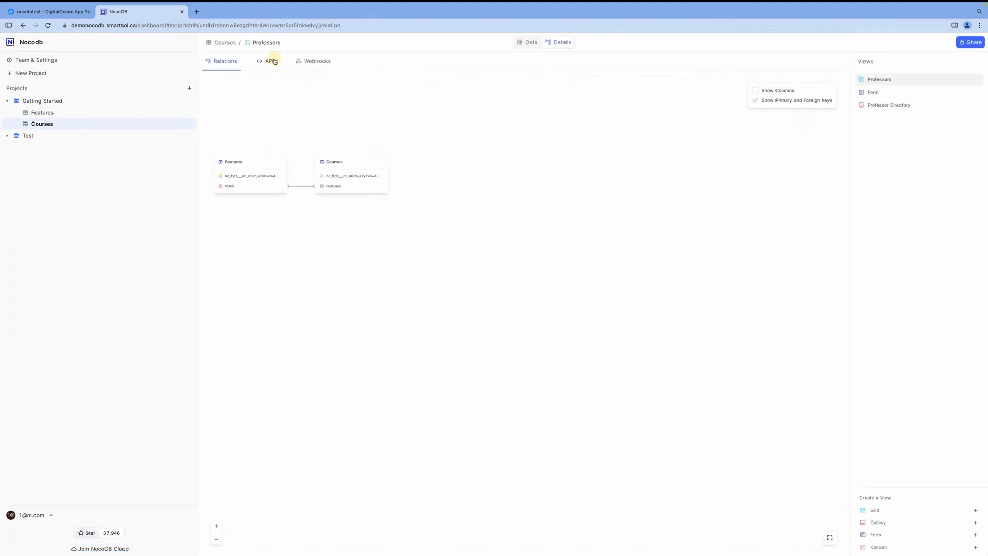
pyautogui.click(269, 60)
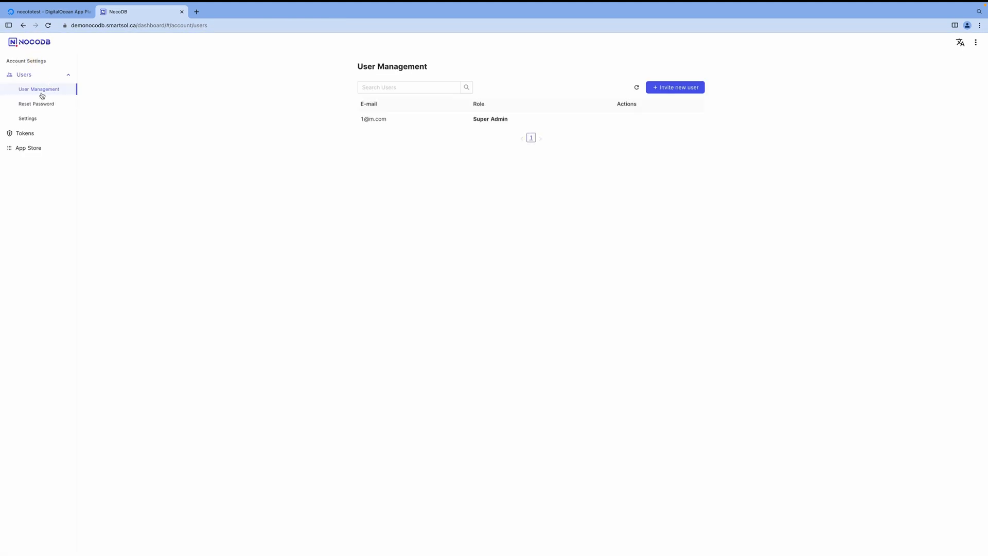
# - Generate an API token described 'test' under Account Settings and copy it
pyautogui.click(25, 133)
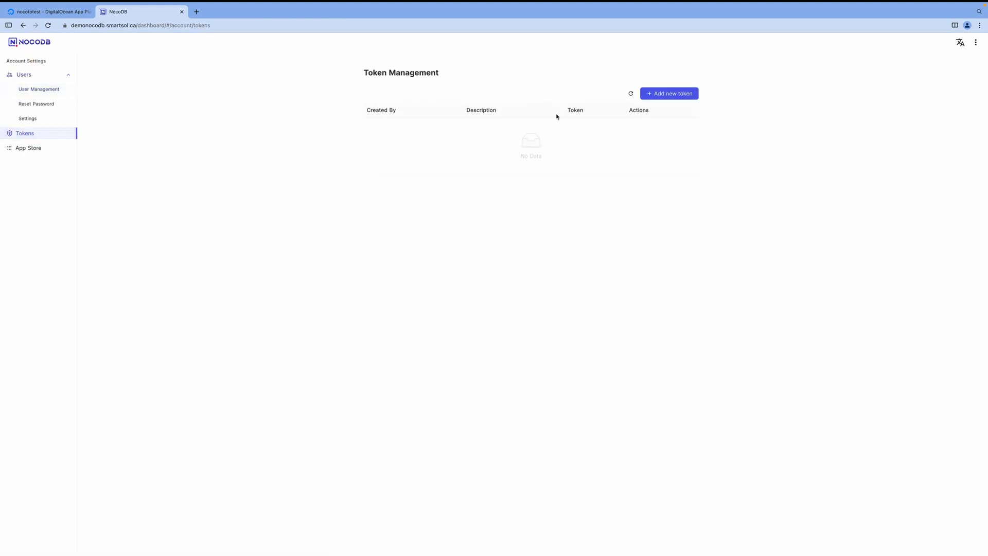
pyautogui.click(669, 94)
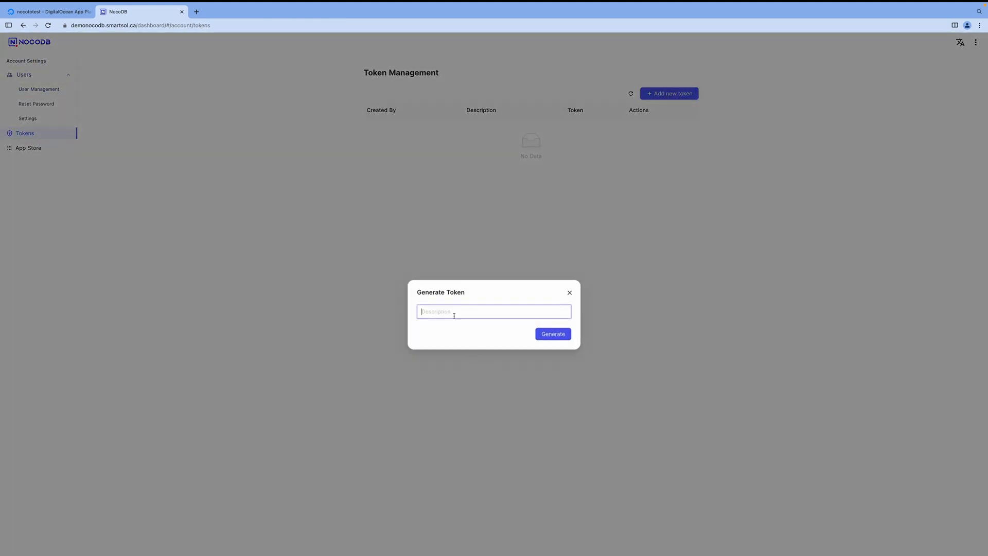
pyautogui.write('test')
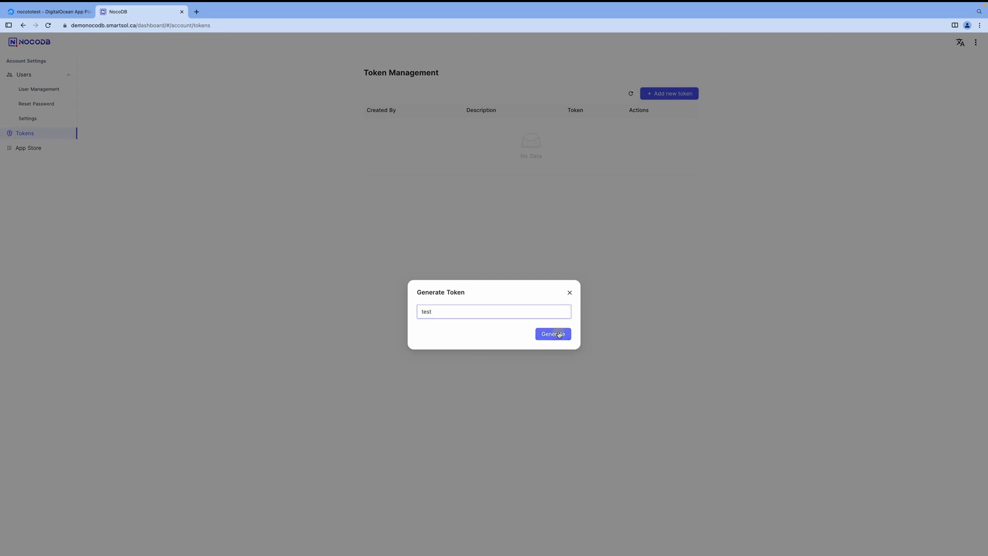
pyautogui.click(551, 333)
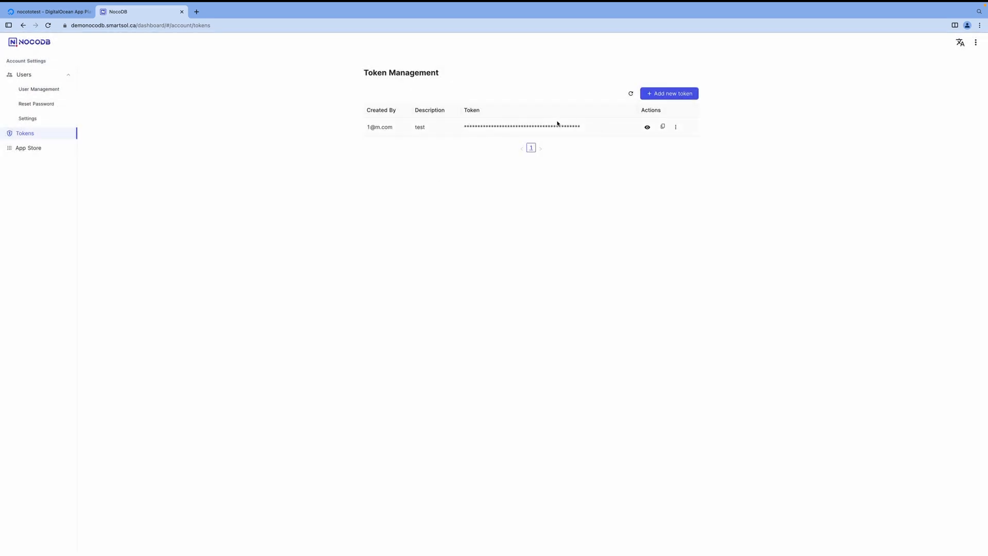
pyautogui.click(662, 127)
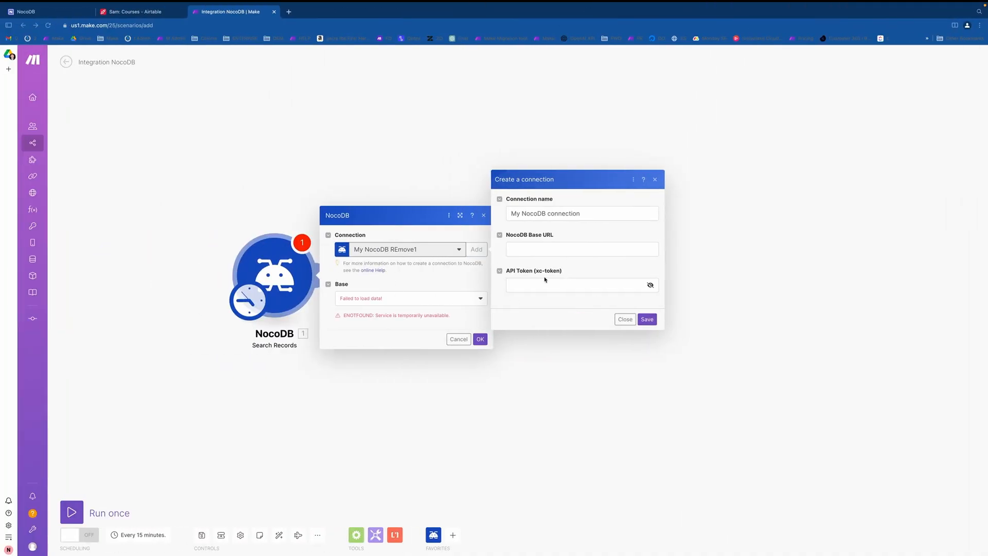
pyautogui.click(580, 285)
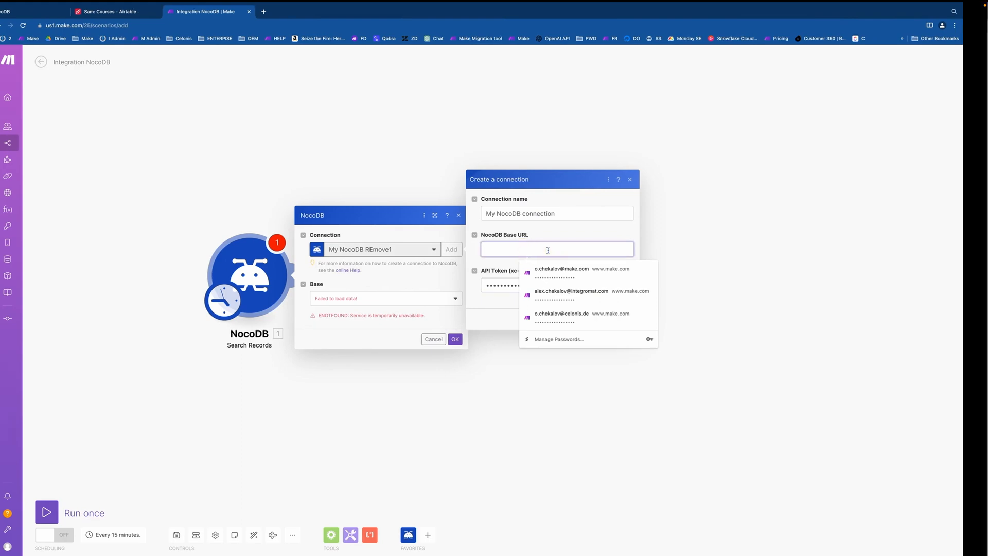
pyautogui.click(139, 11)
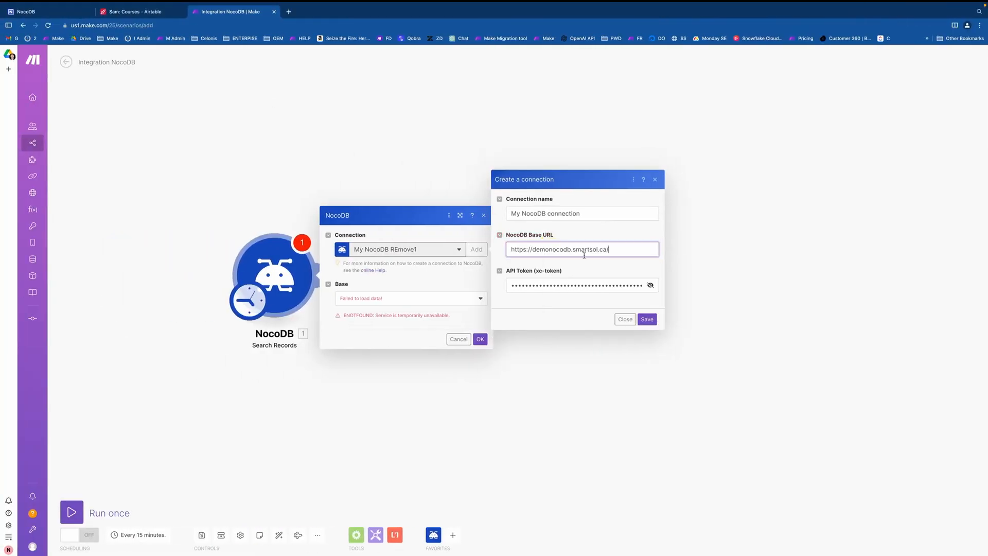
pyautogui.press('Backspace')
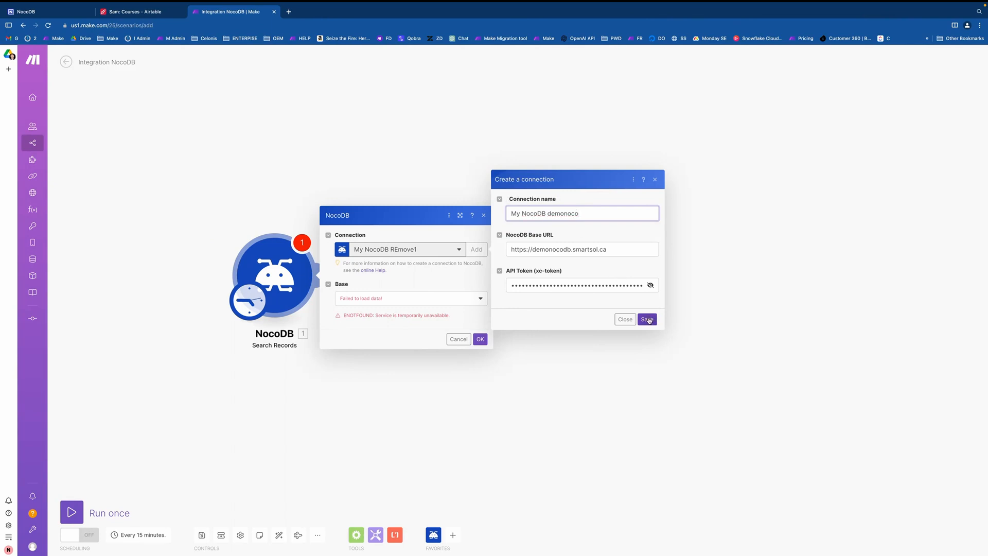
pyautogui.click(647, 319)
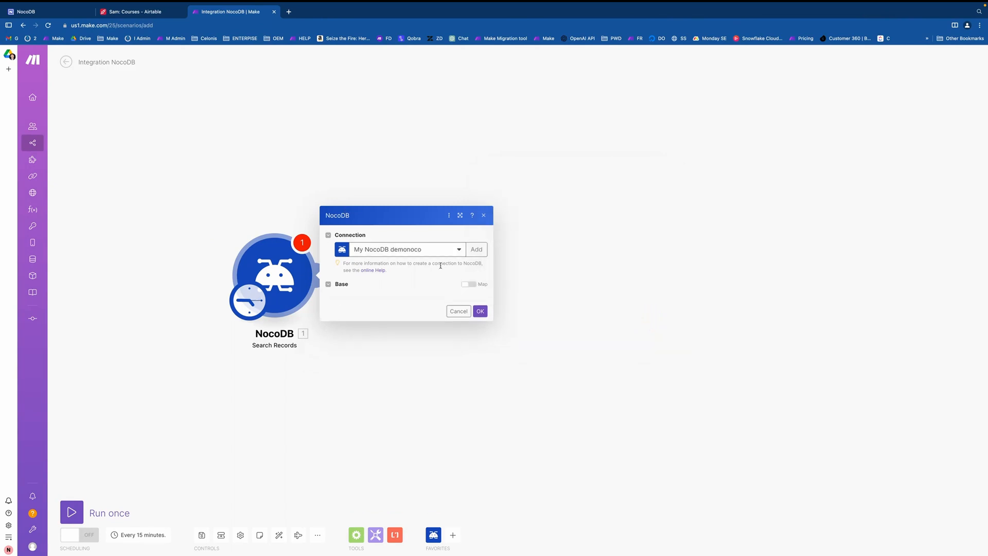
# - Target the Getting Started base's Courses table, run once and inspect the output bubble
pyautogui.click(406, 290)
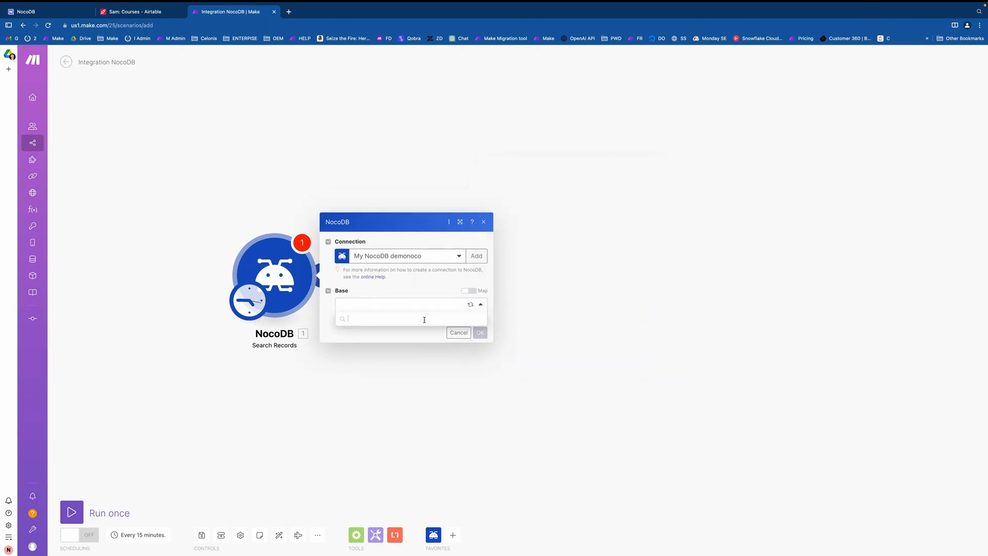
pyautogui.click(409, 305)
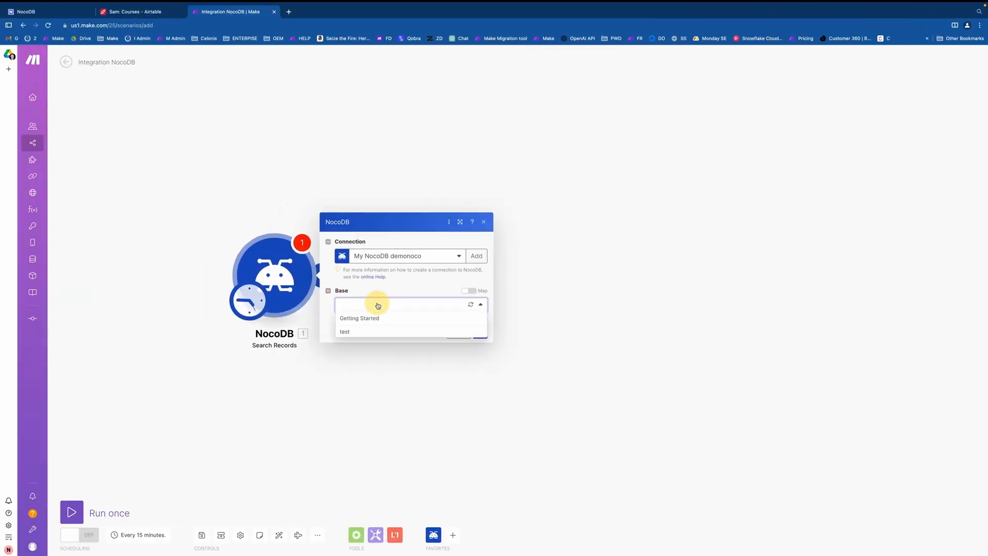
pyautogui.click(359, 318)
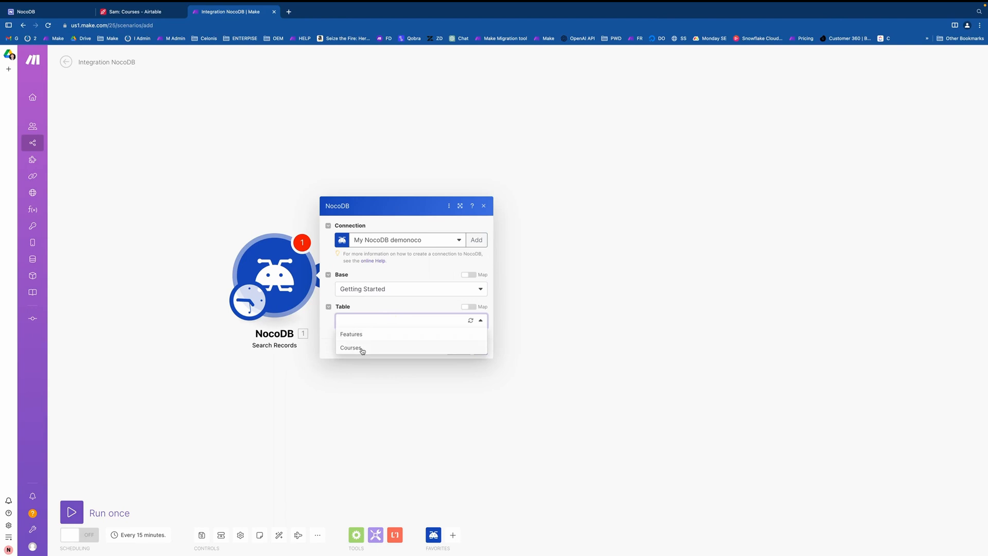
pyautogui.click(351, 347)
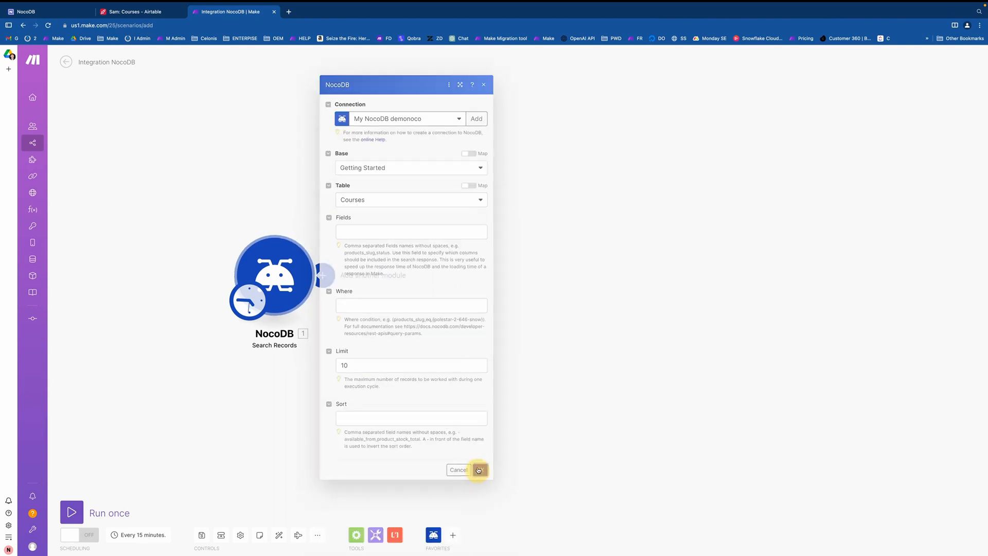
pyautogui.click(479, 469)
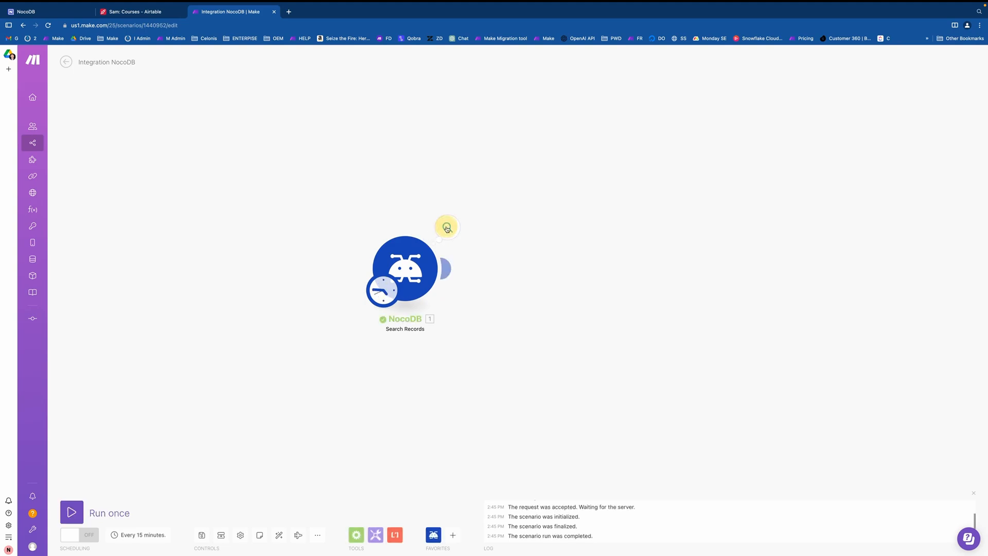
pyautogui.click(447, 226)
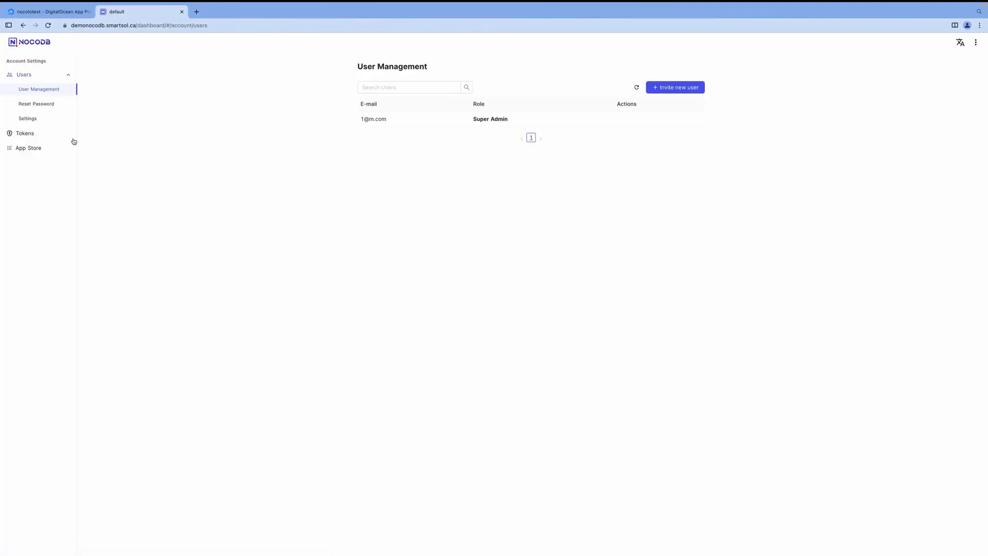
# - Browse the ncdbtest S3 bucket, then return to NocoDB's Courses grid
pyautogui.click(27, 147)
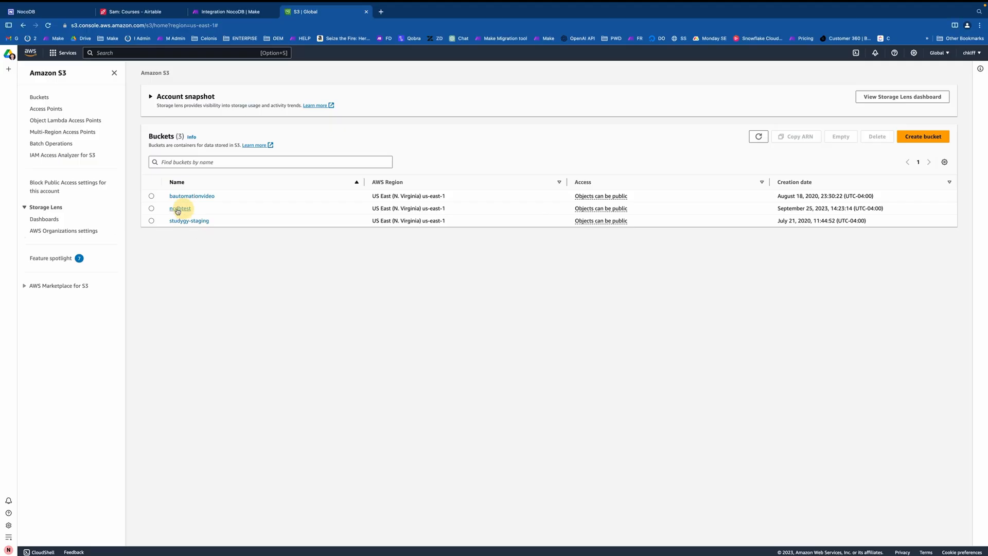
pyautogui.click(179, 208)
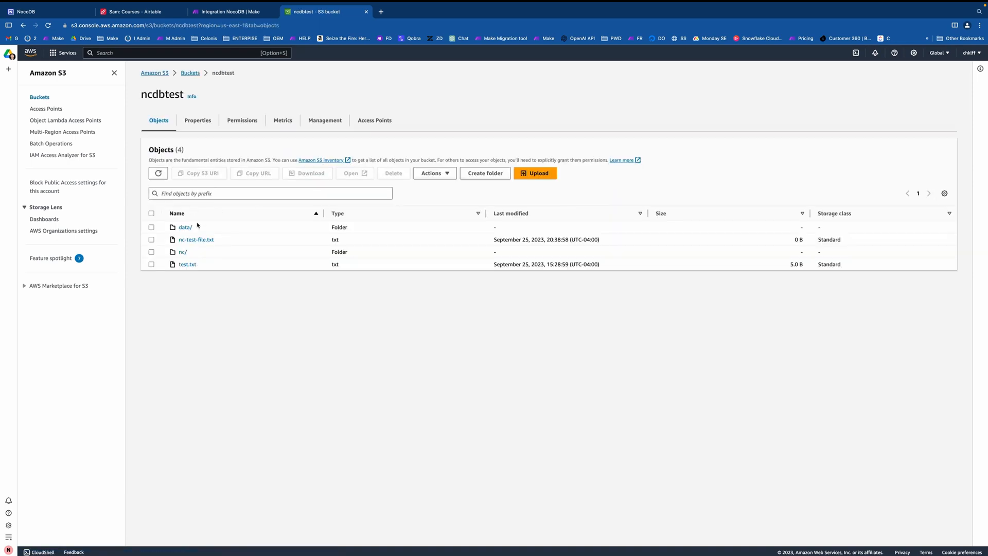
pyautogui.moveTo(195, 256)
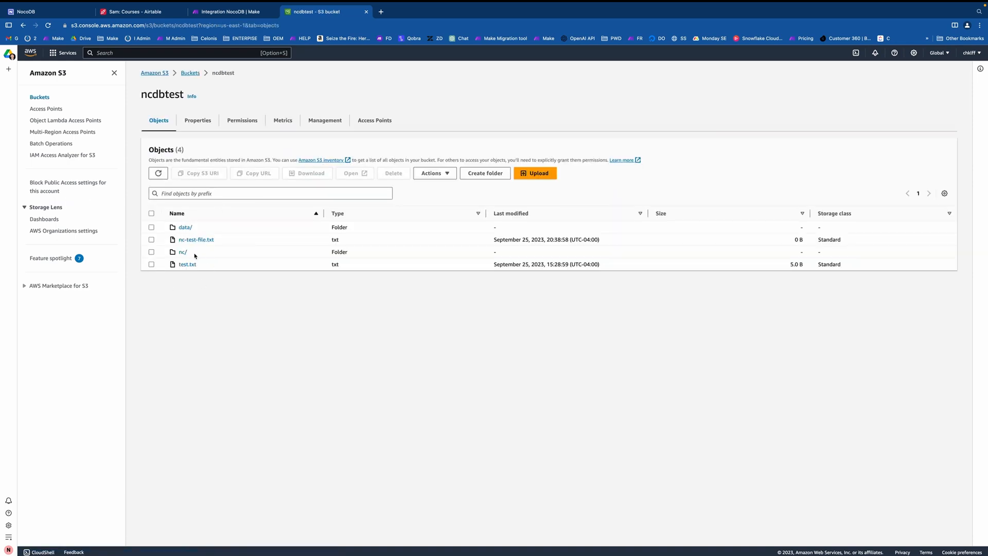
pyautogui.click(44, 11)
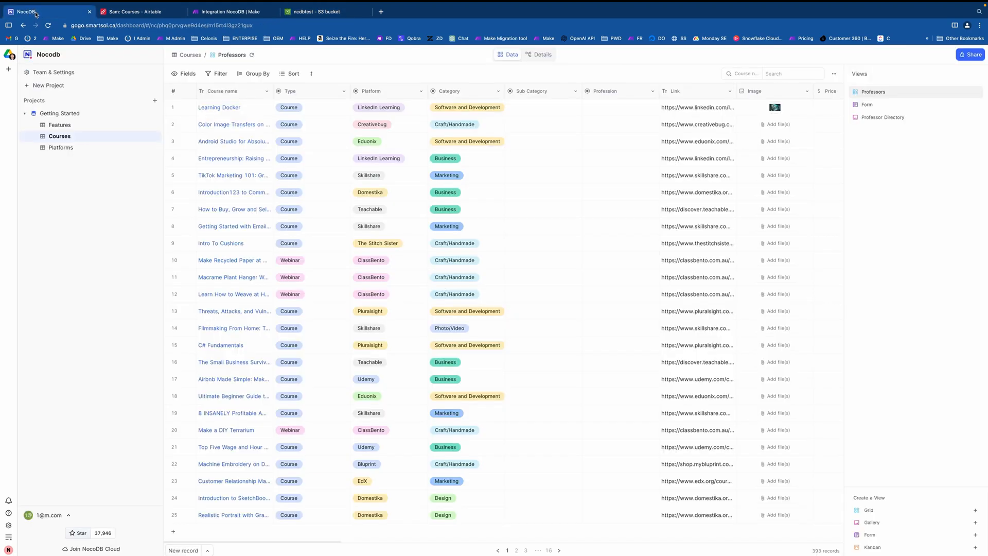
pyautogui.moveTo(775, 107)
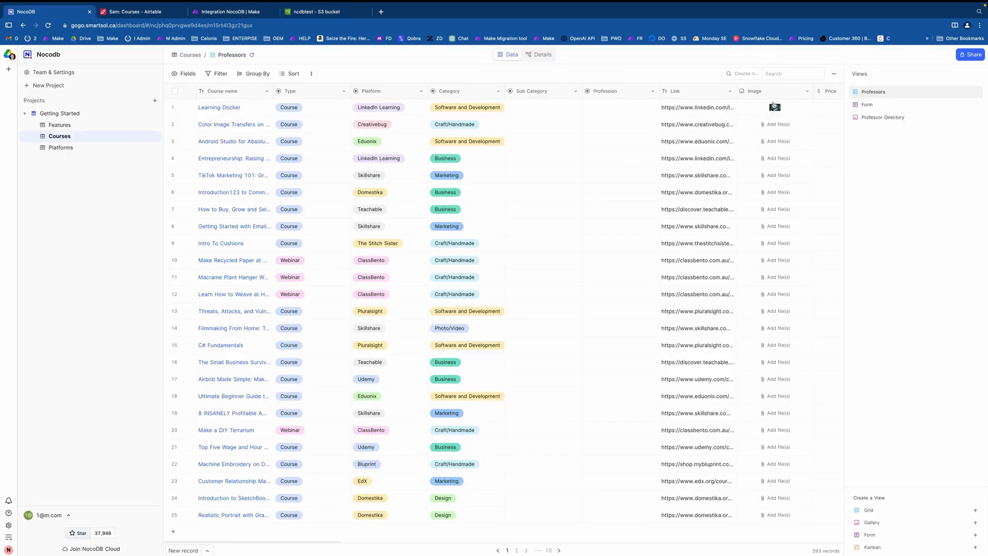
pyautogui.moveTo(774, 107)
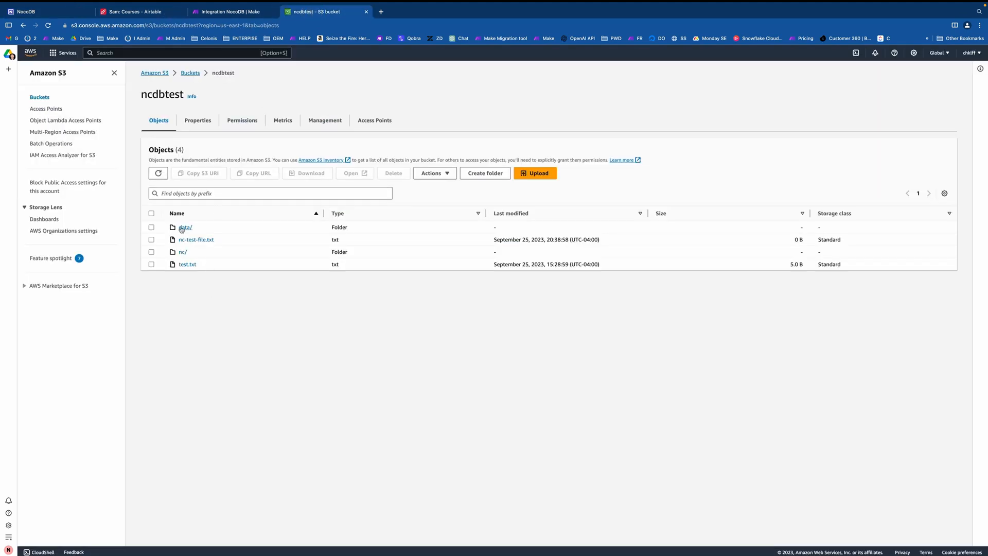
# - Browse the ncdbtest bucket down to the Courses image JPEG, confirm it exists, and return to NocoDB
pyautogui.click(182, 251)
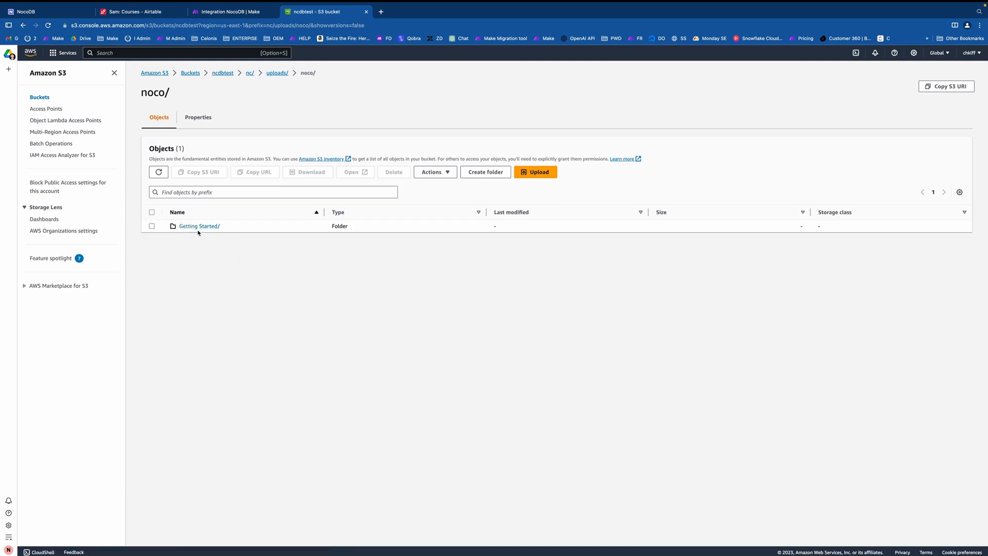
pyautogui.click(199, 226)
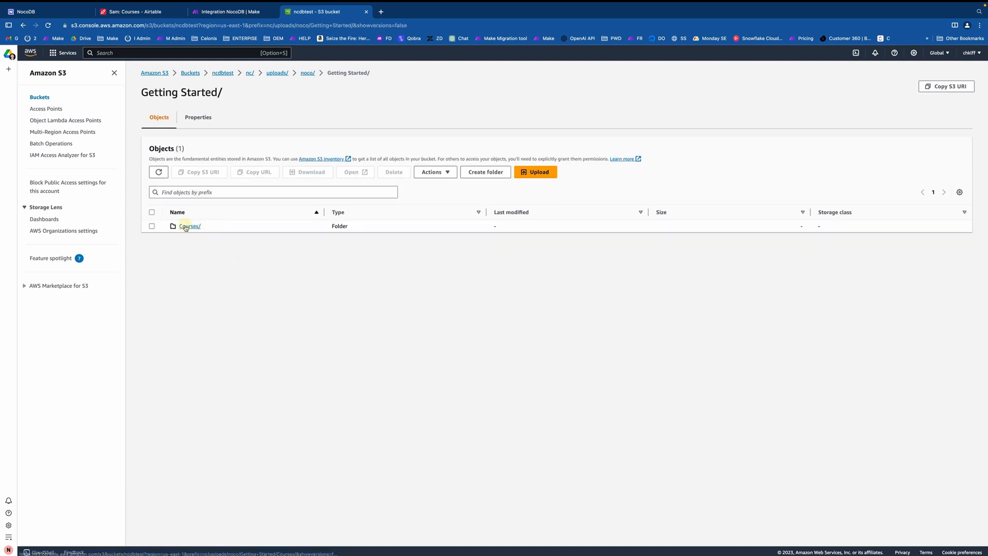
pyautogui.click(189, 225)
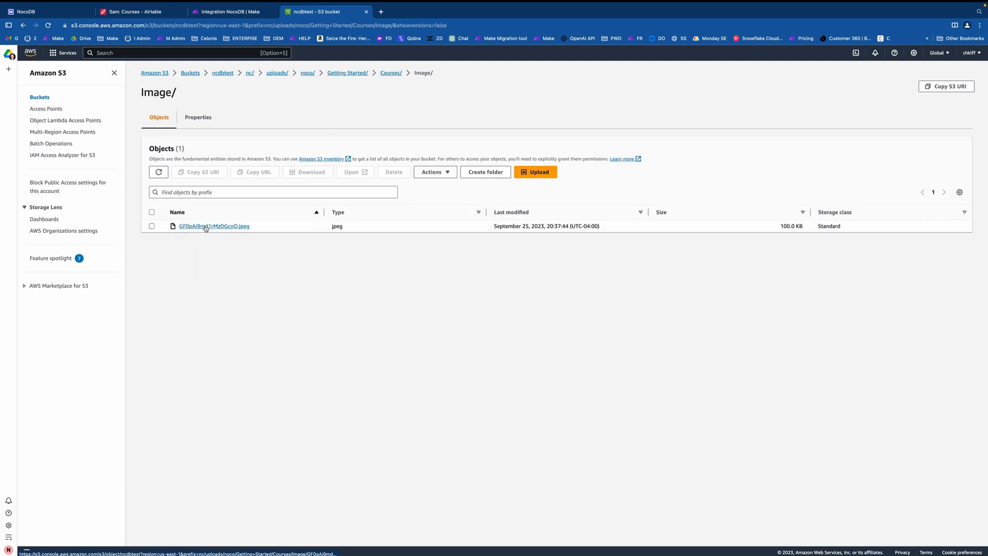
pyautogui.click(214, 226)
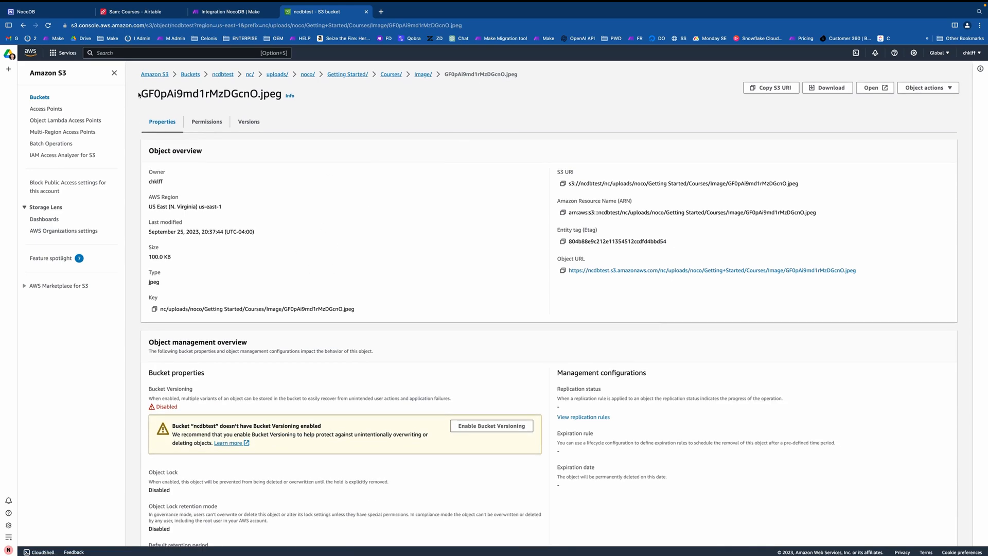
pyautogui.click(47, 11)
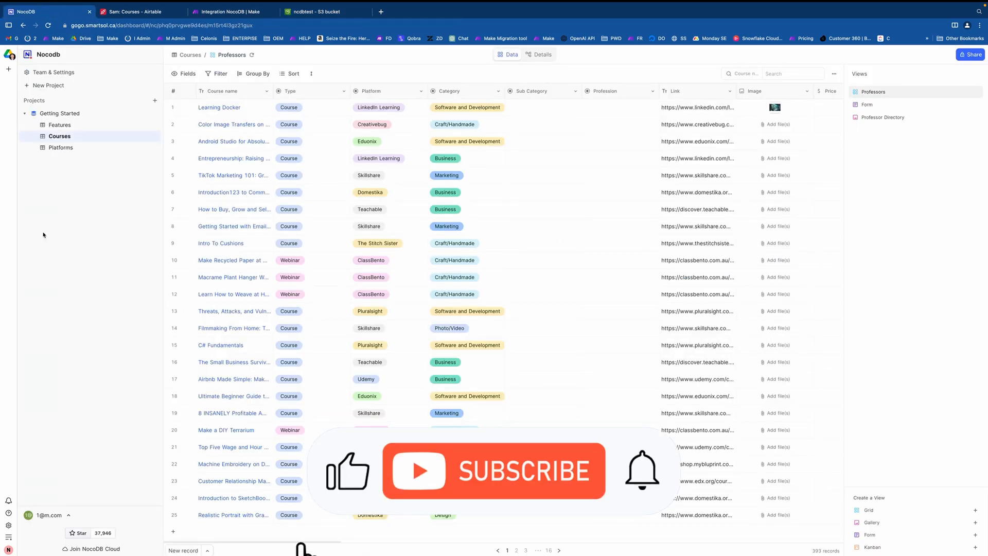